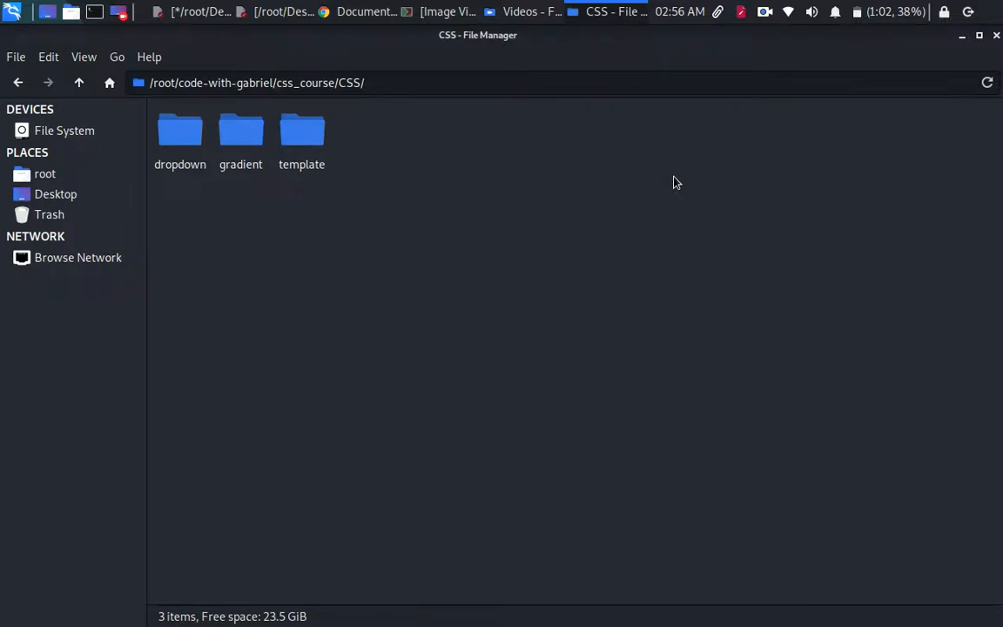
mouse_move(501, 129)
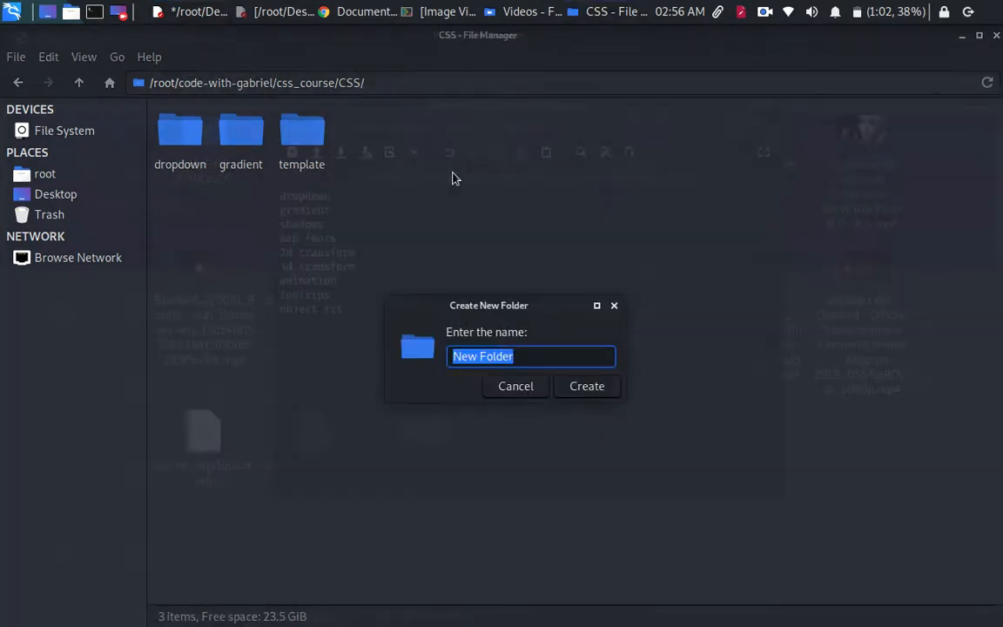
- Create a new folder named 'shadow' in the CSS course directory
type("shado")
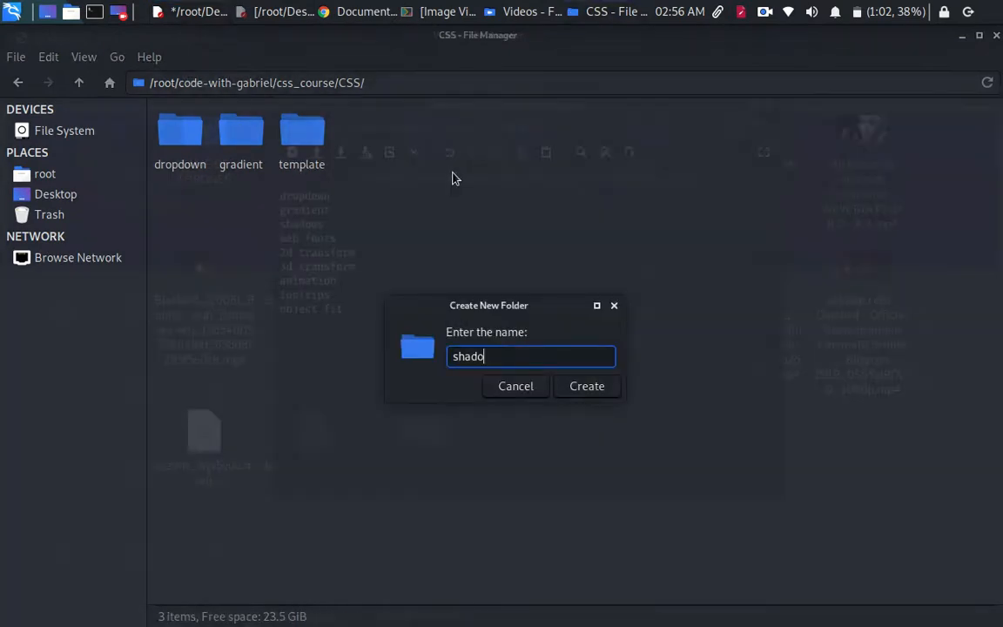
left_click(587, 386)
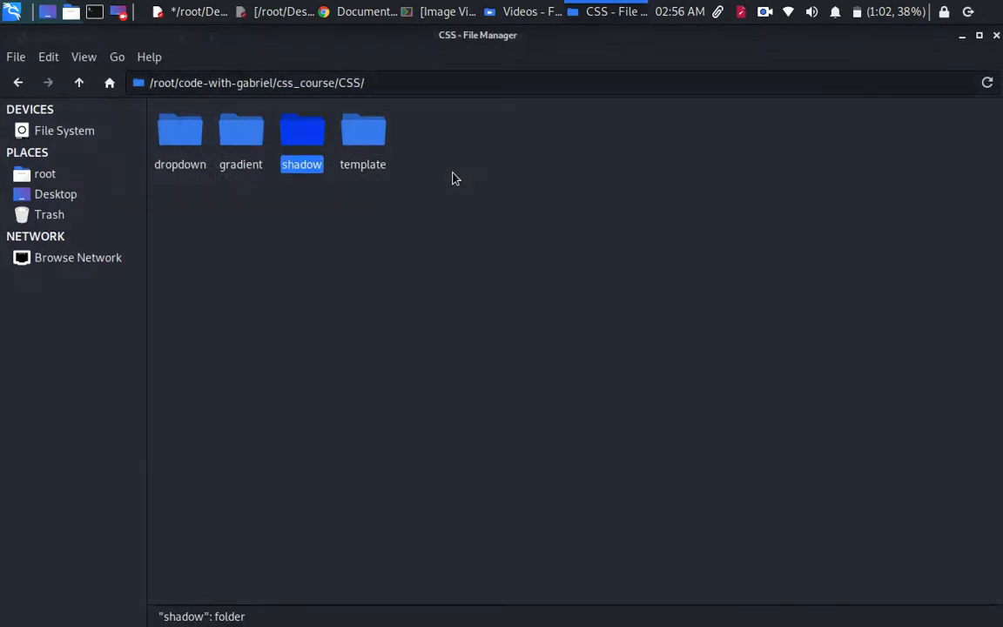
- Open the shadow folder in VS Code and add index.html plus a css folder with style.css
right_click(301, 131)
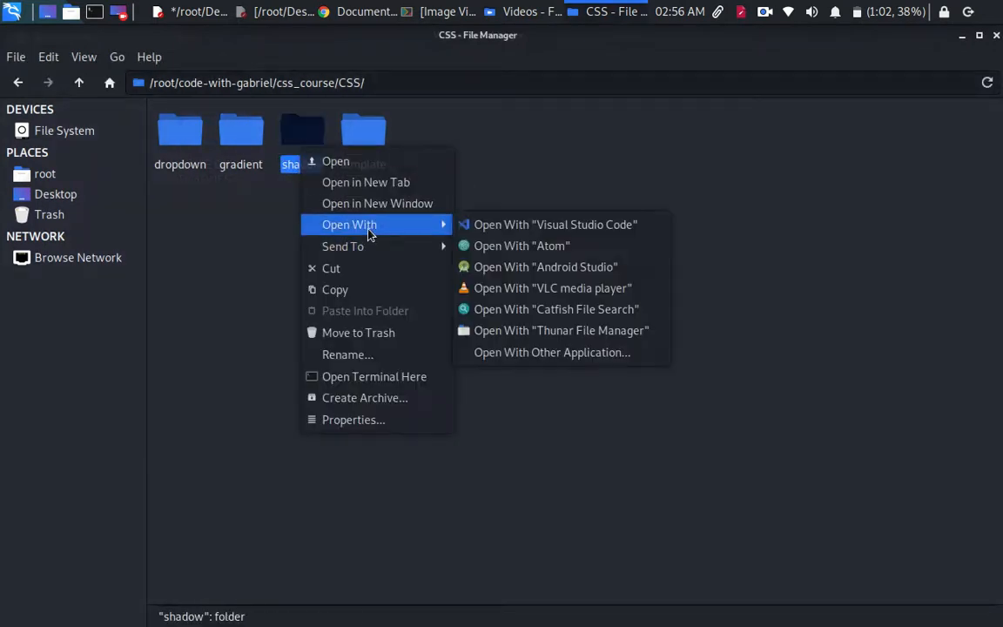
left_click(554, 223)
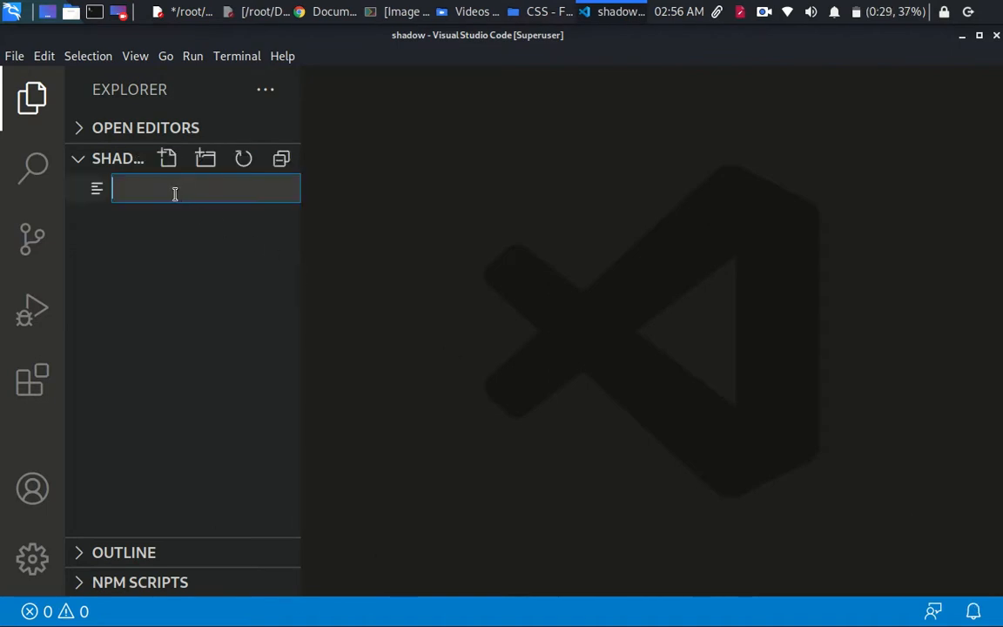
type("index")
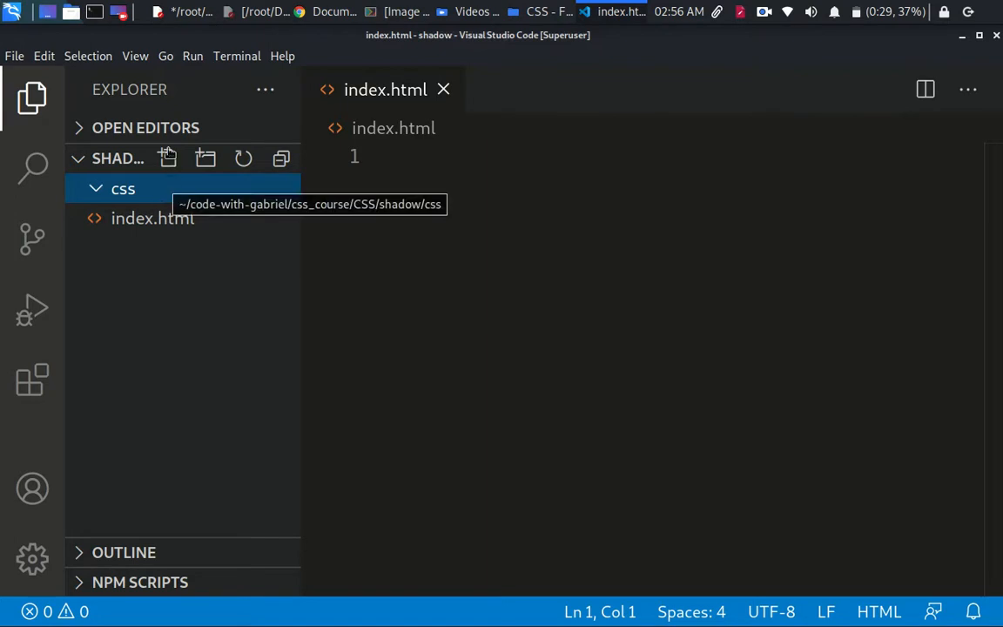
type("st")
left_click(665, 155)
type("h")
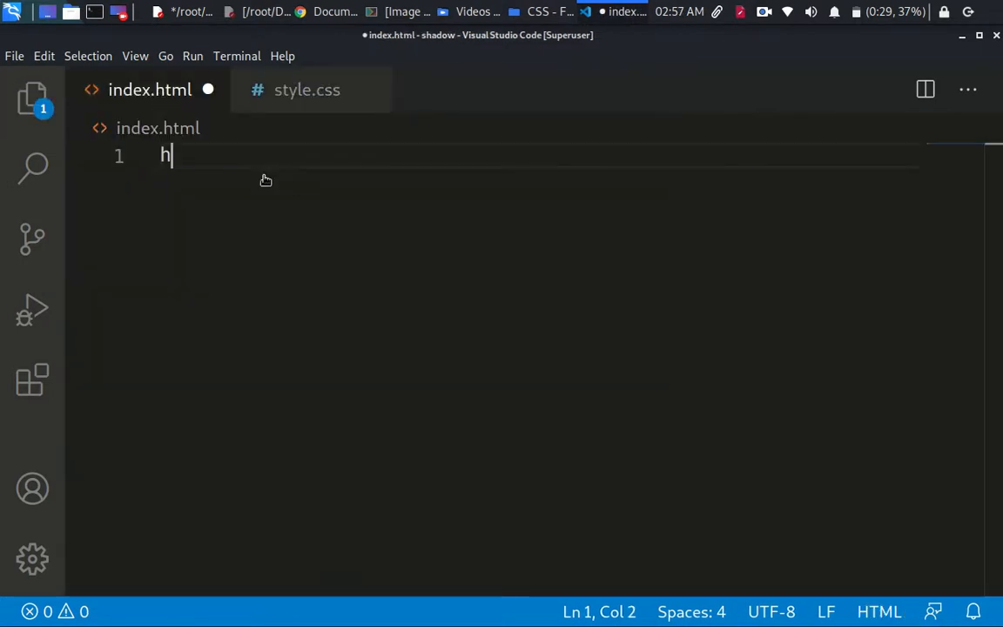
- Expand the HTML5 boilerplate in index.html
type("tml")
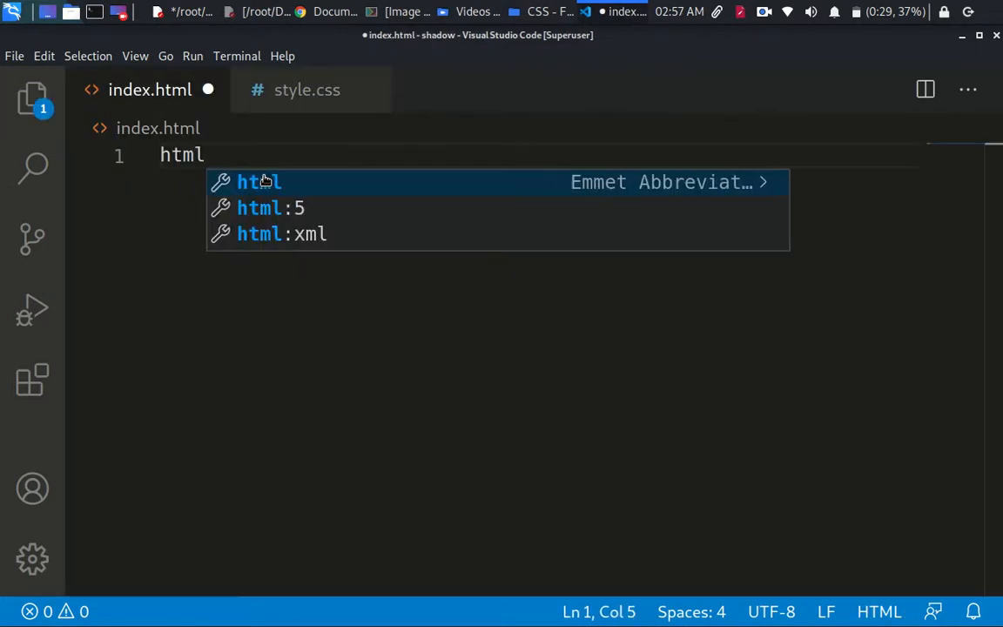
key("Tab")
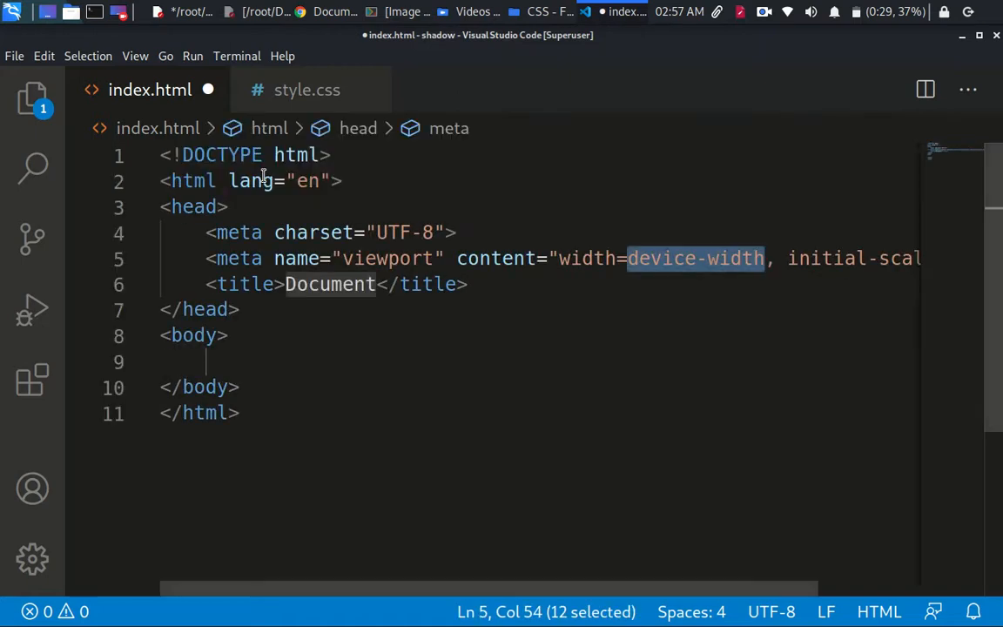
type("M")
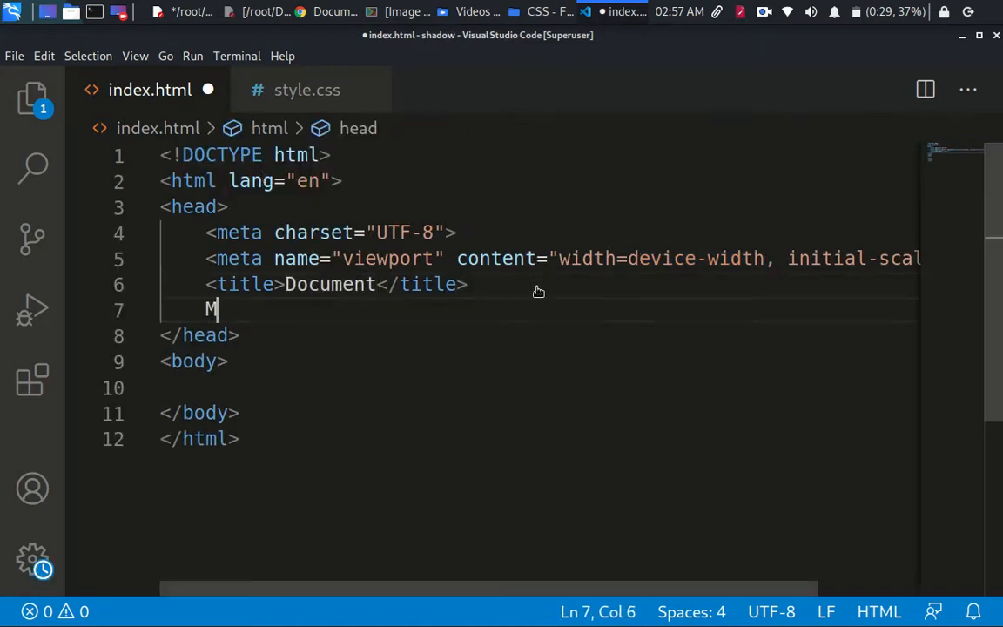
type("l>")
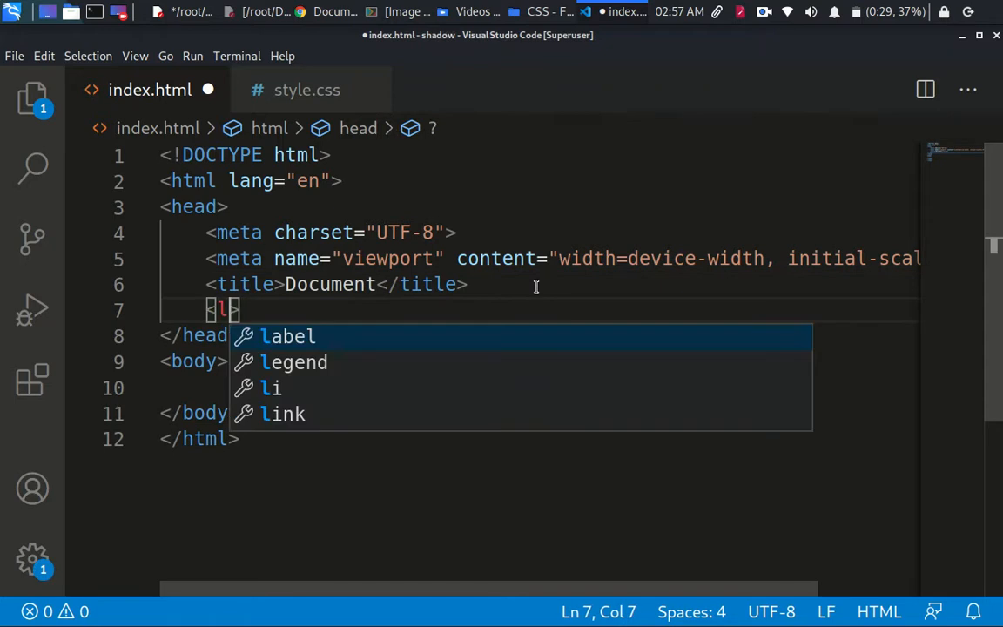
- Link the page to css/style.css with a stylesheet link in the head and save
type("ink rel")
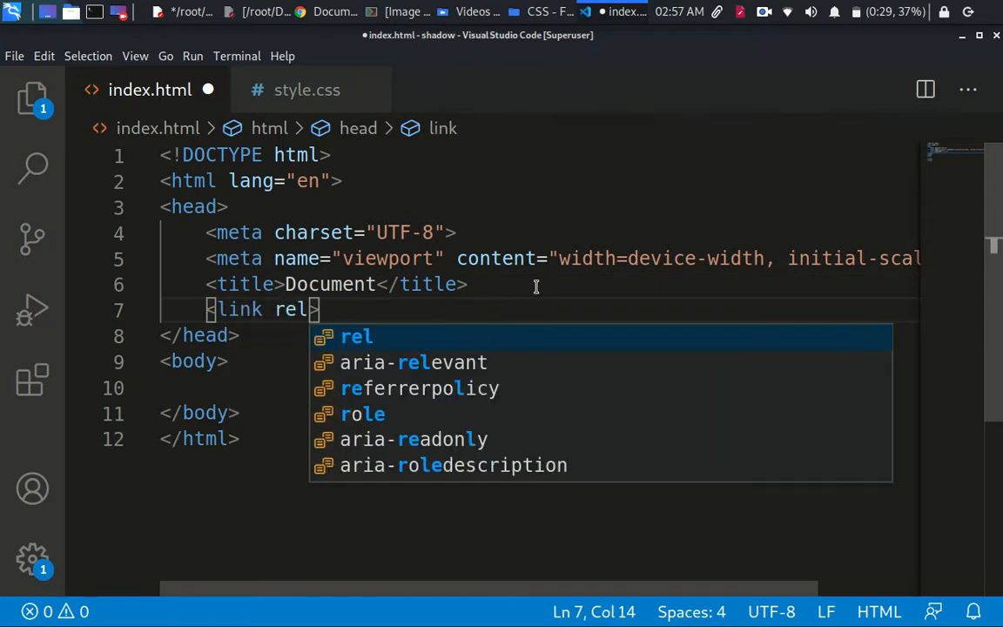
type("=\"sty")
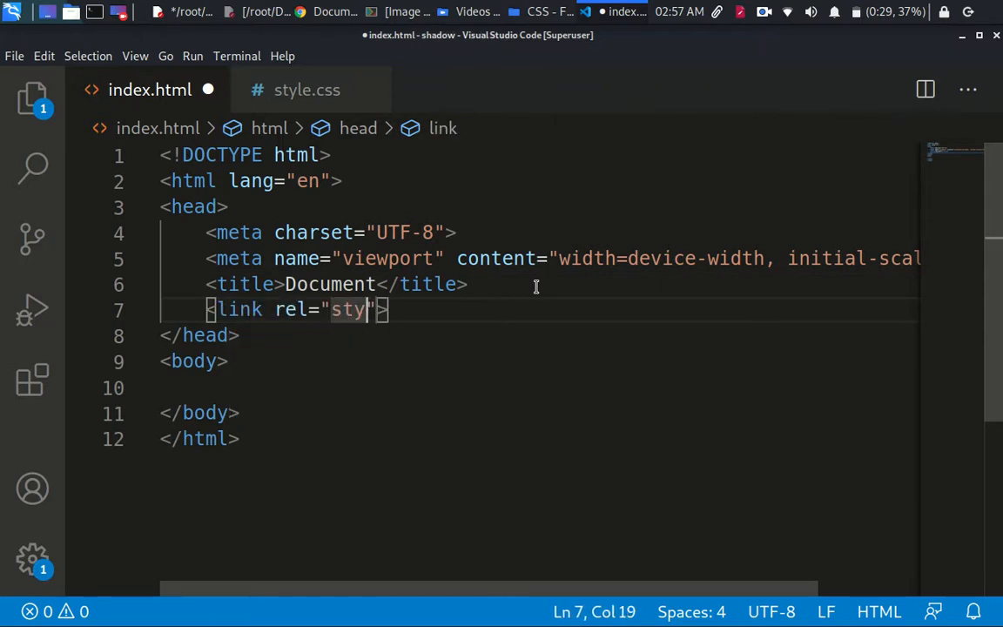
type("lesheet\"")
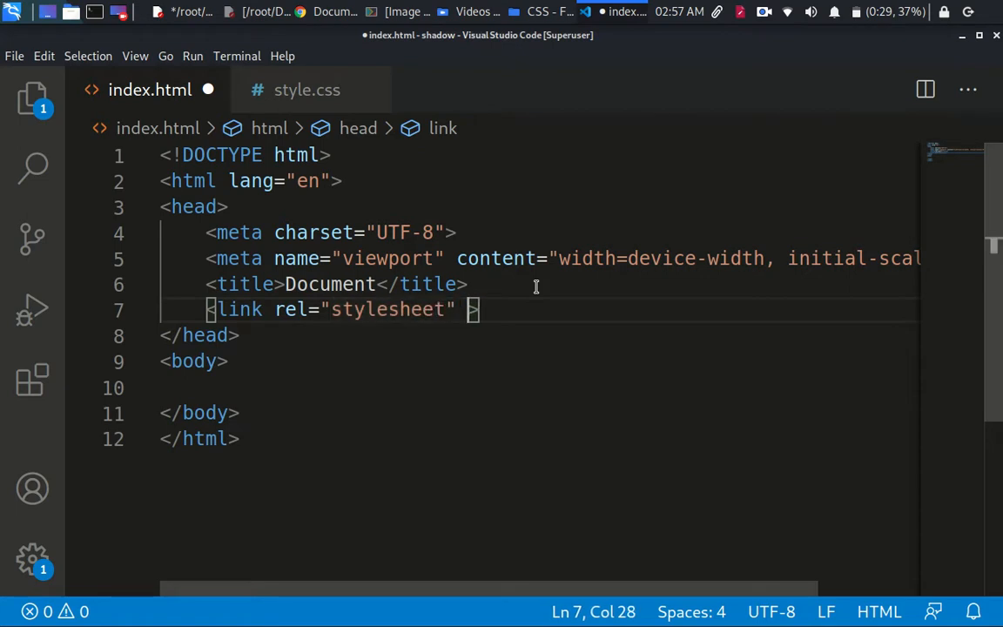
type("href=\"\"")
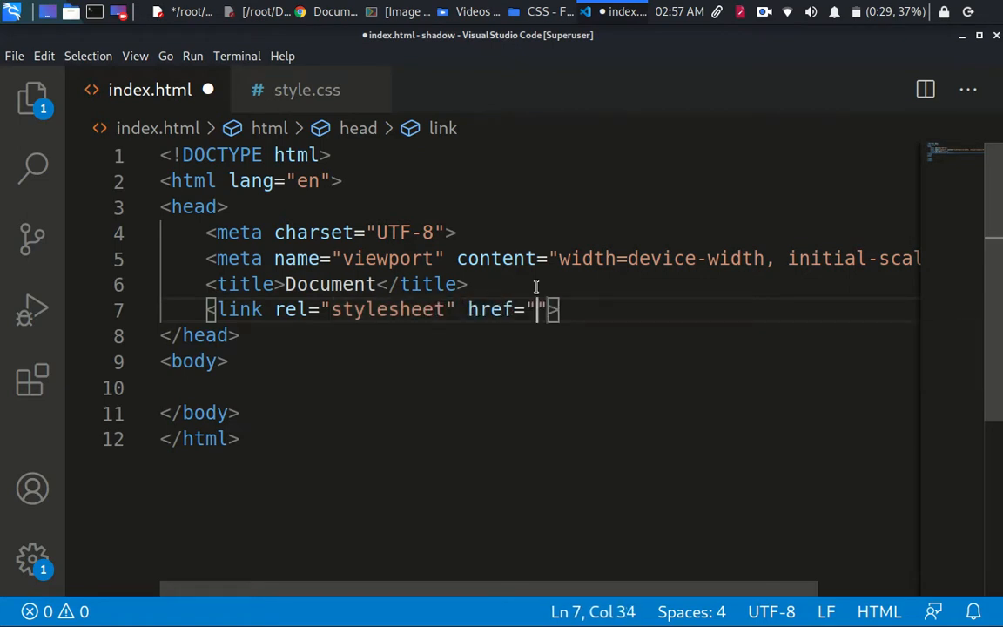
type("css/style.css")
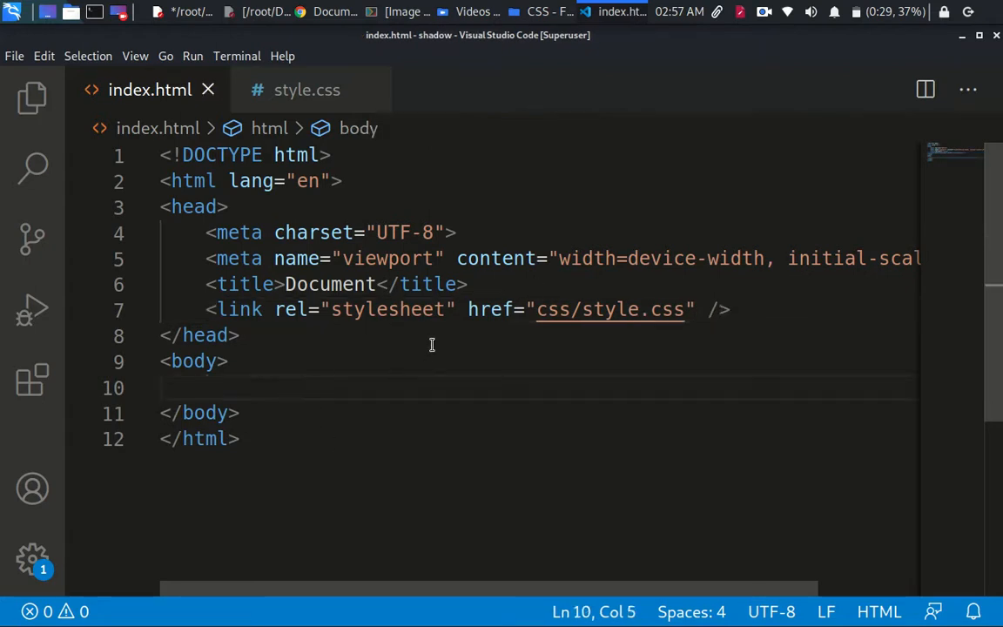
mouse_move(410, 334)
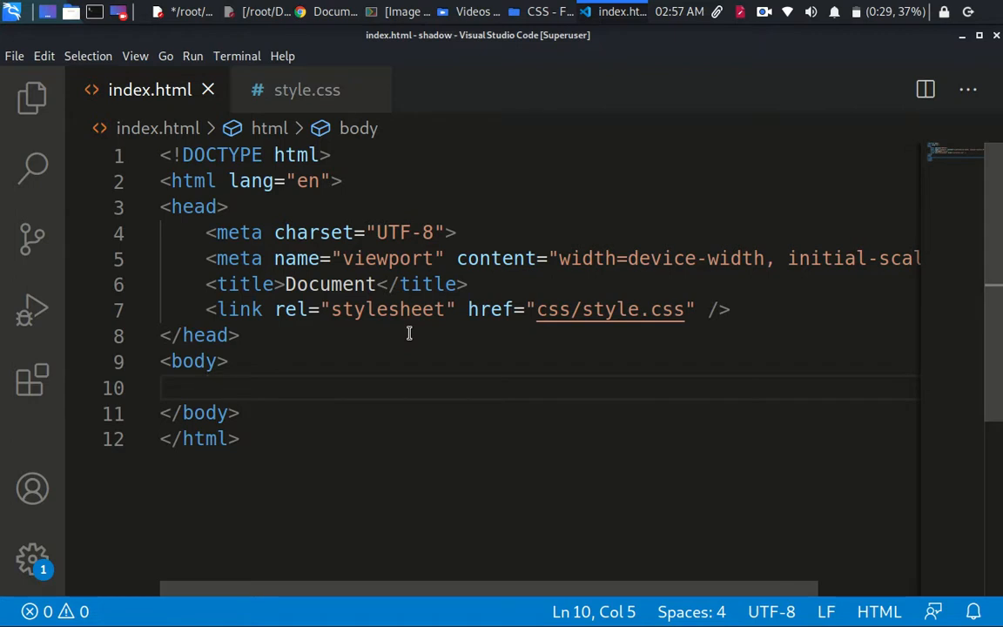
- Add a div with class 'bs' and a second div with class 'ts' inside the body
type("div ></div>")
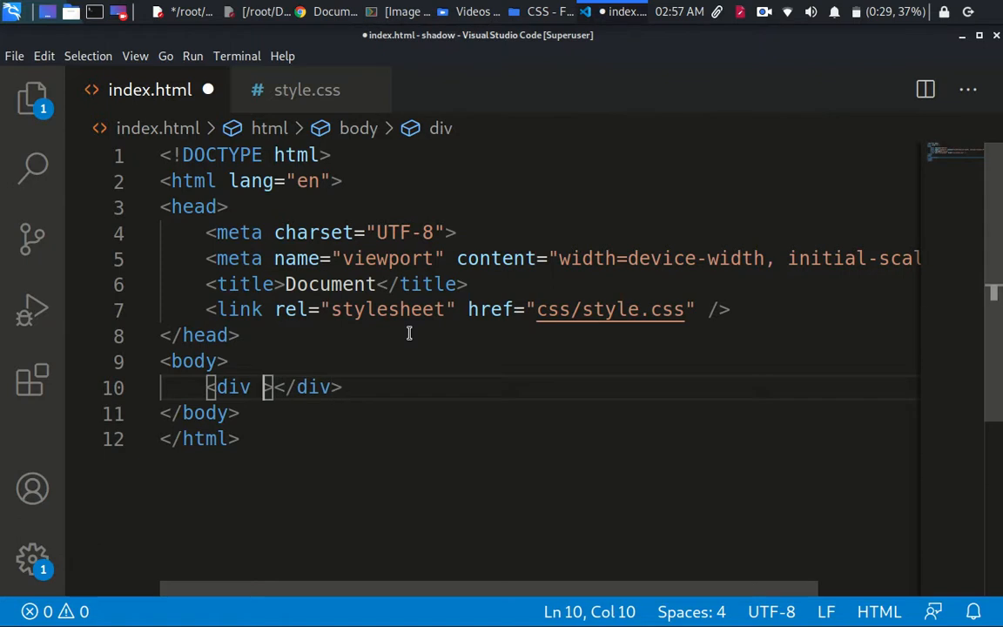
type("clas")
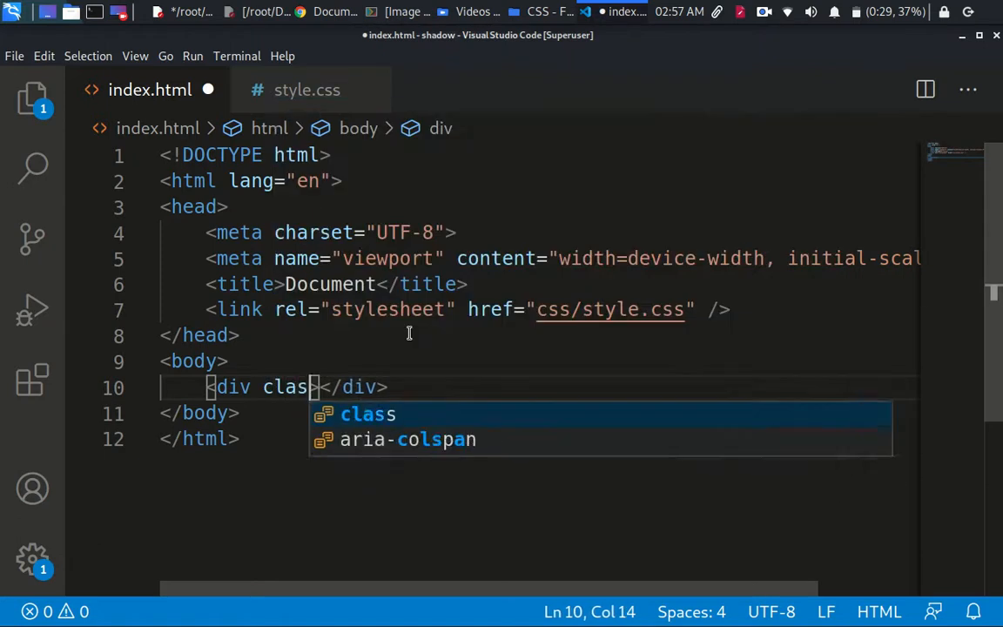
type("=\"box\"")
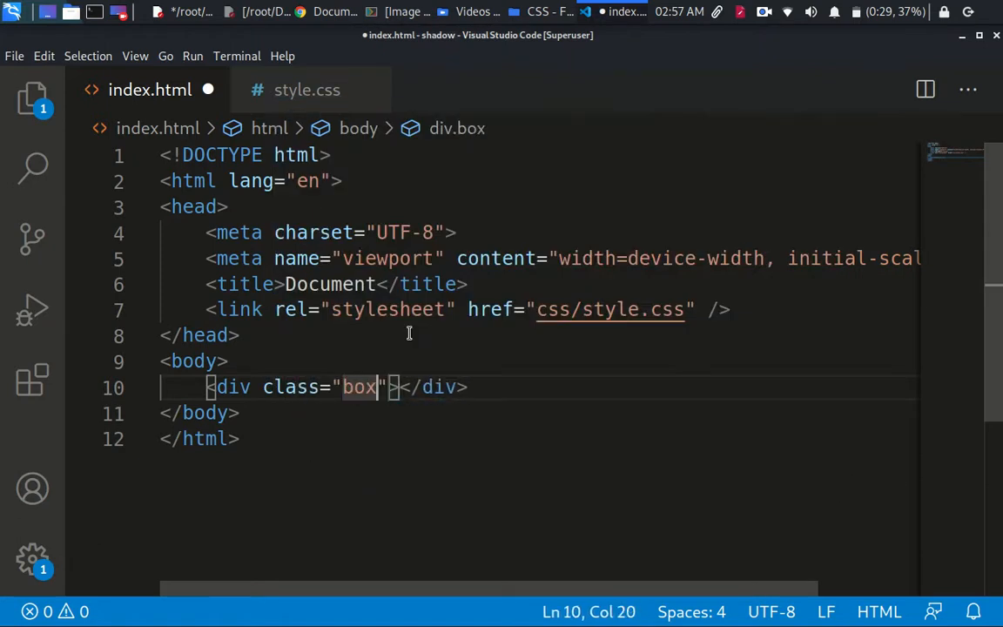
type("-shadow")
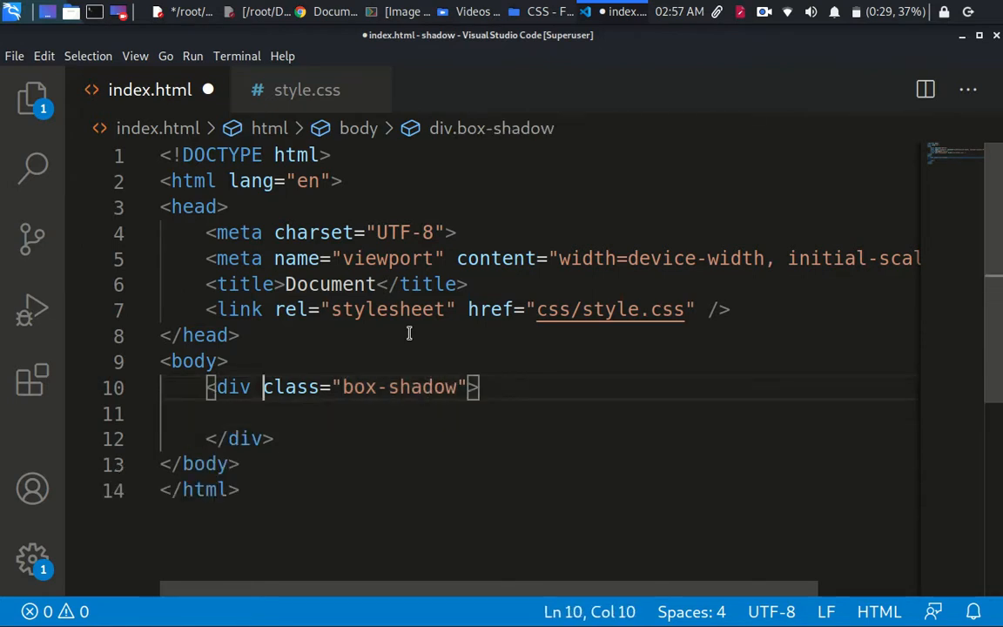
left_click(390, 387)
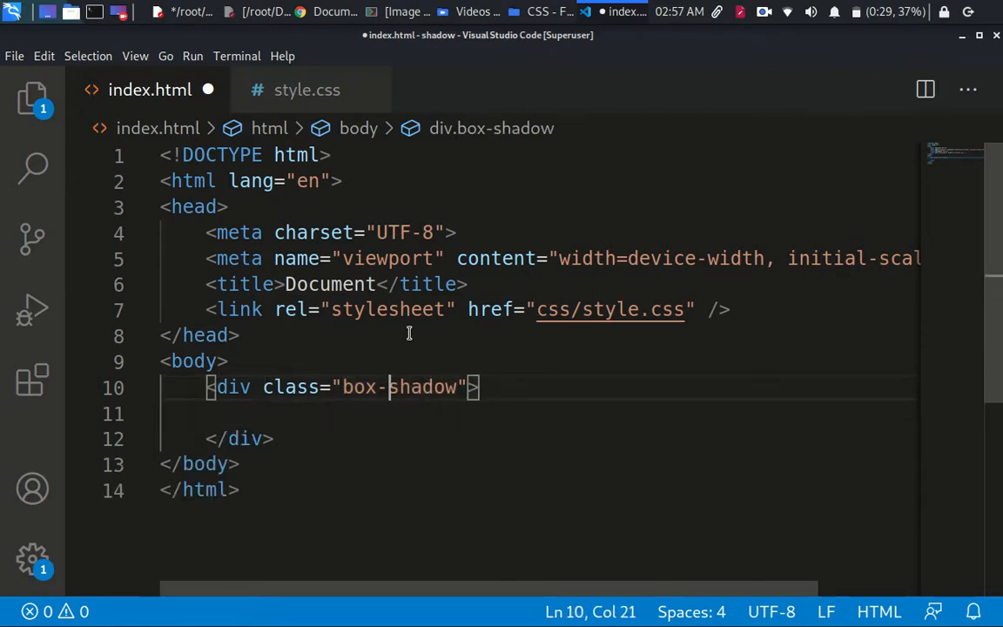
double_click(403, 387)
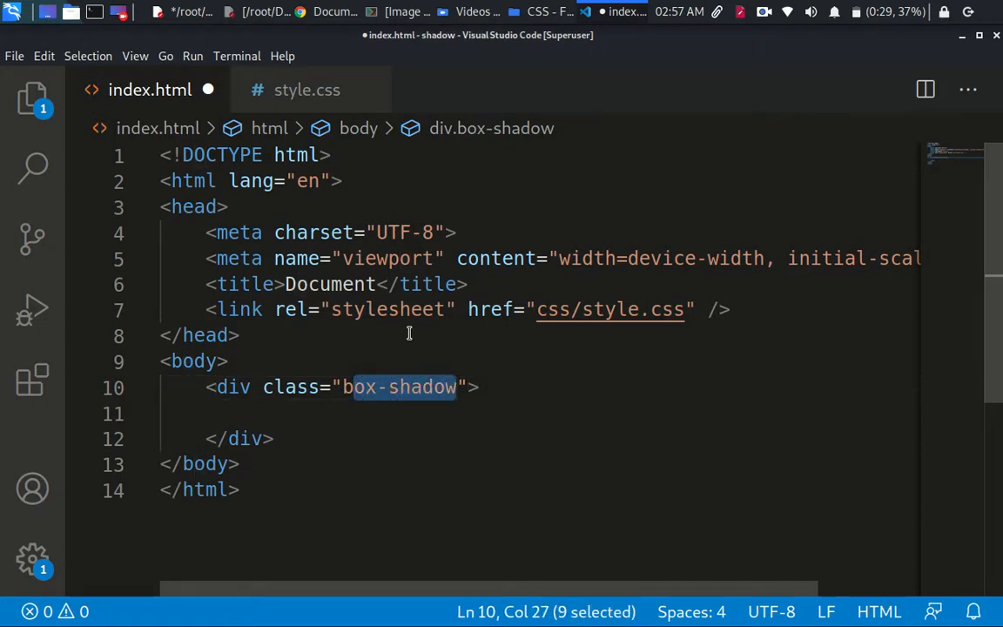
type("bs")
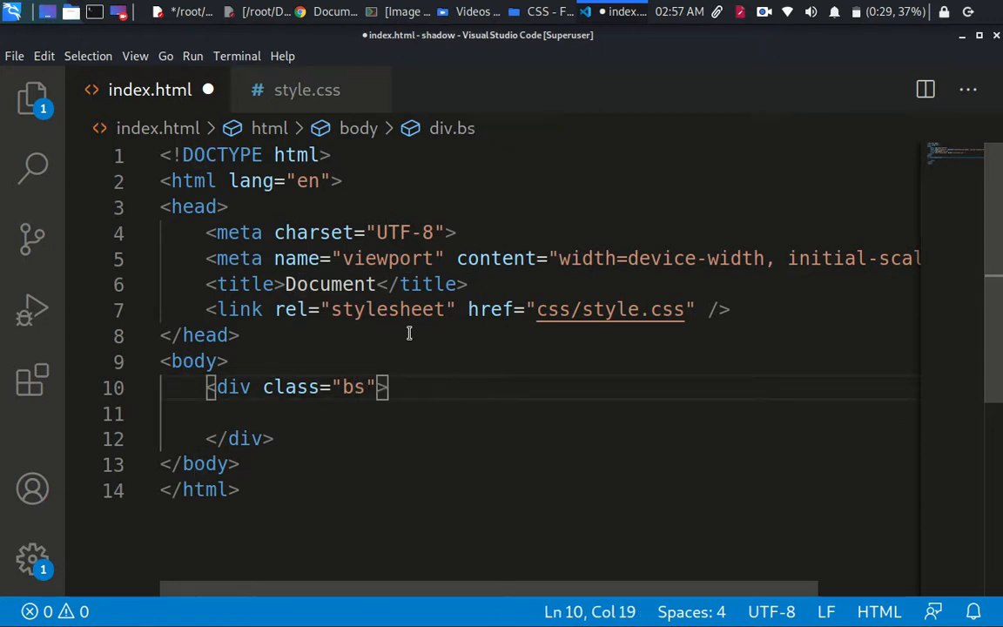
type("div class=\"ts\">")
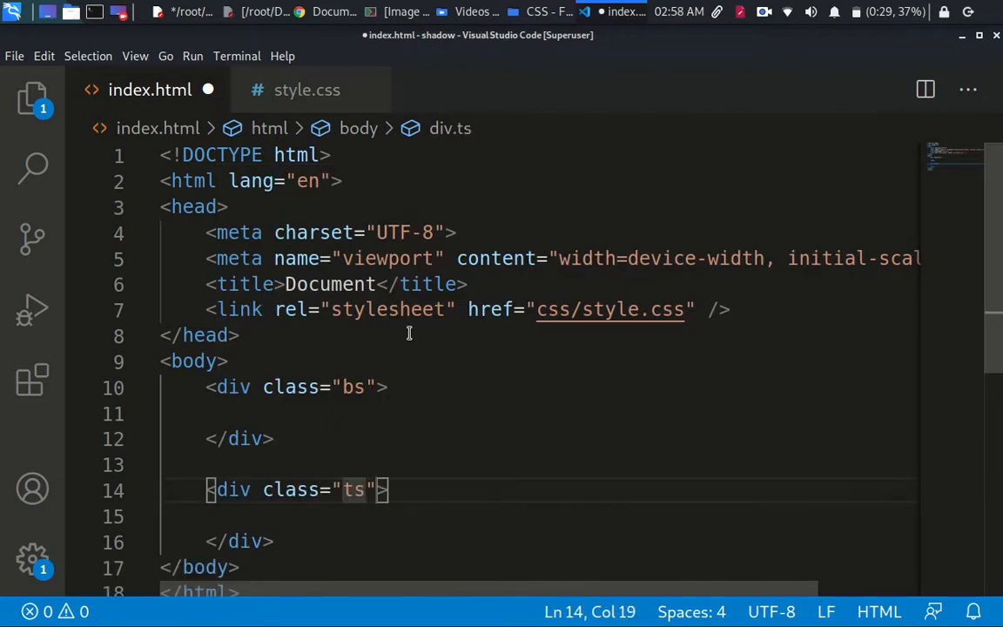
- Write a div.bs rule in style.css with height, width and a firebrick background colour
left_click(307, 90)
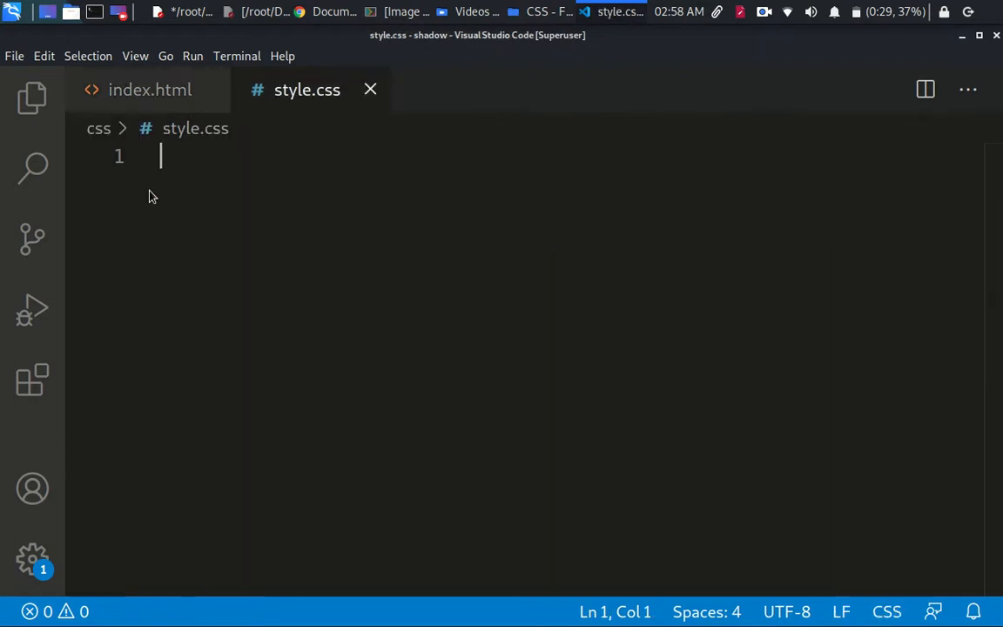
type("di")
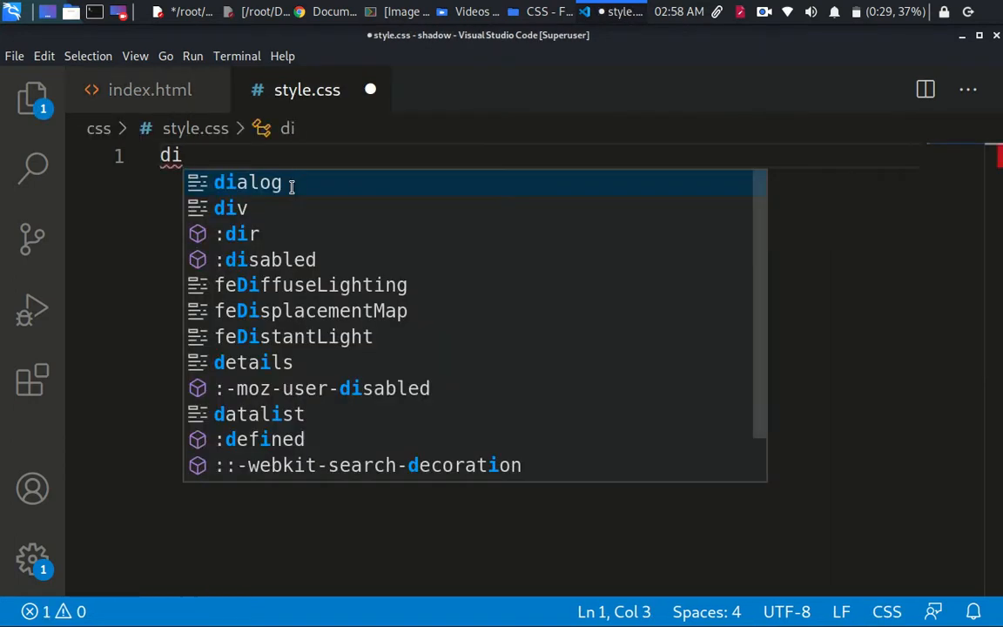
type("v.bo")
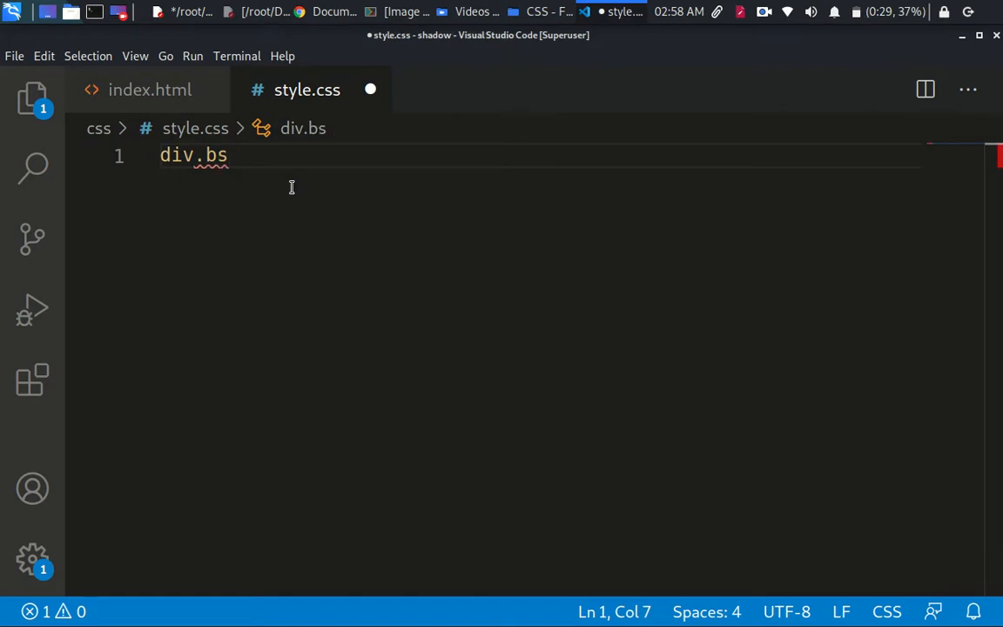
type("{")
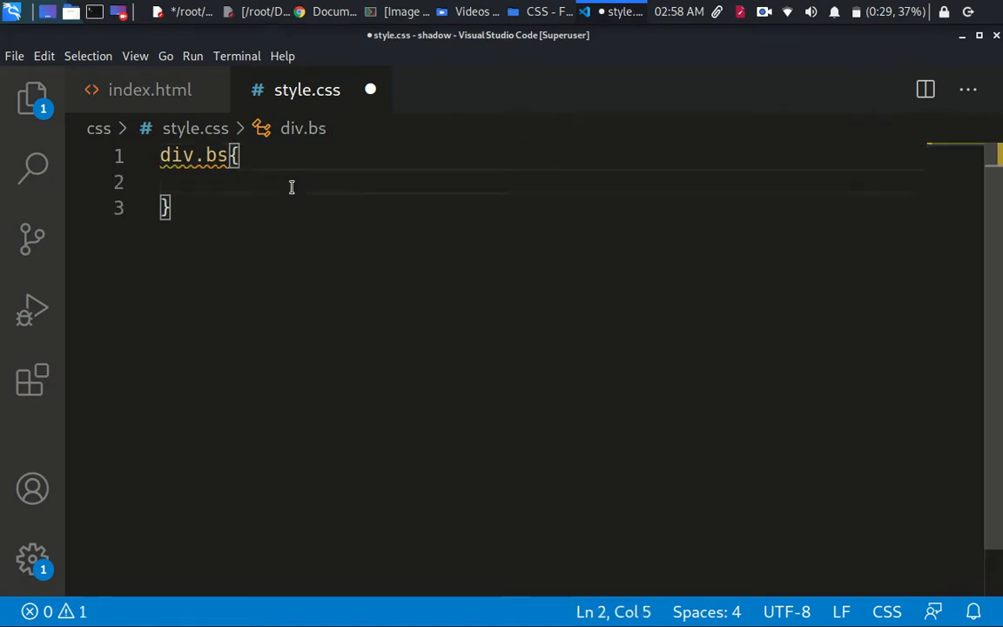
type("height:;")
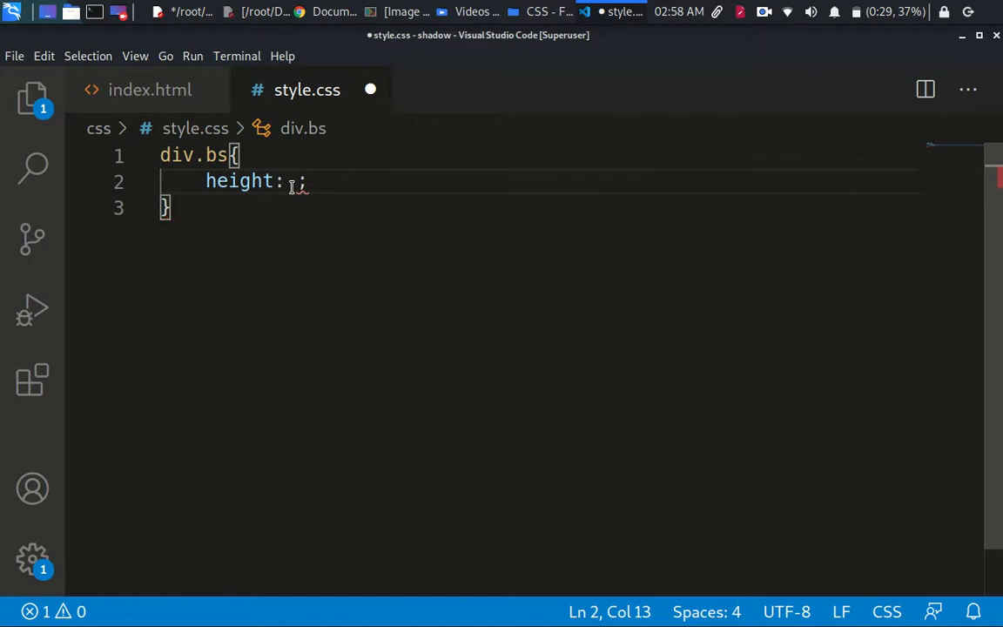
type("100px;")
type("width: ;")
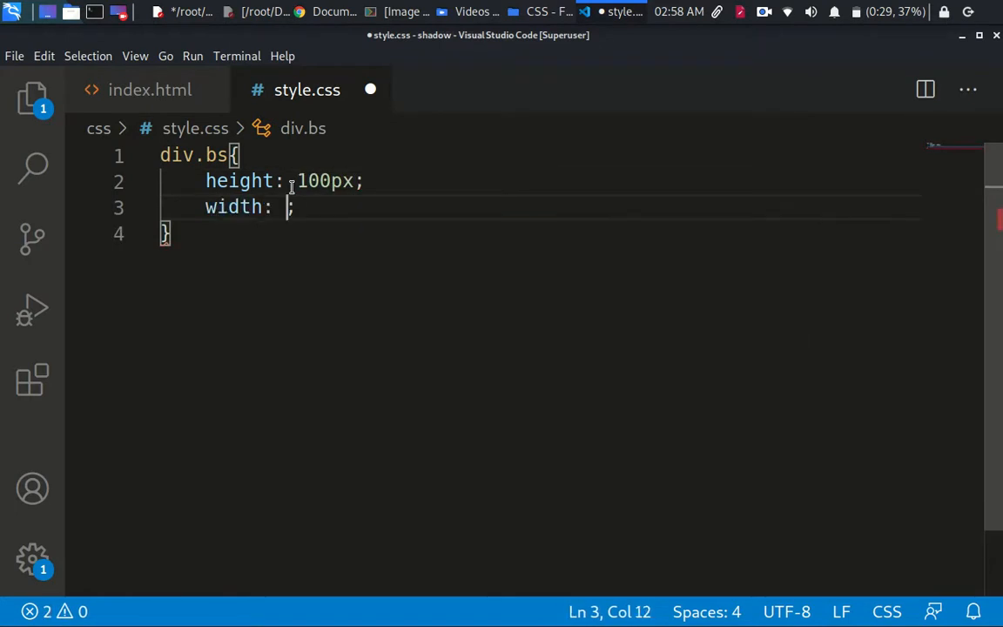
type("100px;")
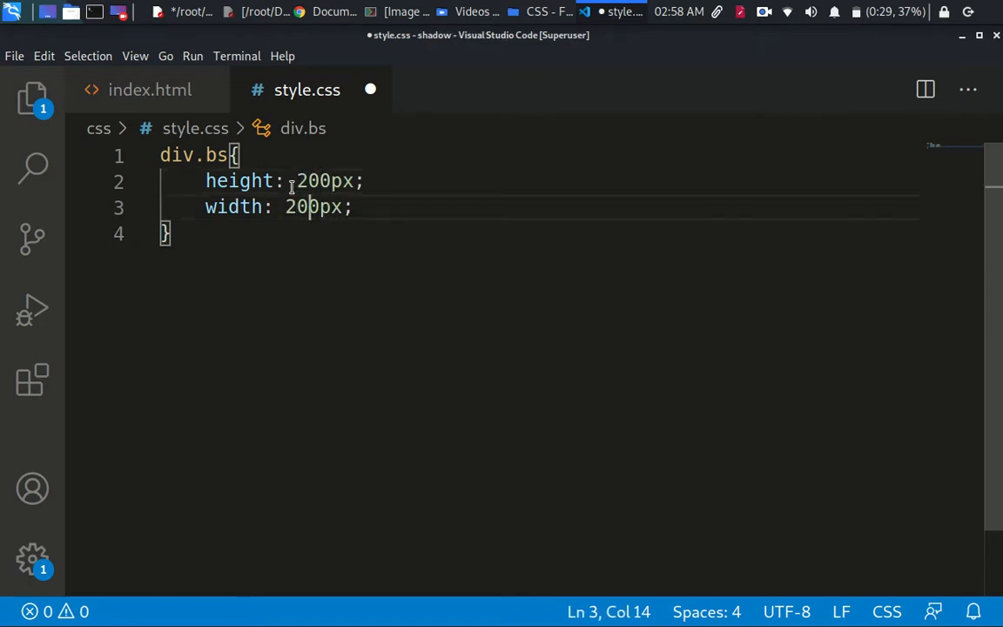
type("a")
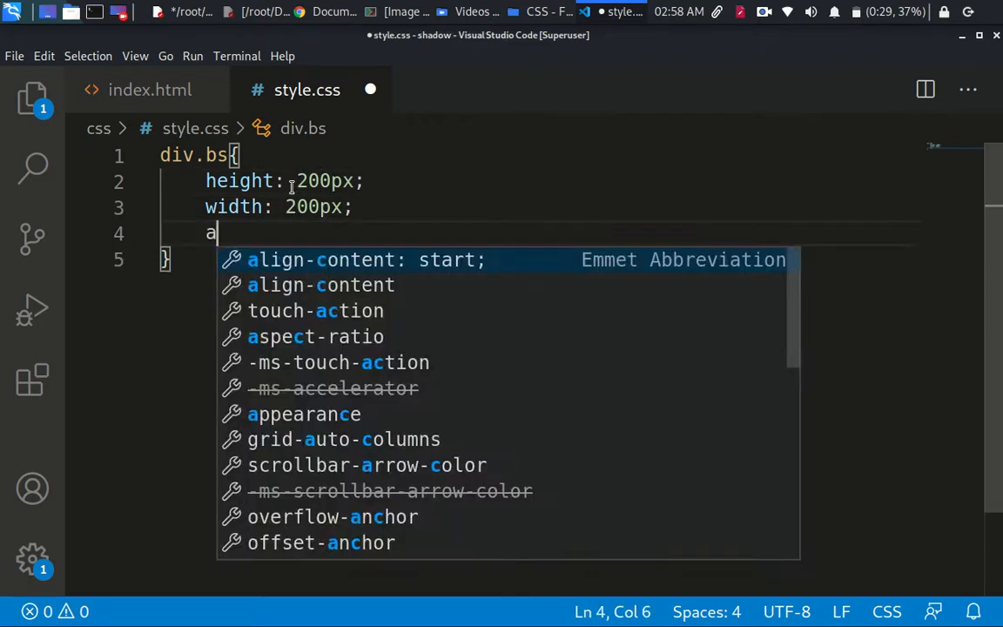
type("background-color: firebrick;")
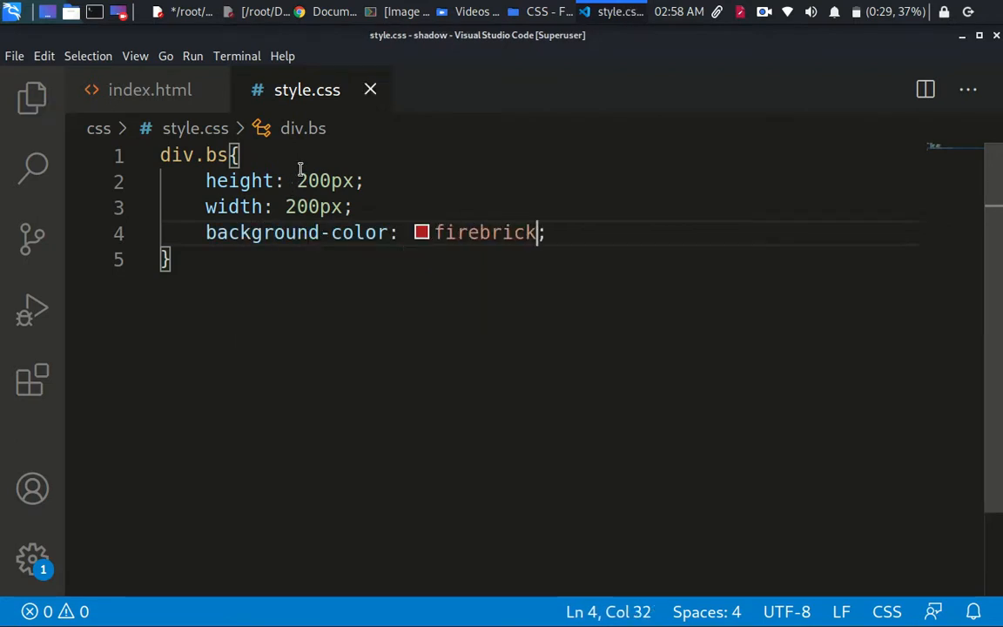
- Adjust the rule to 150px height and 200px width
left_click(31, 98)
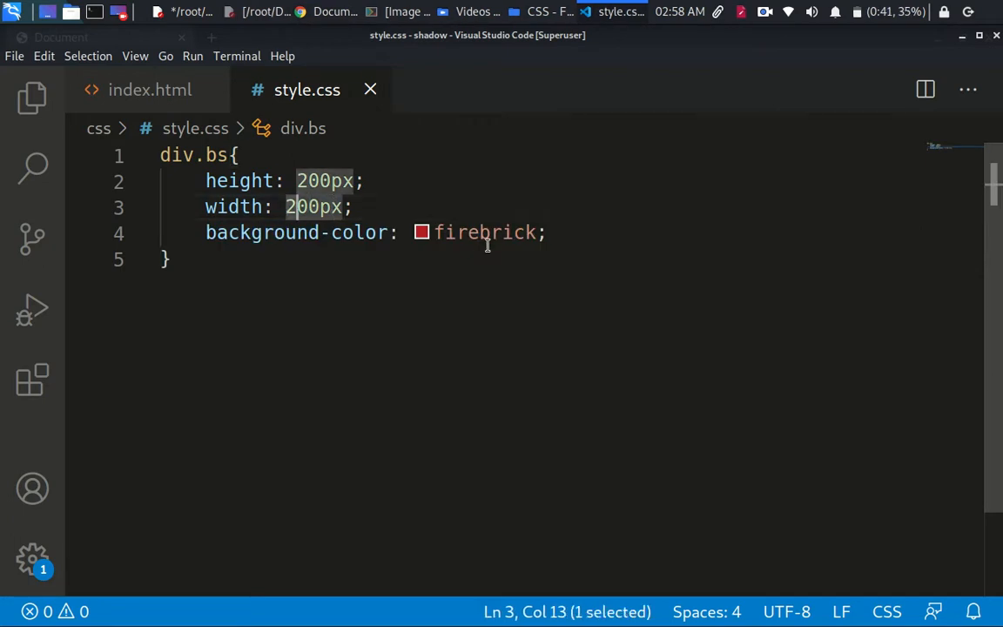
type("15")
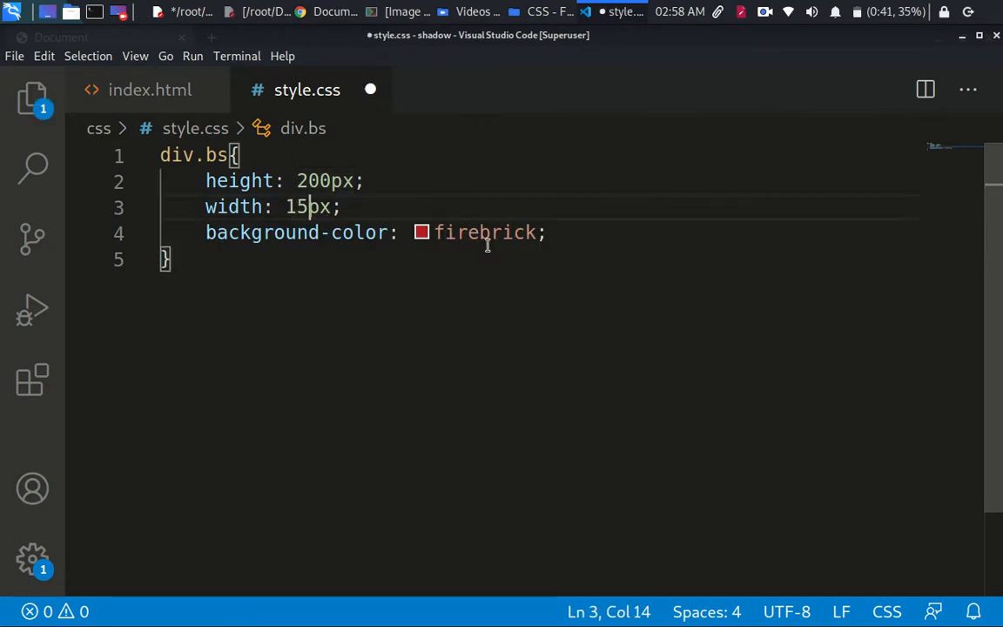
type("0")
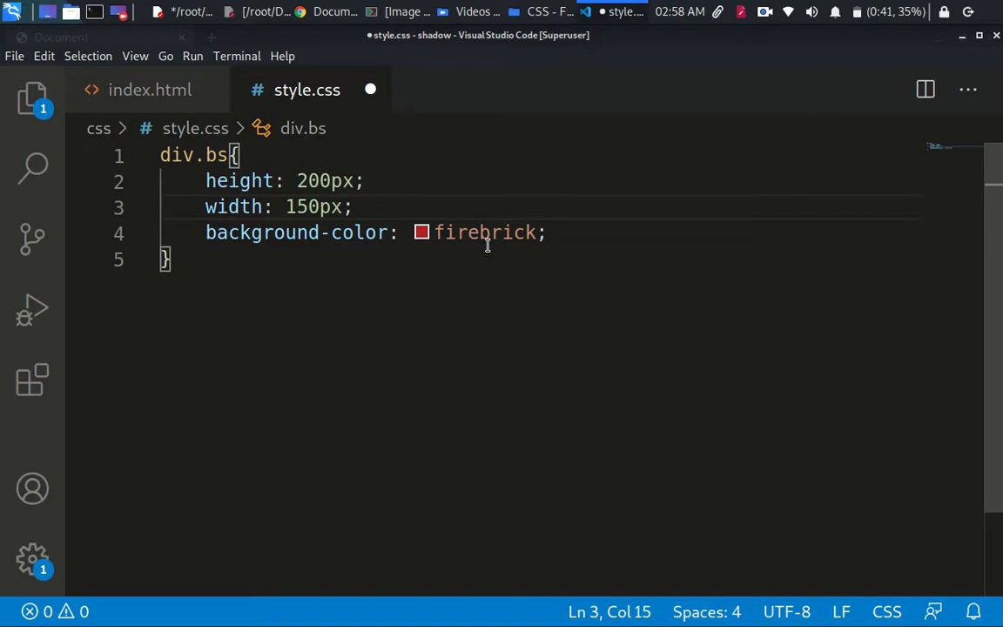
type("200")
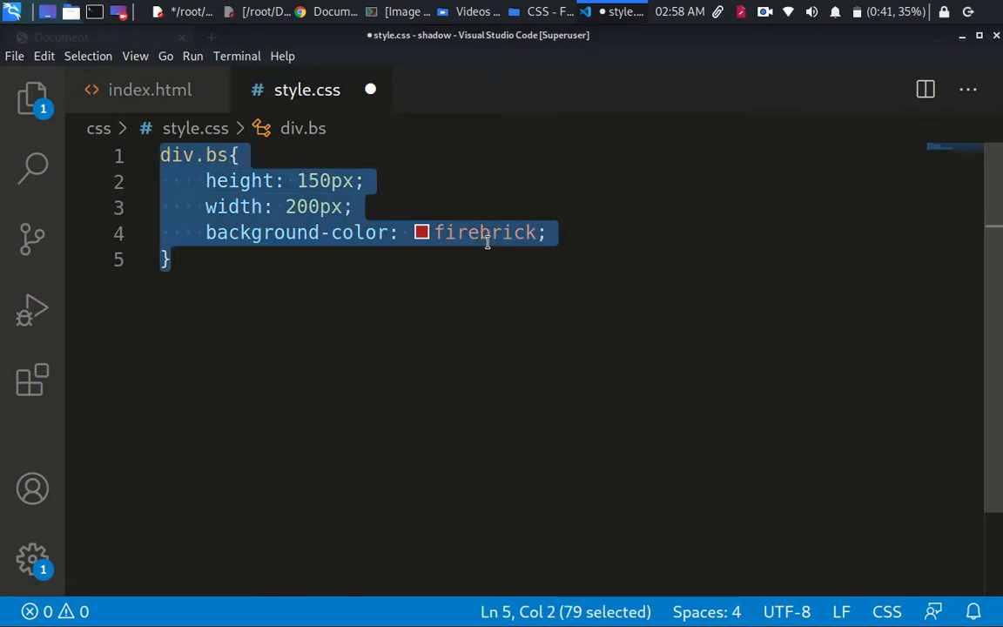
- Add a box-shadow line to div.bs with placeholder values 'x y b color'
key("Ctrl+s")
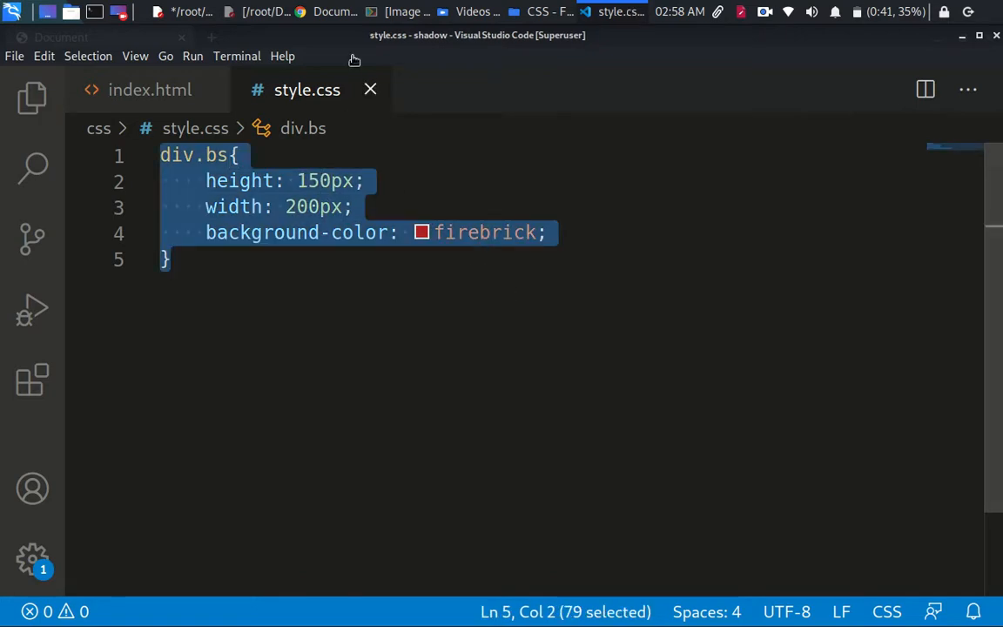
mouse_move(610, 247)
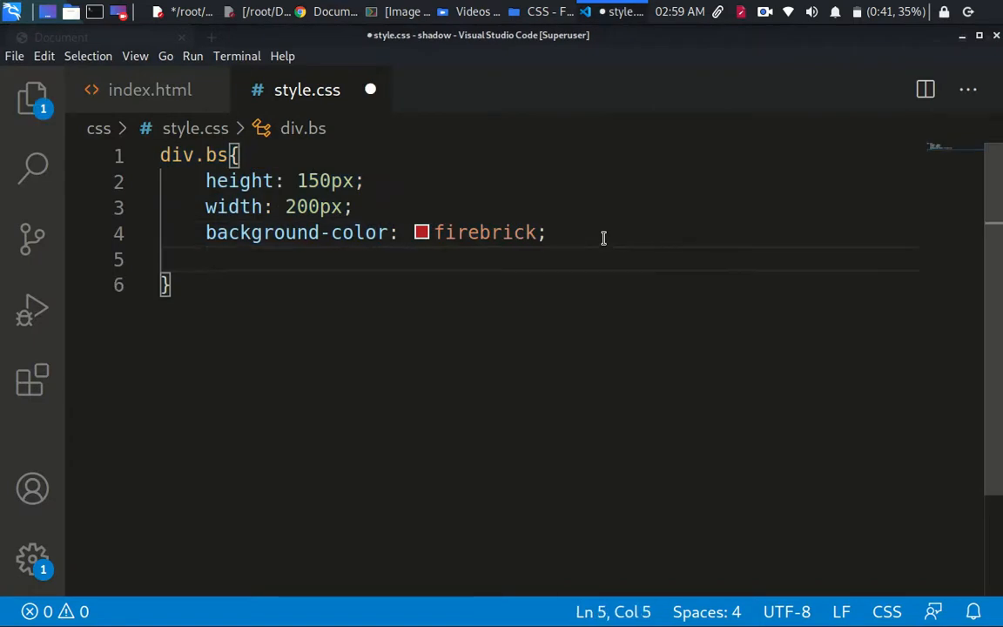
type("bo")
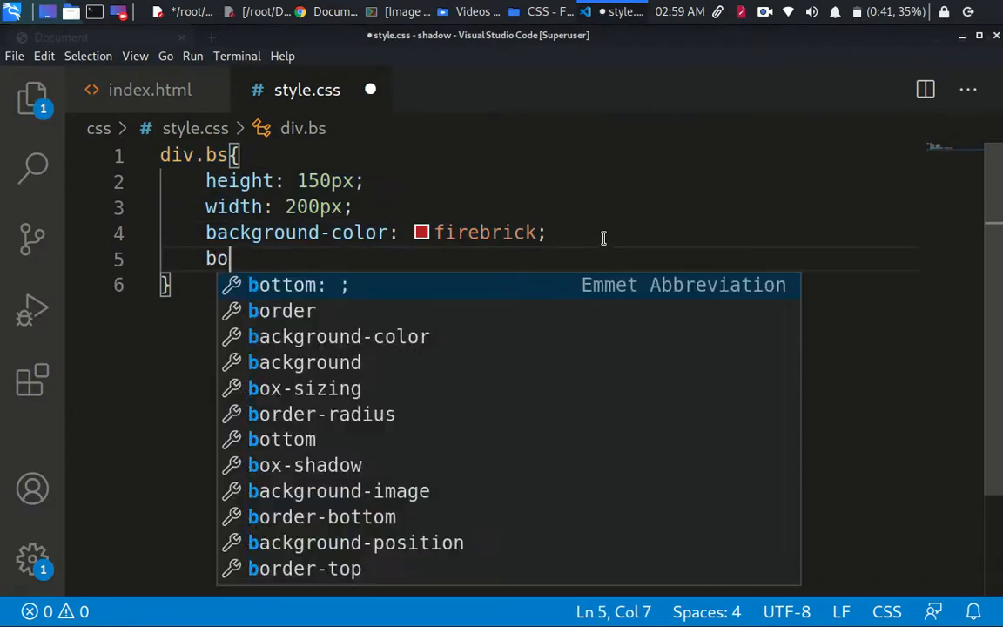
type("x shadow")
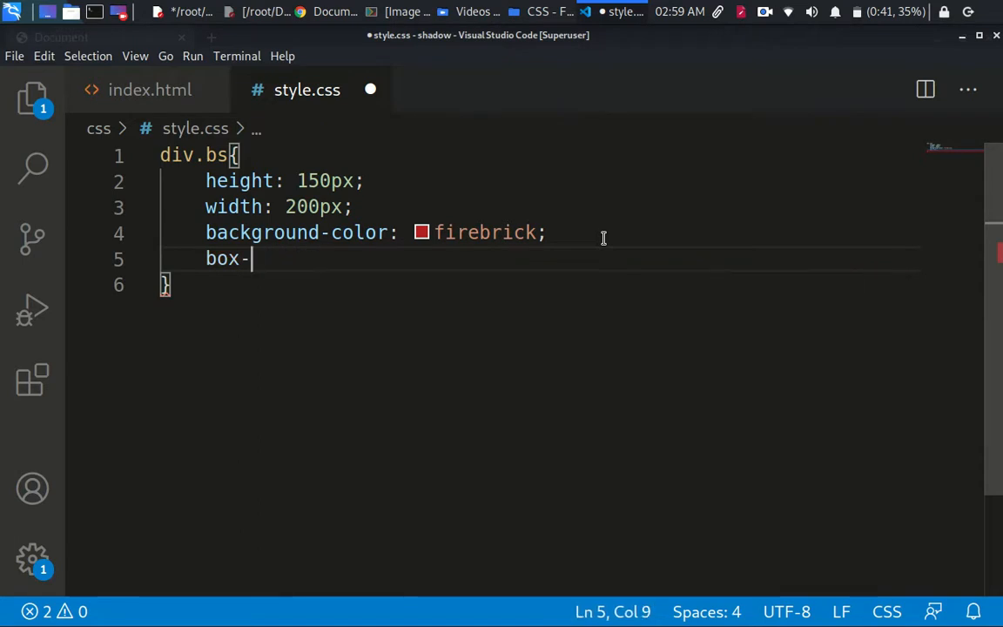
type("shaso")
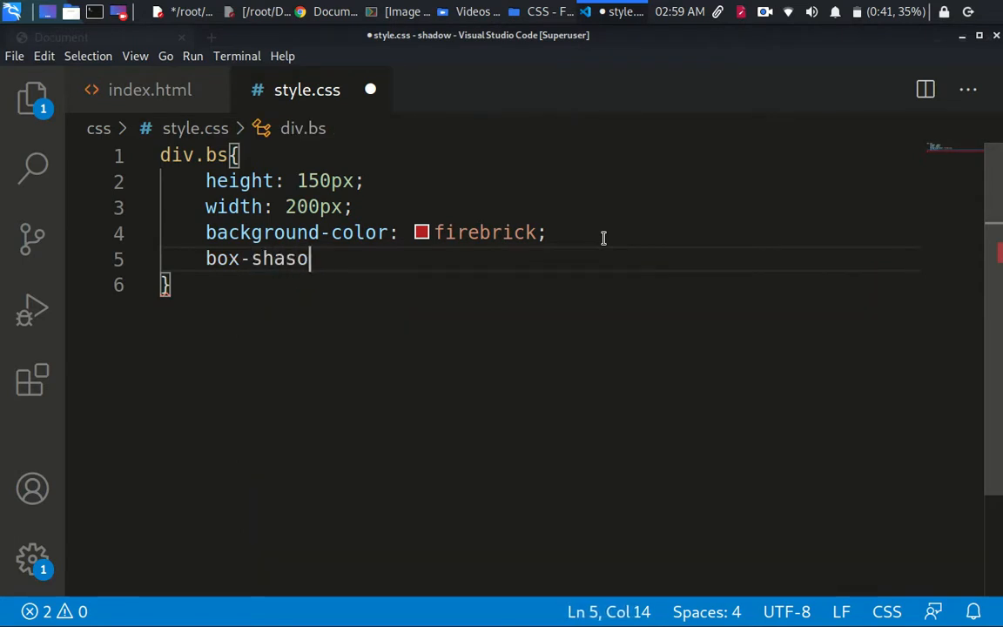
type("dow:")
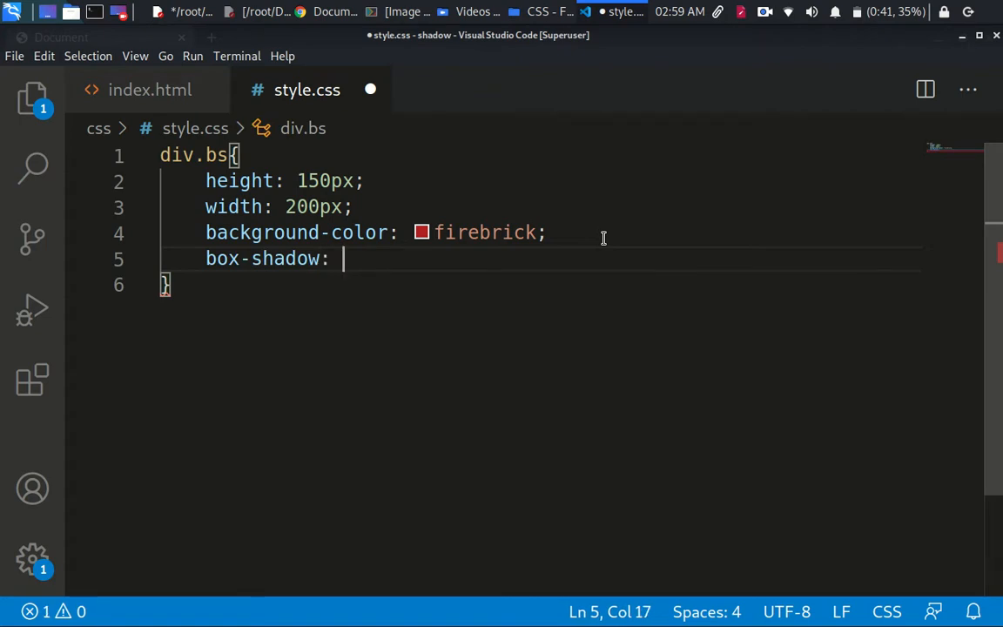
type(";")
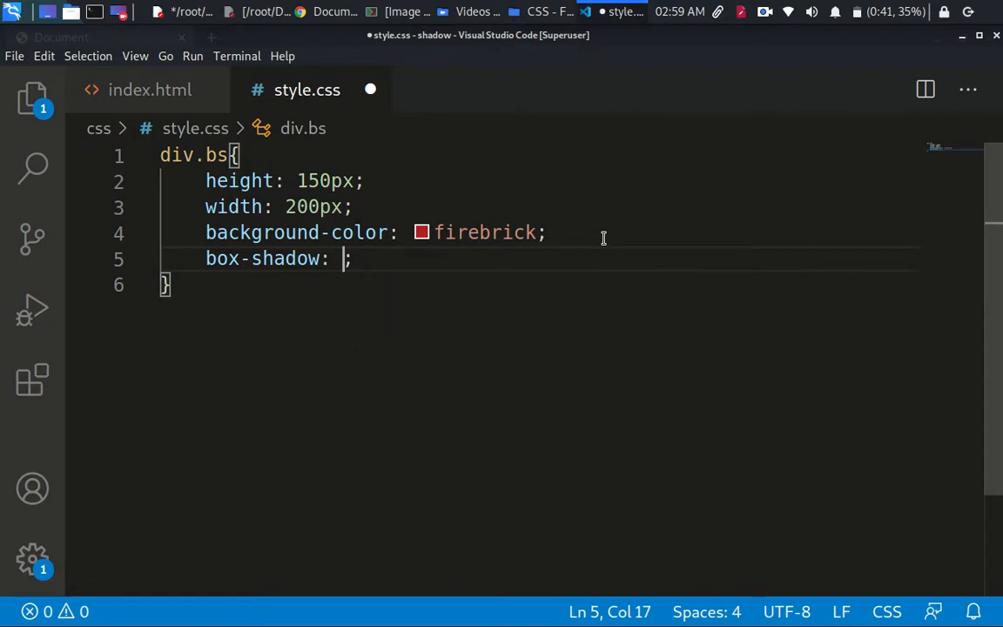
type("x y")
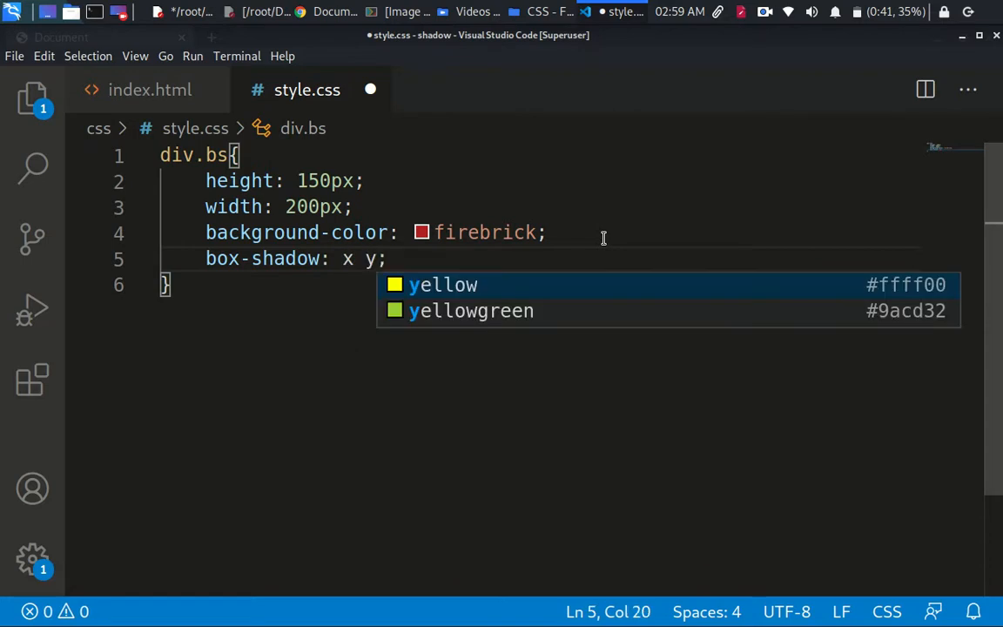
type("b")
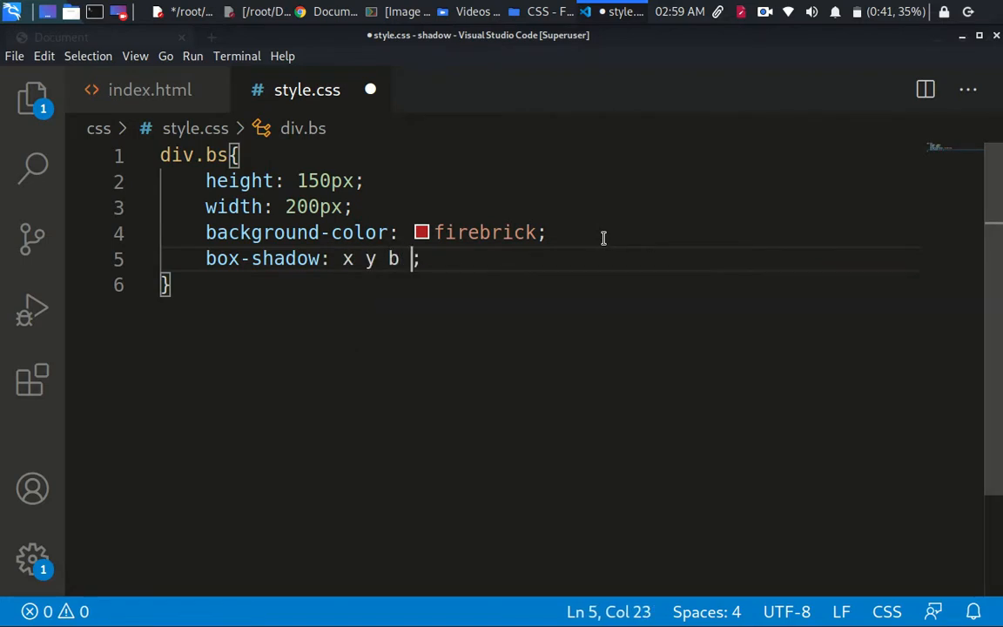
type("color")
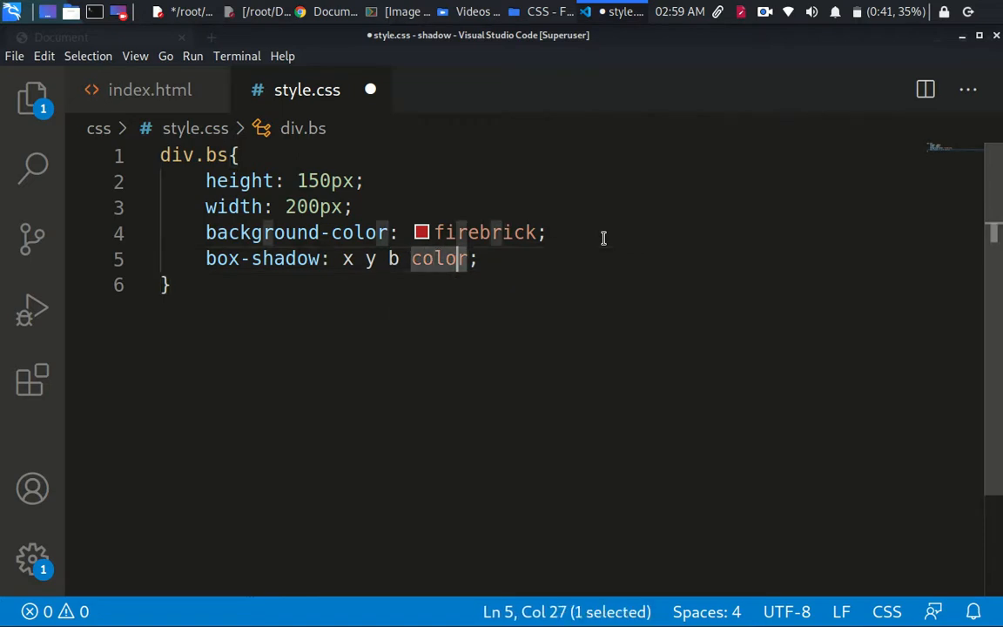
- Replace the placeholders with box-shadow: 10px 5px 5px black
key("Delete")
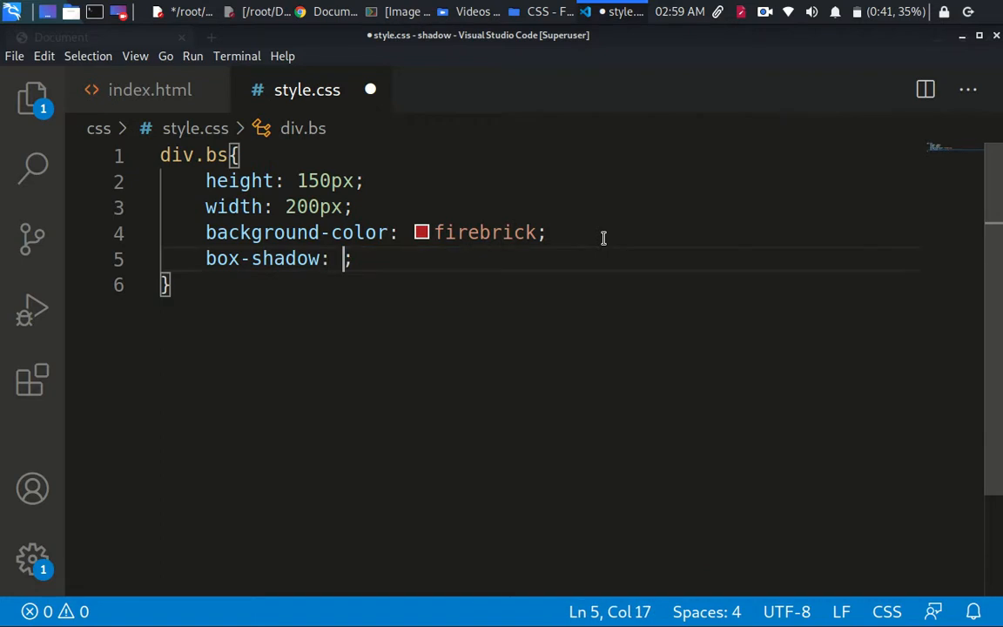
type("10px")
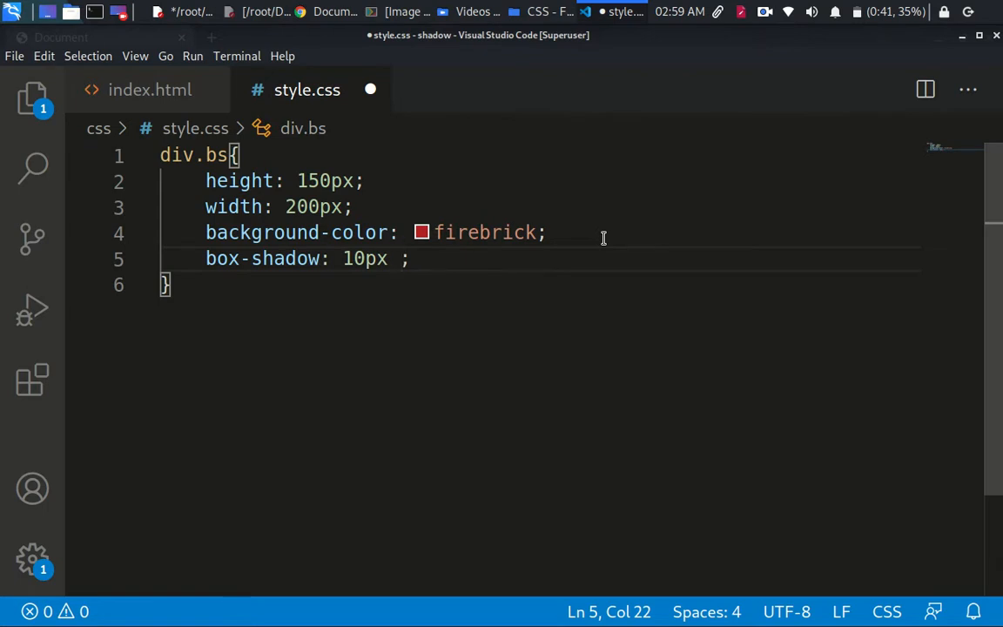
type("5")
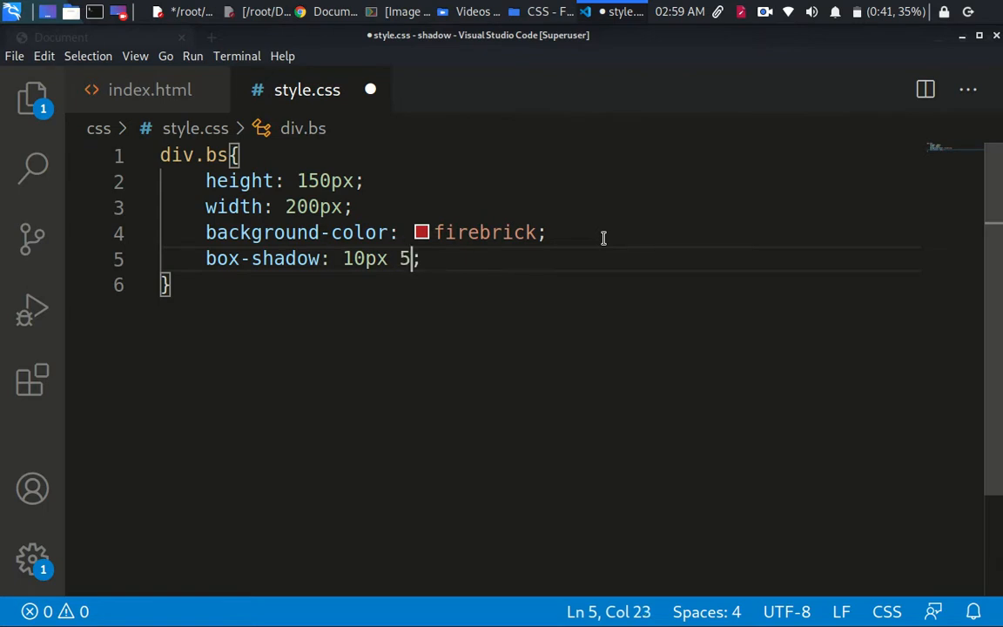
type("px")
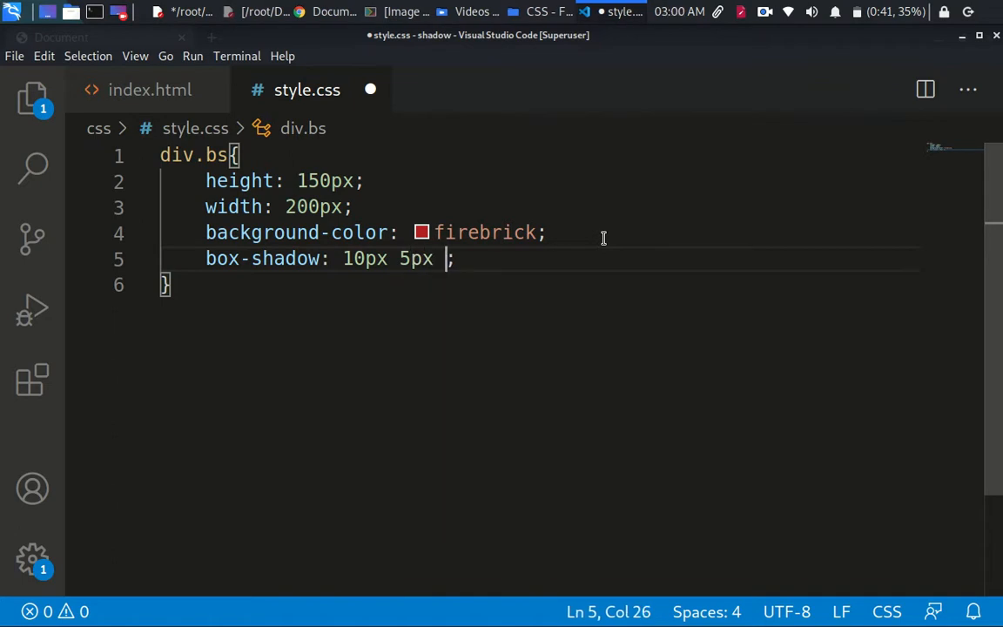
type("black")
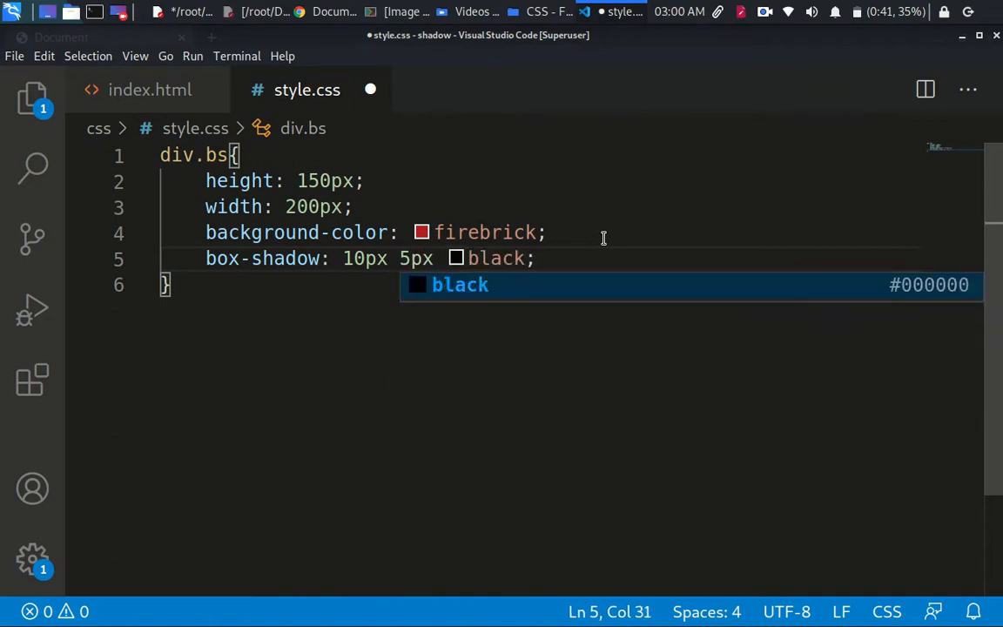
key("Ctrl+s")
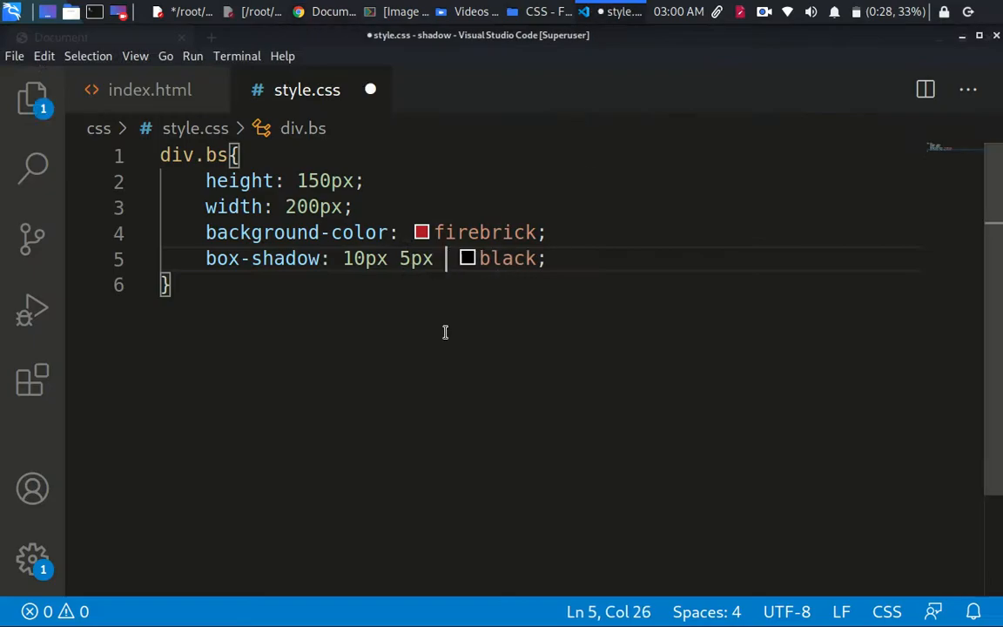
type("5px")
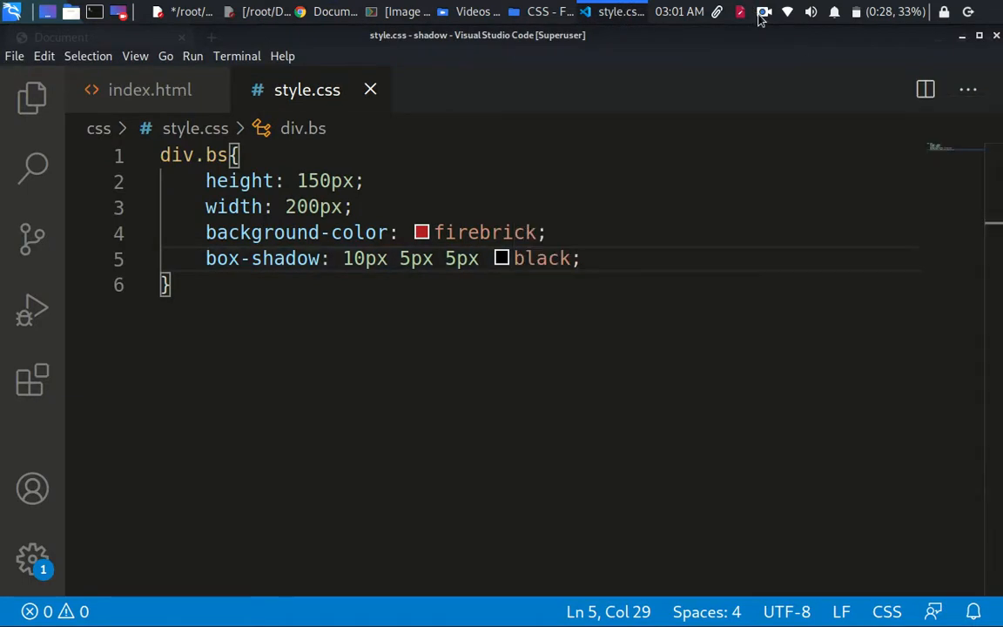
- Change the box-shadow blur value from 5px to 10px
double_click(540, 258)
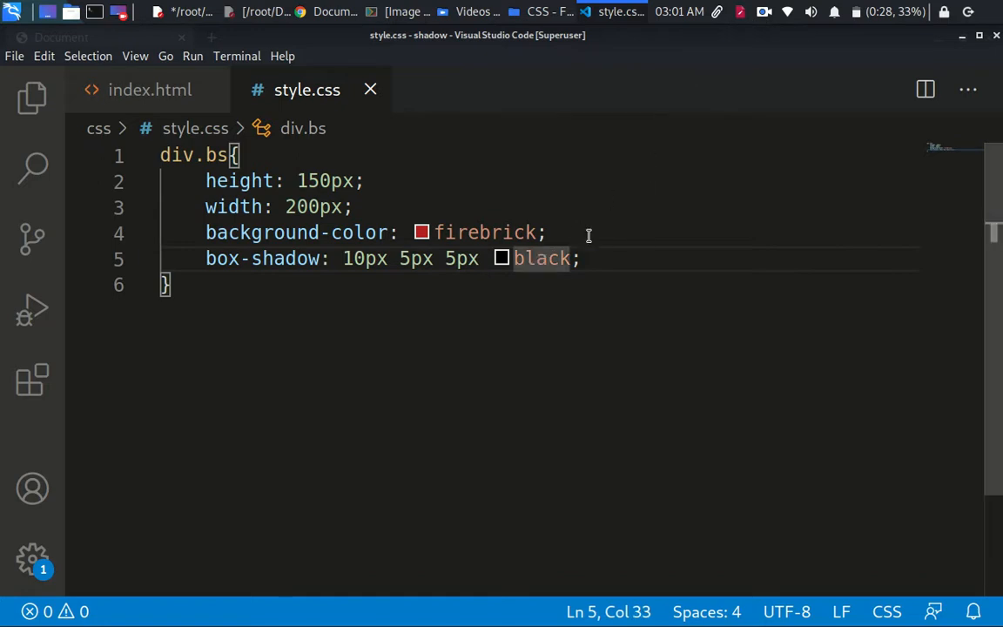
left_click(770, 11)
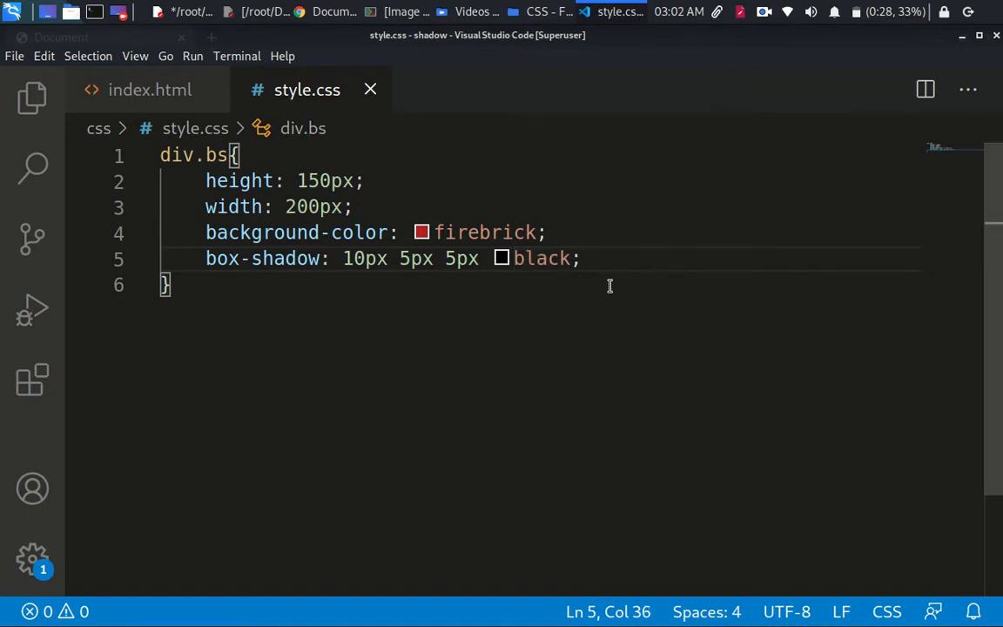
mouse_move(573, 271)
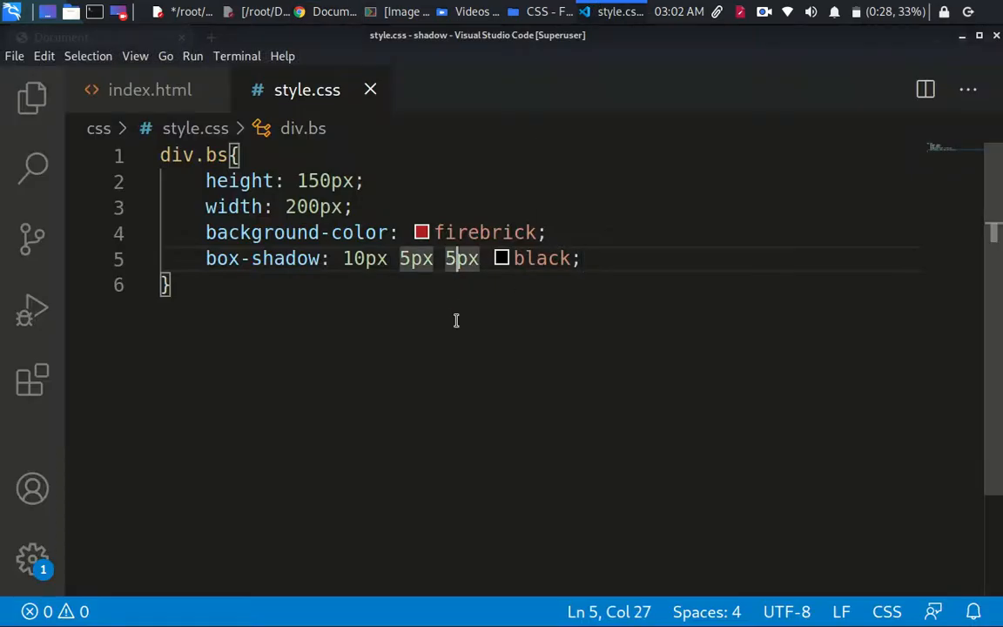
type("10px")
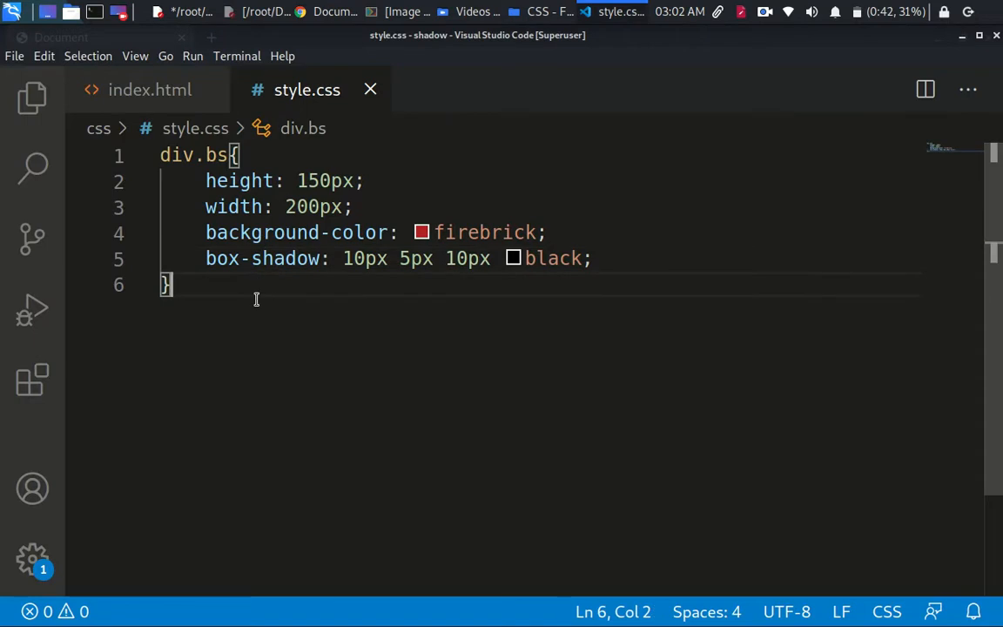
key("ctrl+a")
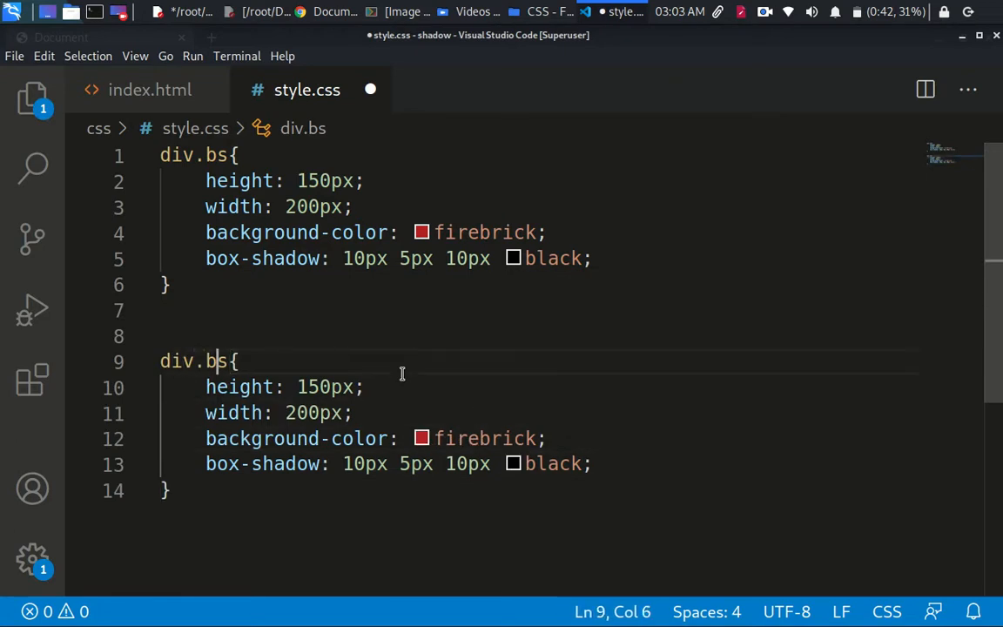
- Rename the copied rule to div.ts without a box-shadow, then return to index.html
type("t")
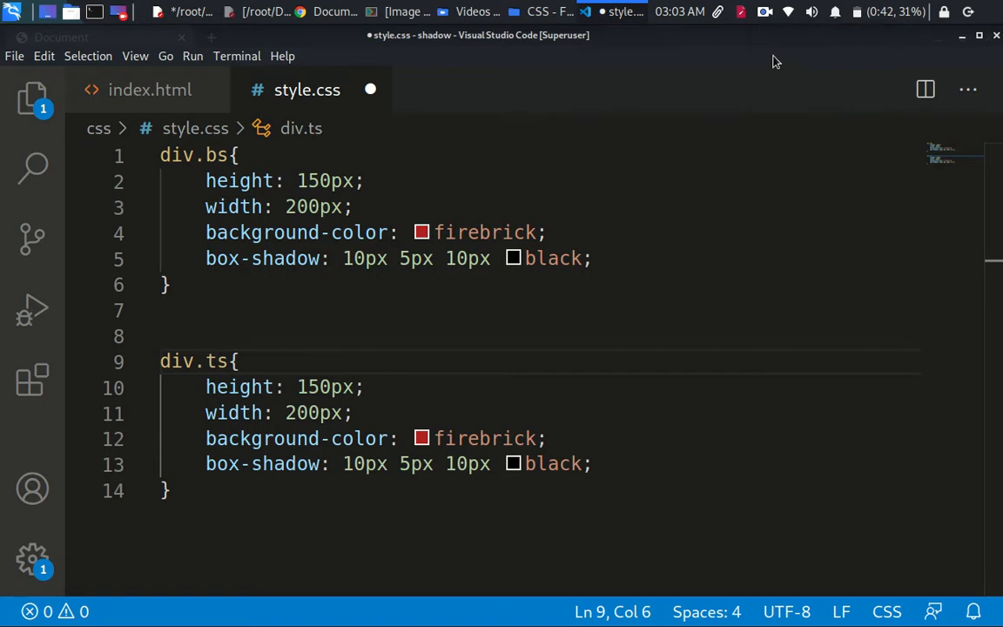
scroll("down", 3)
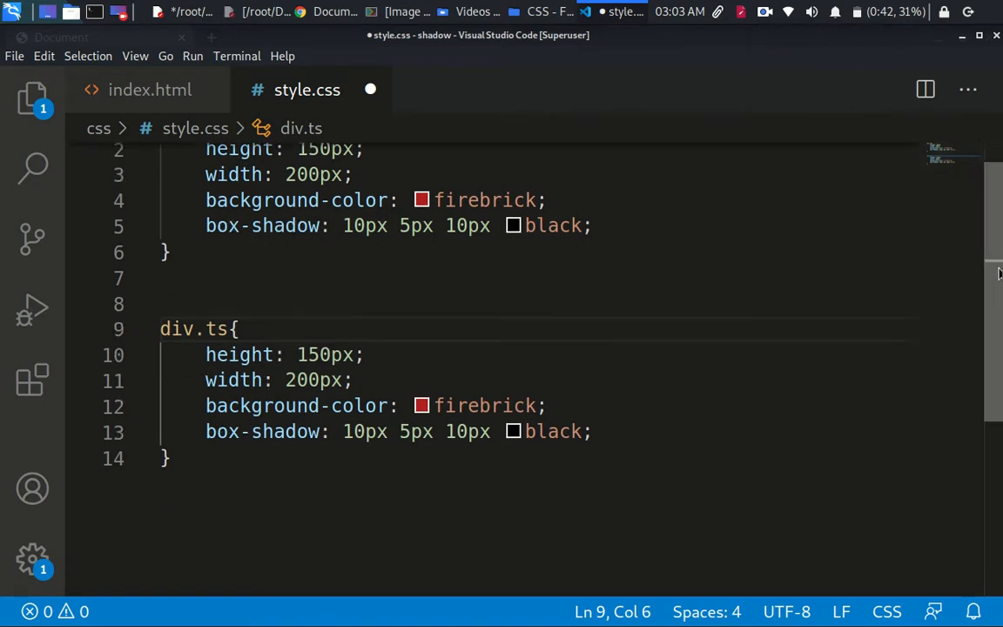
scroll("down", 3)
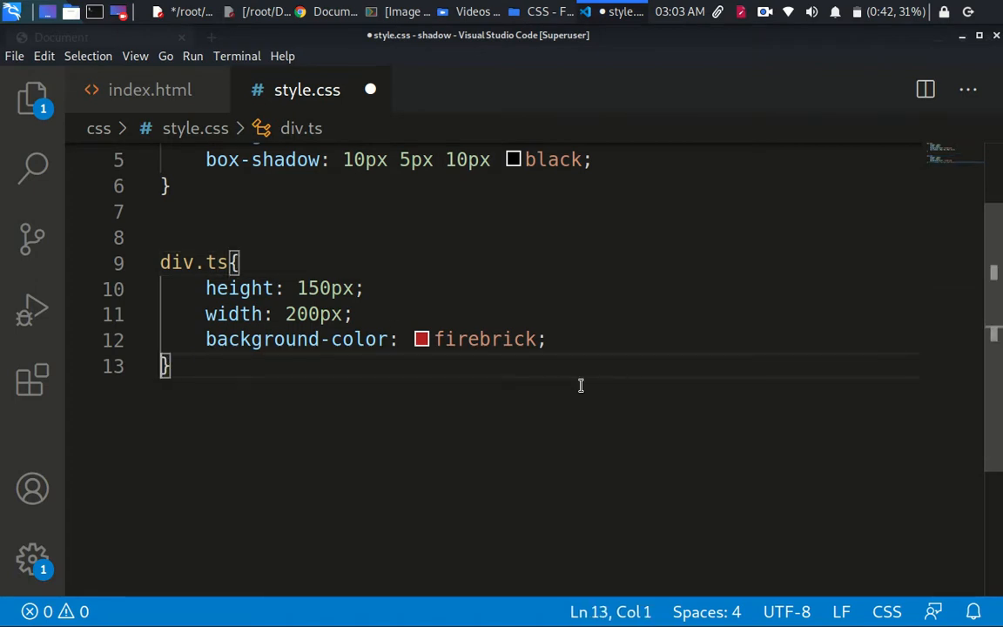
left_click(150, 91)
type("<h1></h1>")
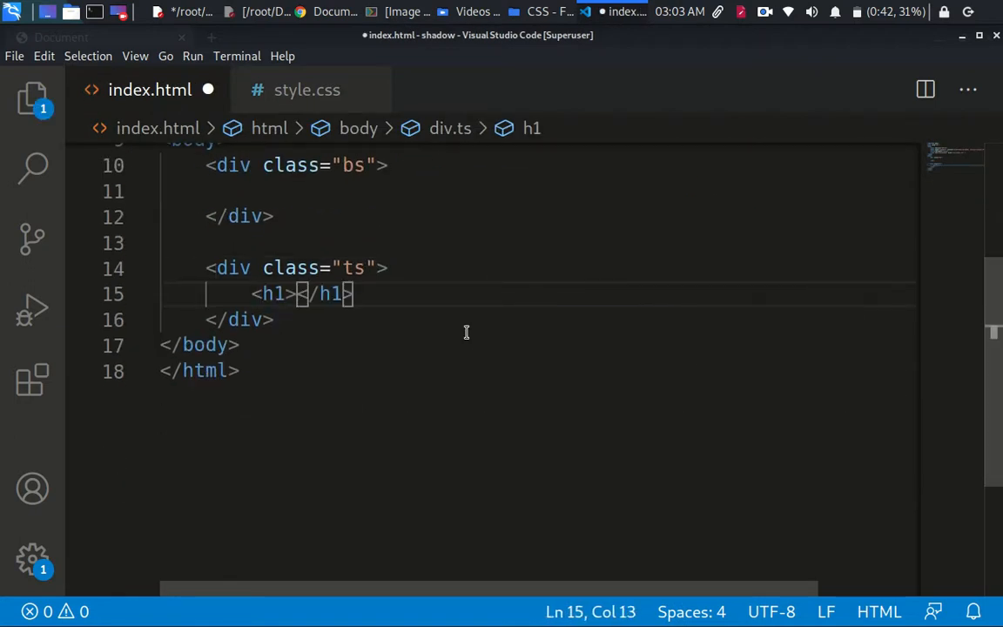
- Give the ts div's h1 margin 0 and padding 0 and the content 'Text Shadow'
type("style=\"\"")
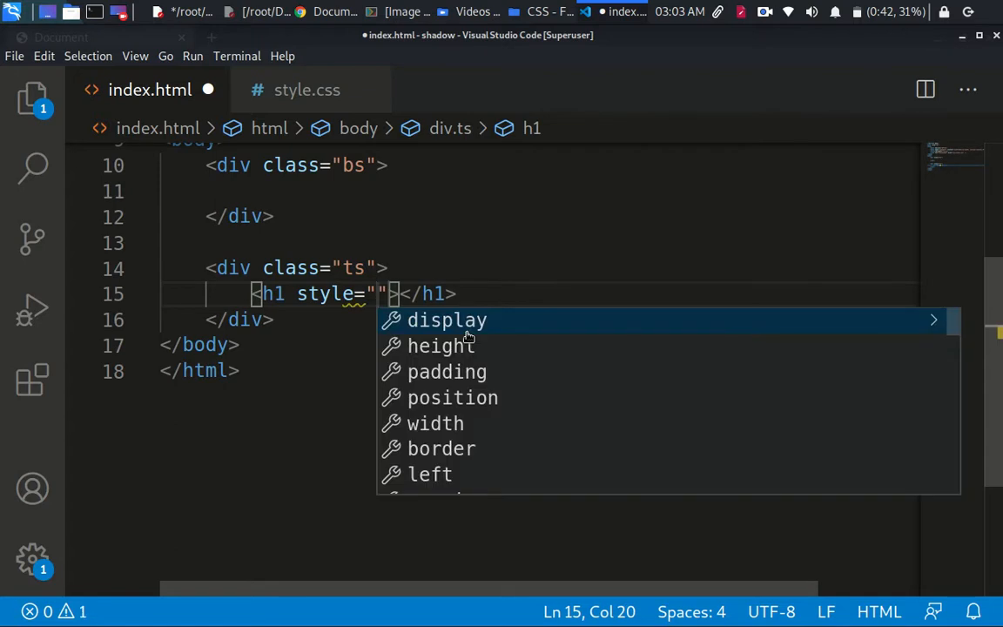
type("margin: ;")
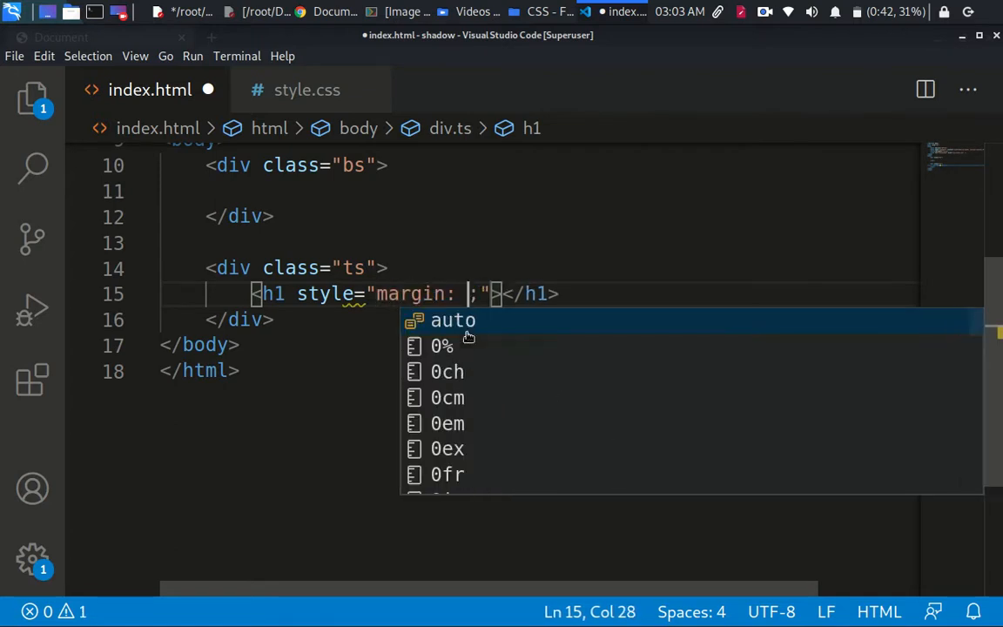
type("0")
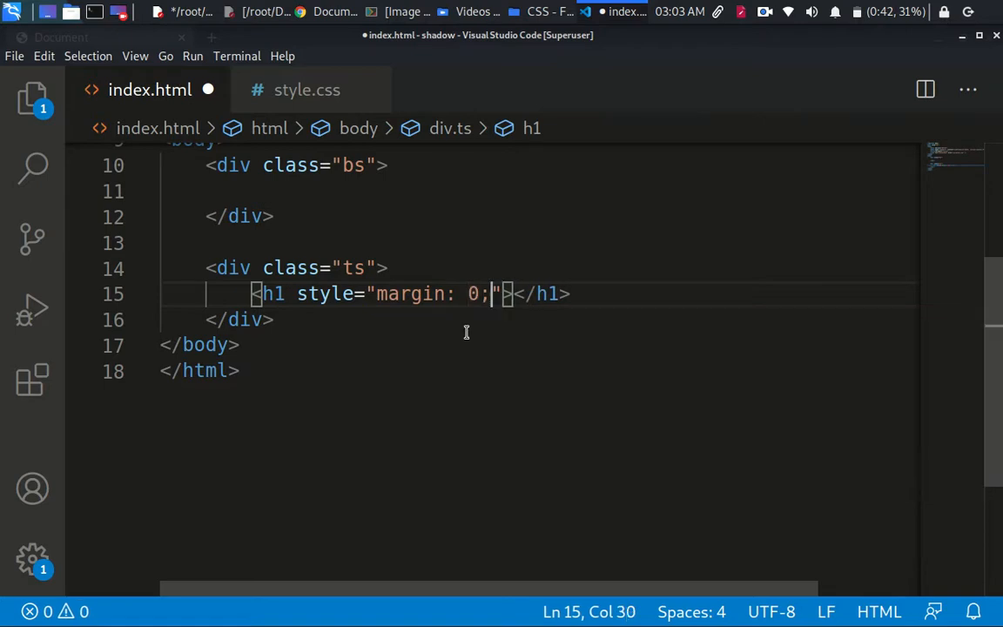
type("padding")
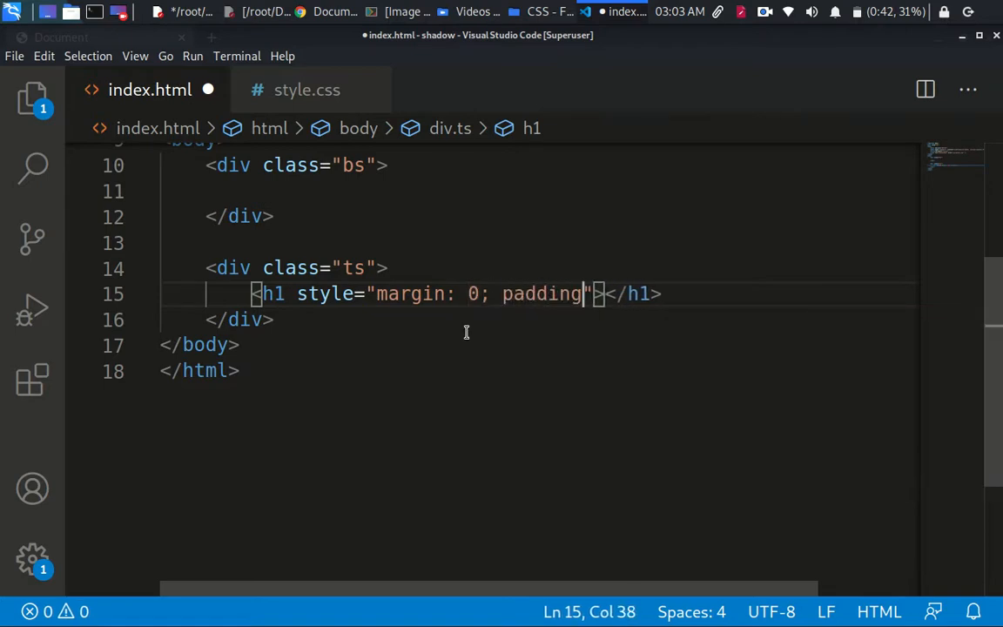
type(":0;")
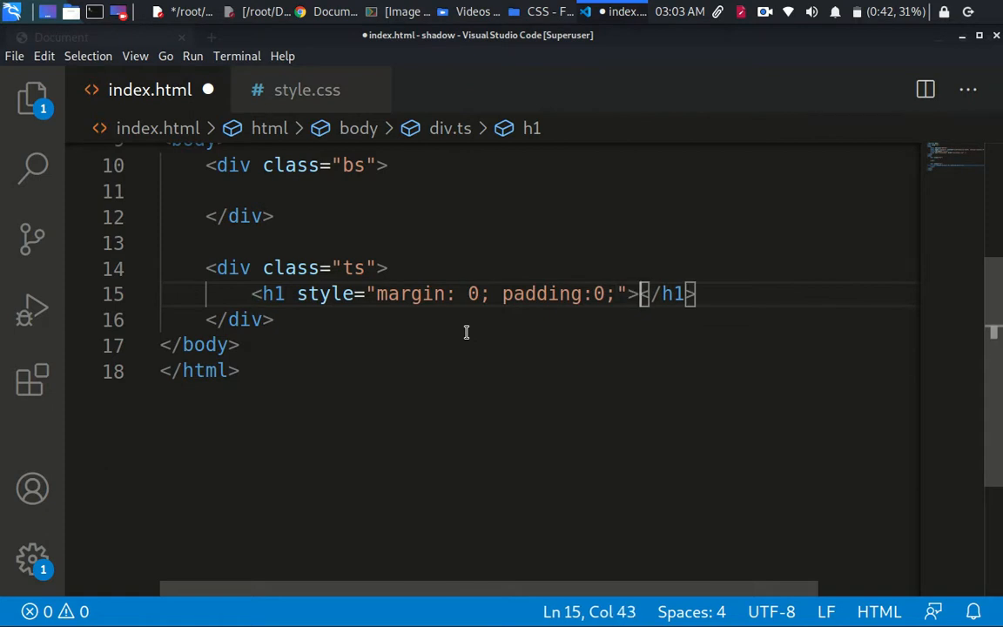
type("Text Sha")
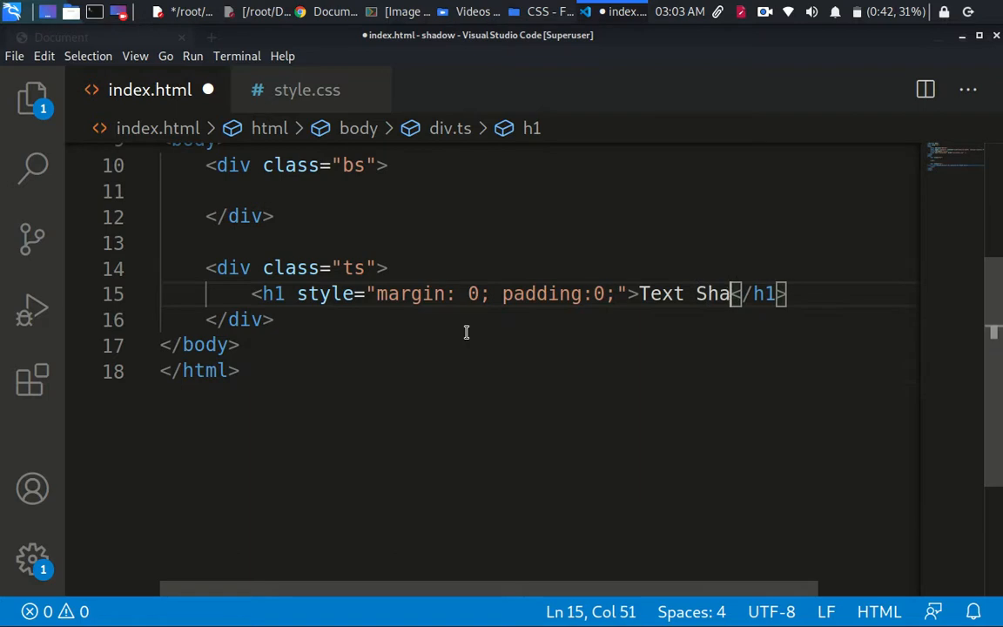
type("dow")
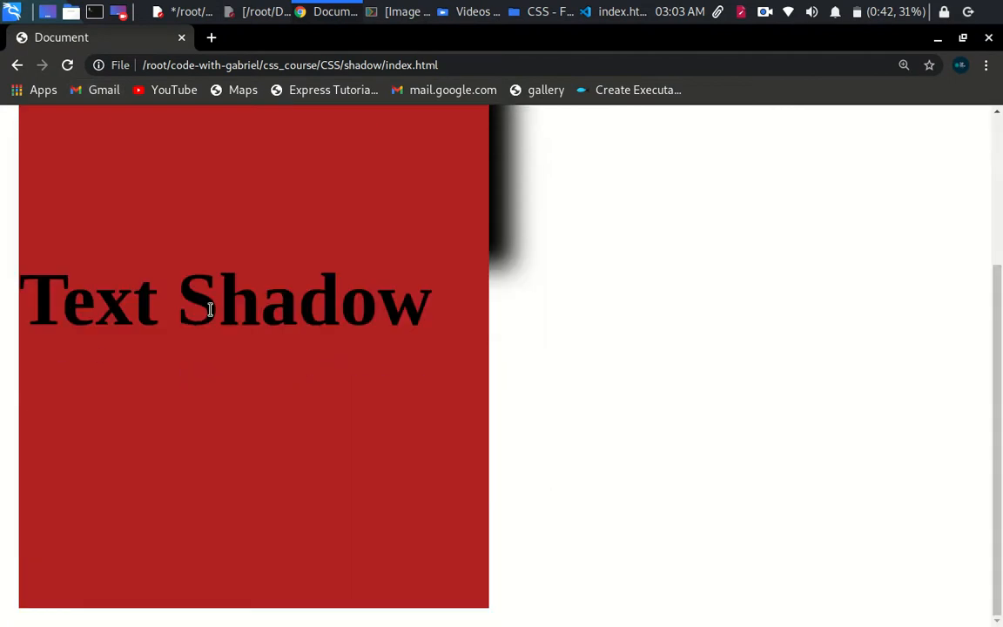
mouse_move(414, 179)
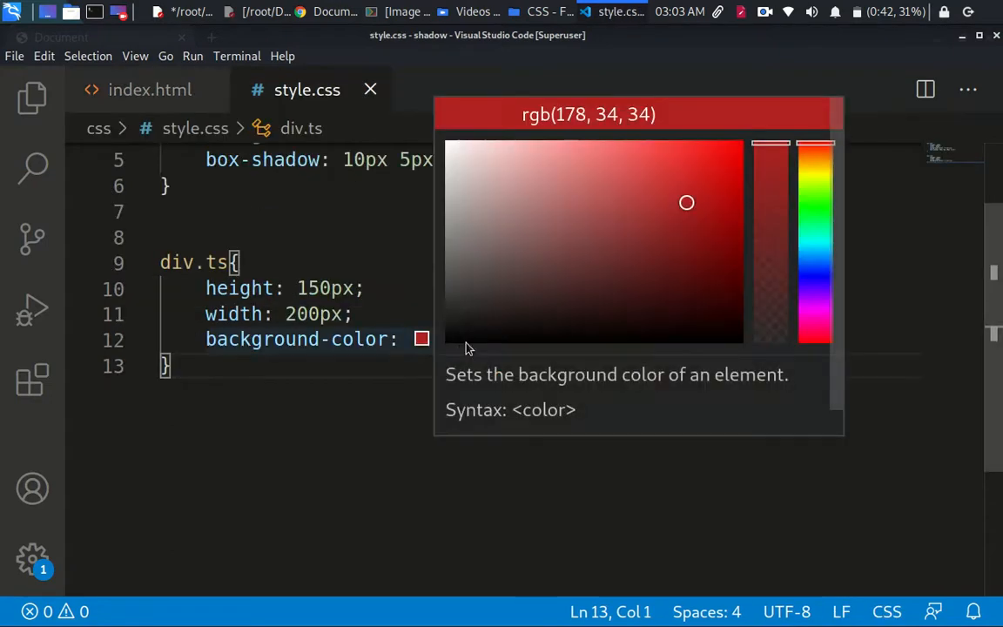
- Pick a lighter red, rgba(197, 56, 56, 0.993), for the div.ts background via the colour picker
left_click_drag(687, 202, 725, 276)
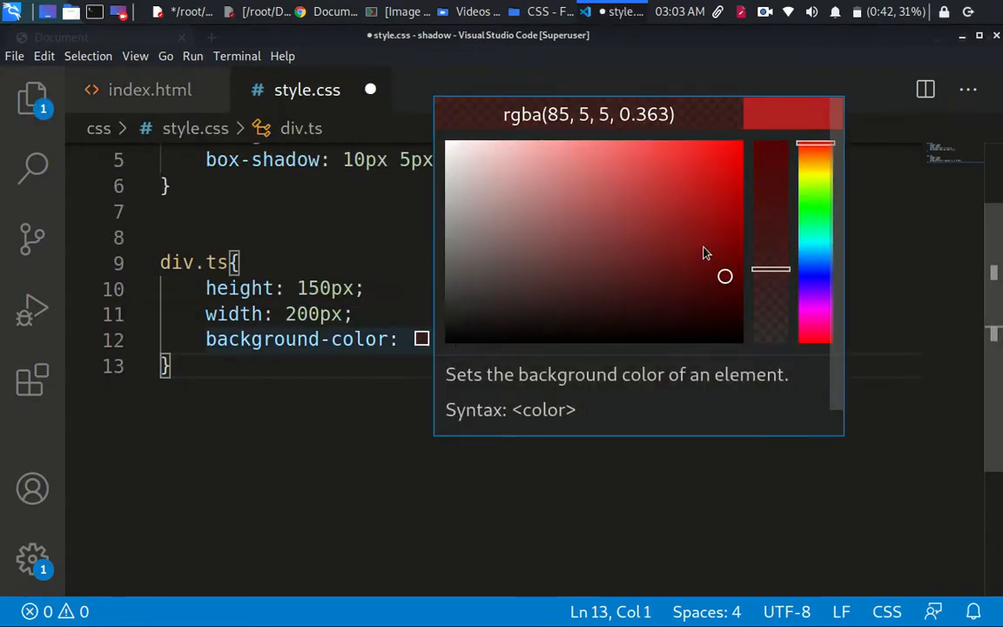
left_click(688, 190)
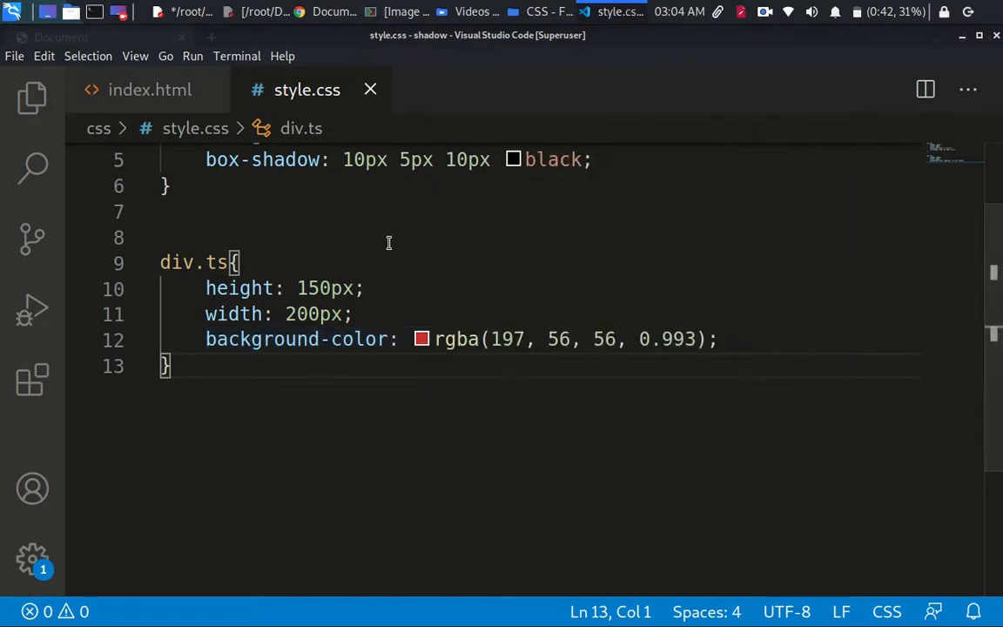
mouse_move(398, 267)
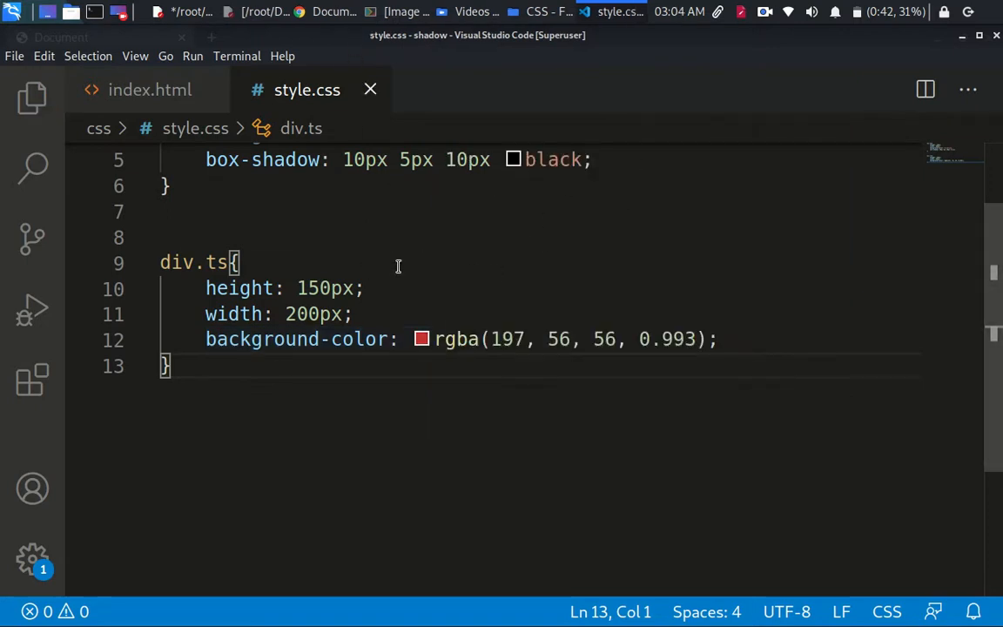
- Add a margin-top declaration to div.ts via IntelliSense, entering 200px, and save
key("Enter")
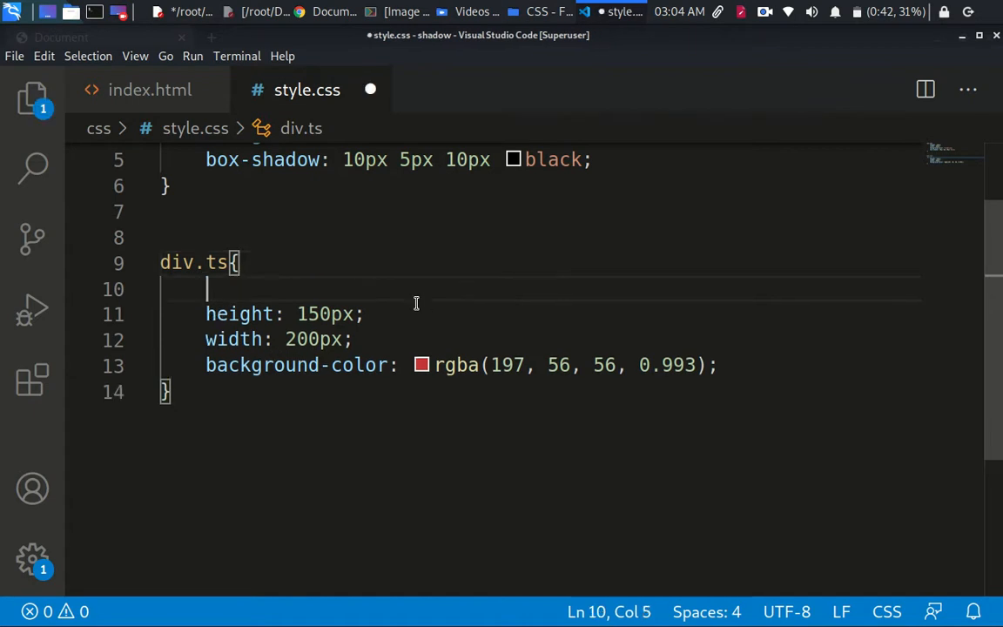
type("margin-")
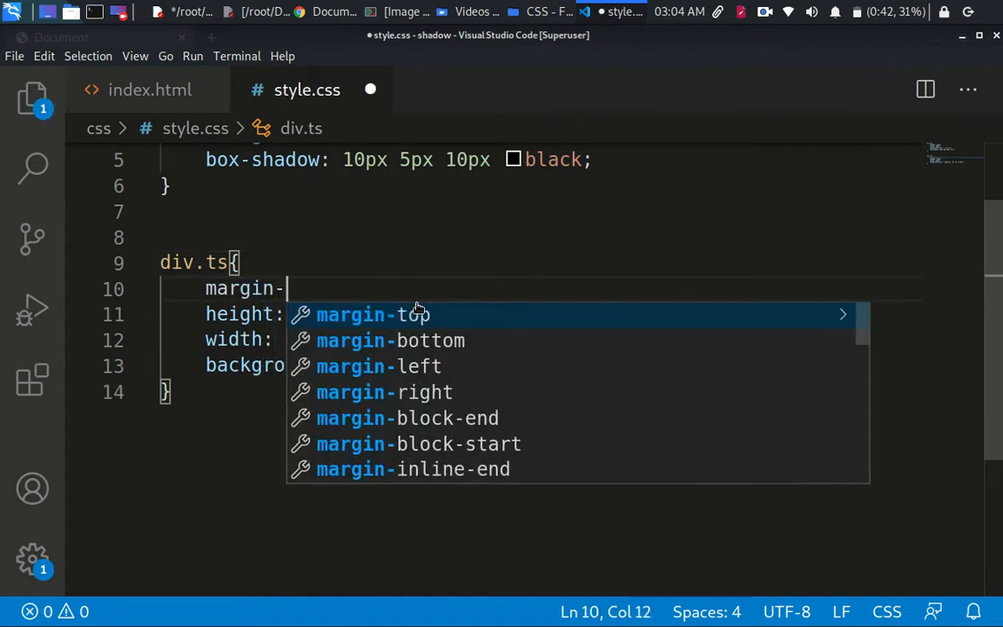
left_click(373, 314)
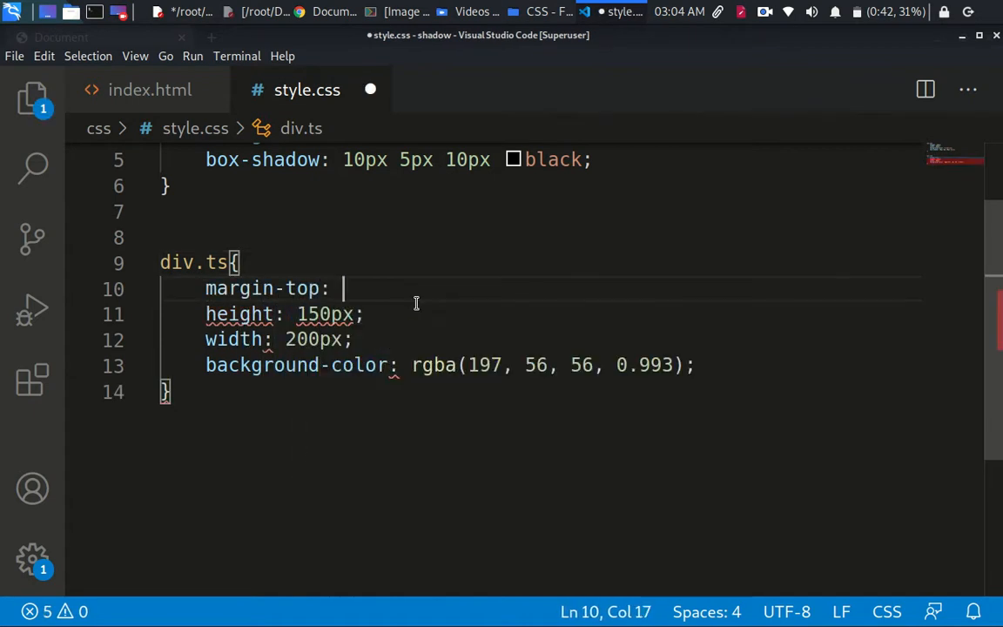
type("200px;")
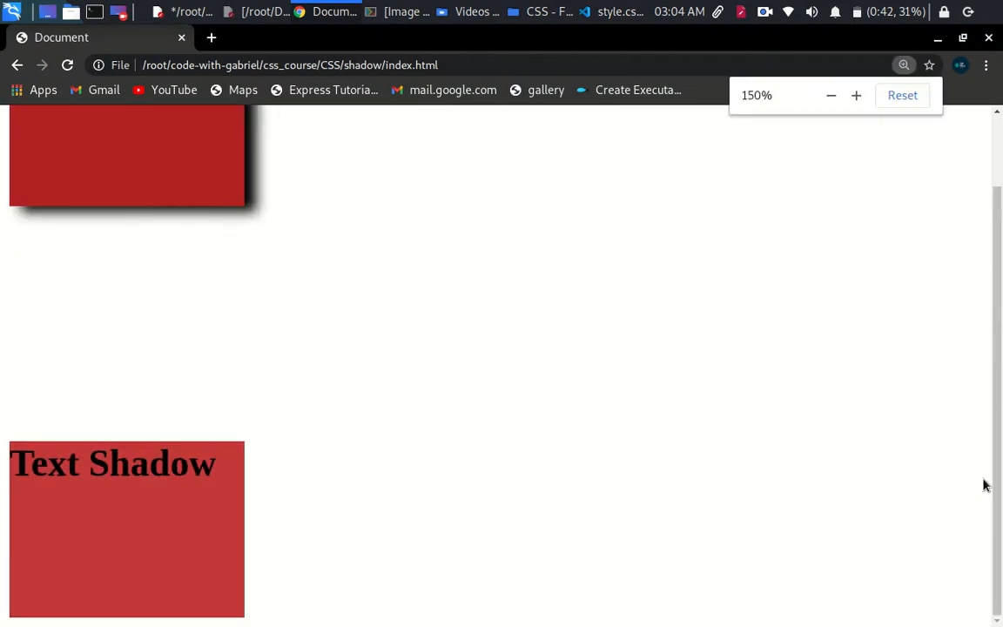
left_click(830, 94)
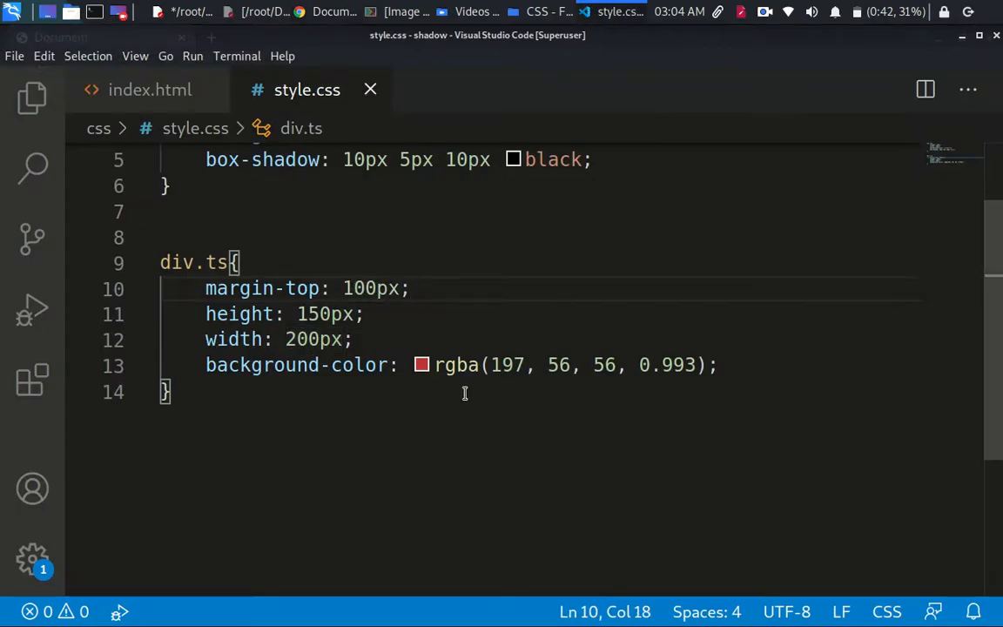
- Reload index.html in Chrome to see the Text Shadow box pushed down, then return to VS Code
left_click(330, 10)
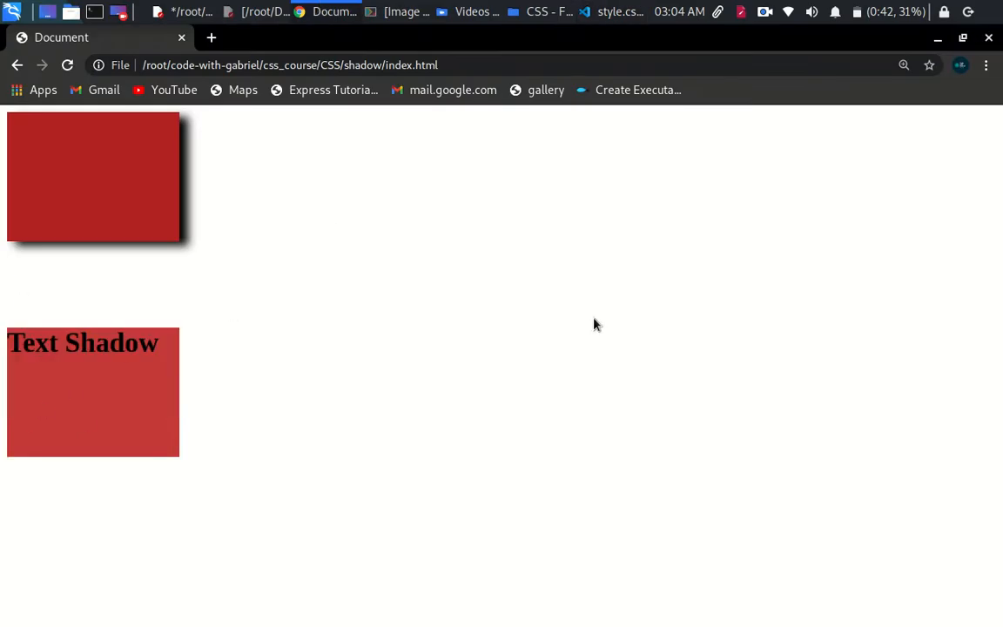
mouse_move(594, 334)
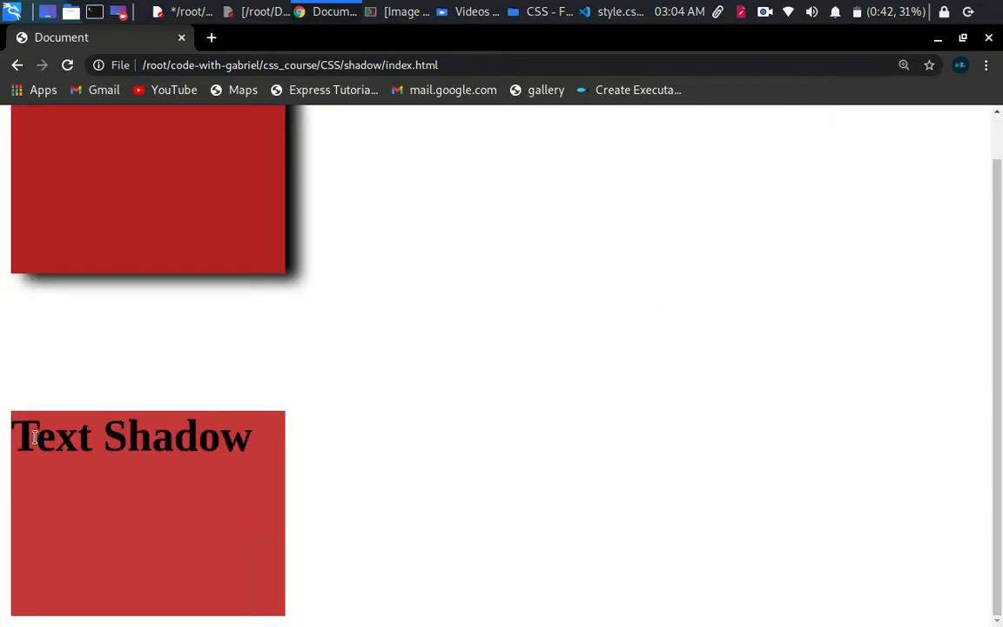
mouse_move(49, 436)
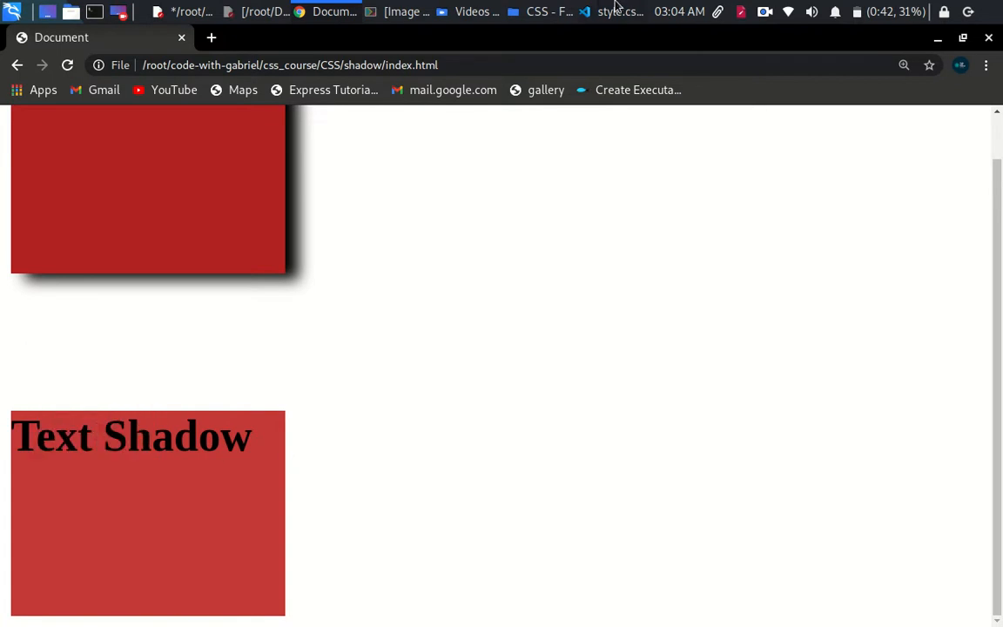
left_click(620, 10)
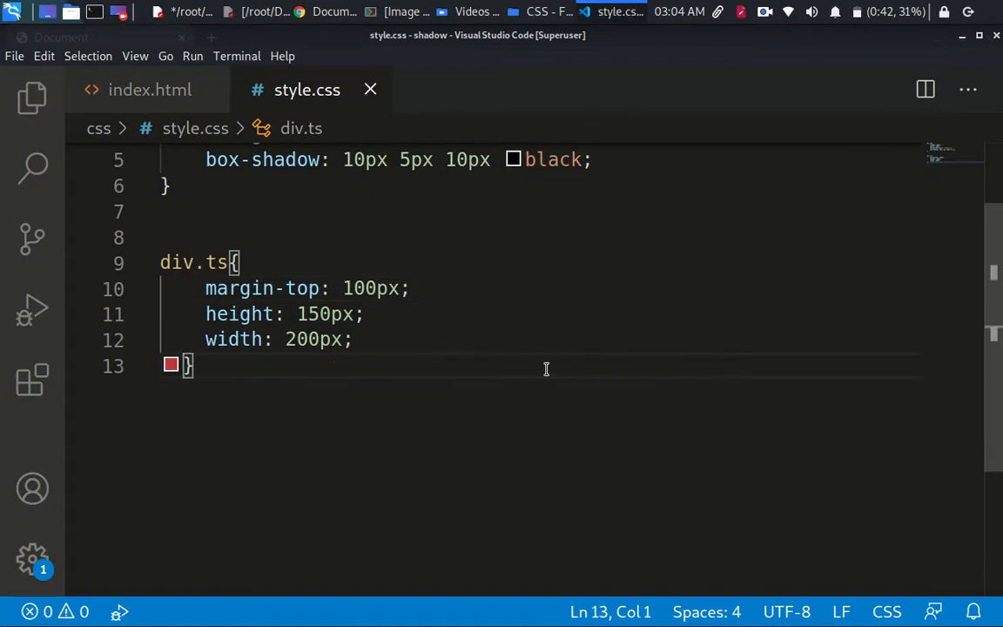
- Replace the height and width declarations in div.ts with width: auto
left_click_drag(205, 289, 253, 314)
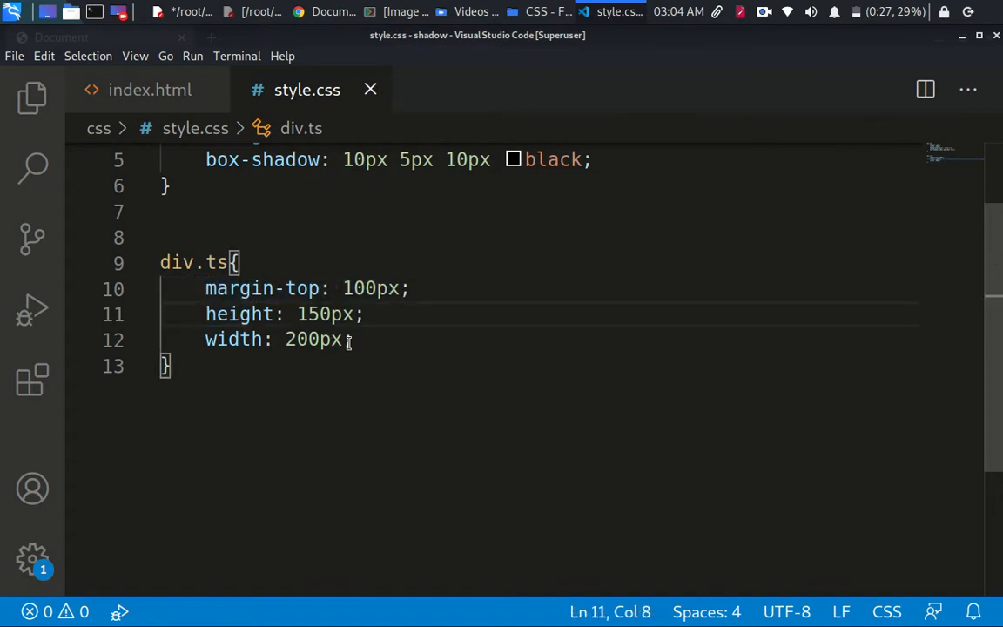
left_click_drag(205, 314, 320, 338)
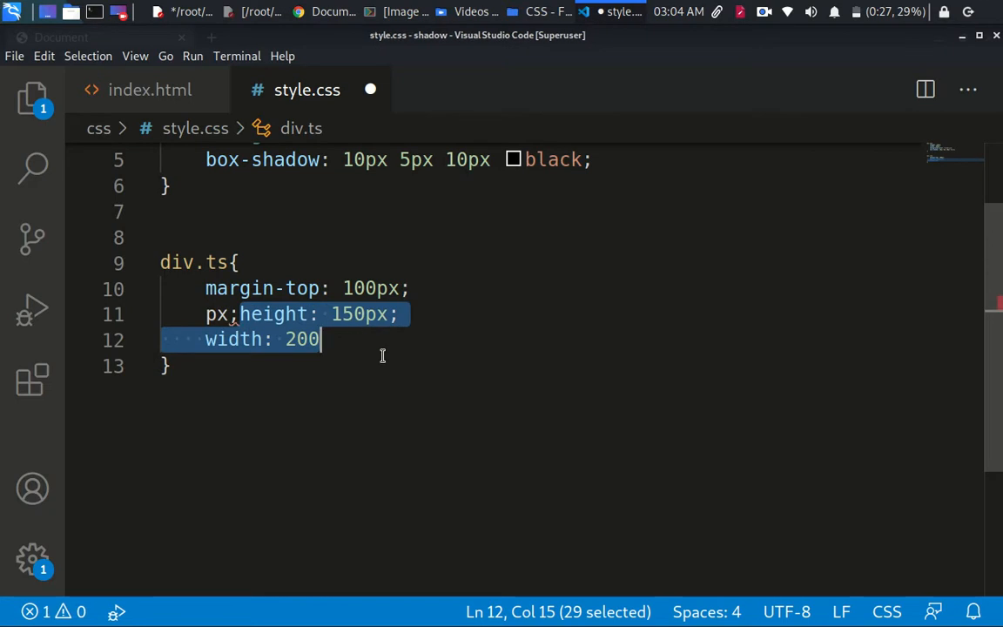
key("Delete")
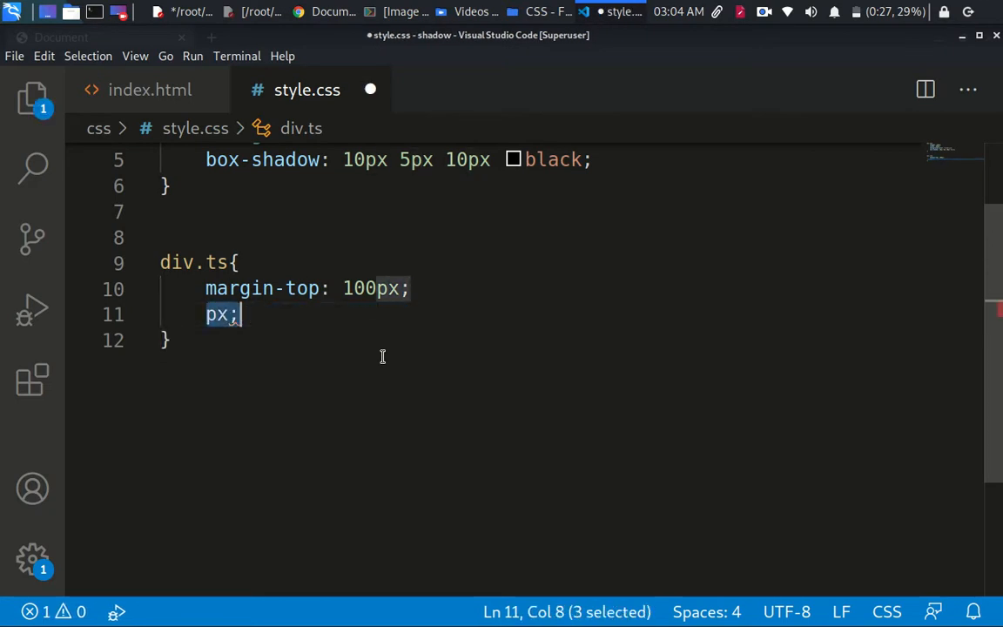
type("wi")
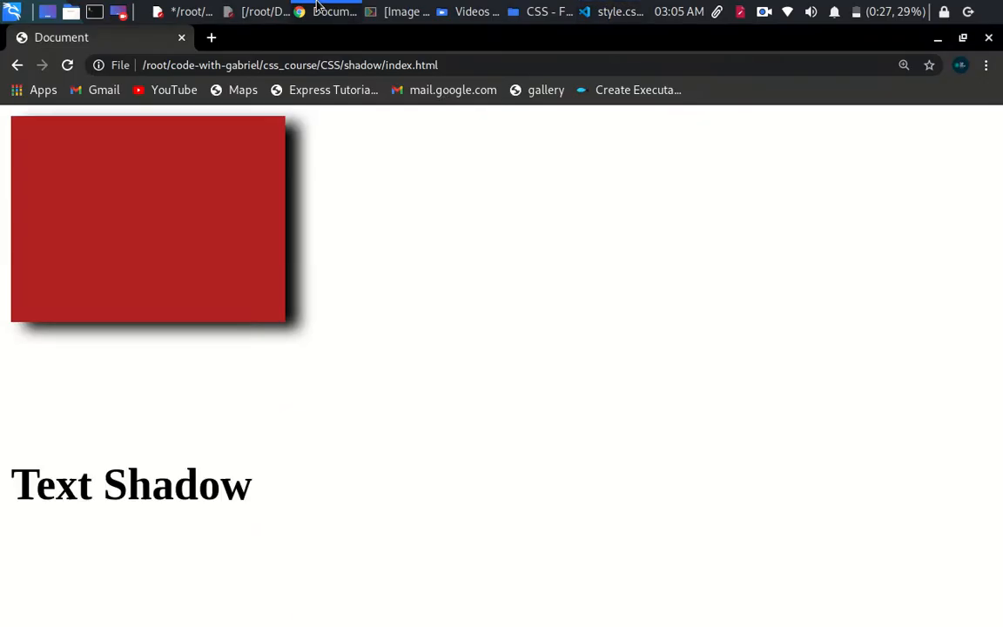
mouse_move(118, 486)
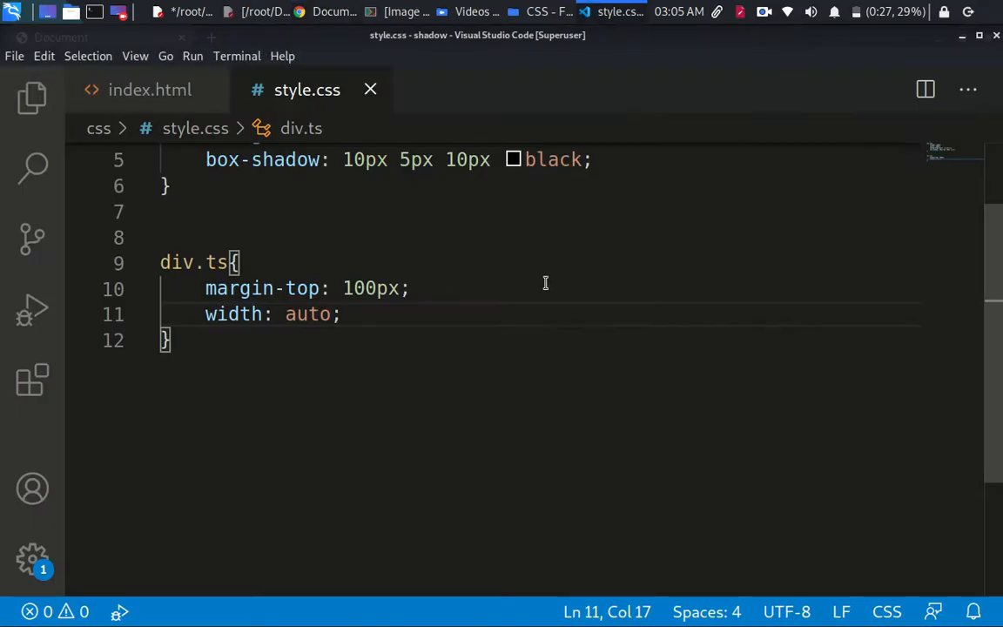
- Add color: red to div.ts, save, and view the red heading in Chrome
type("col")
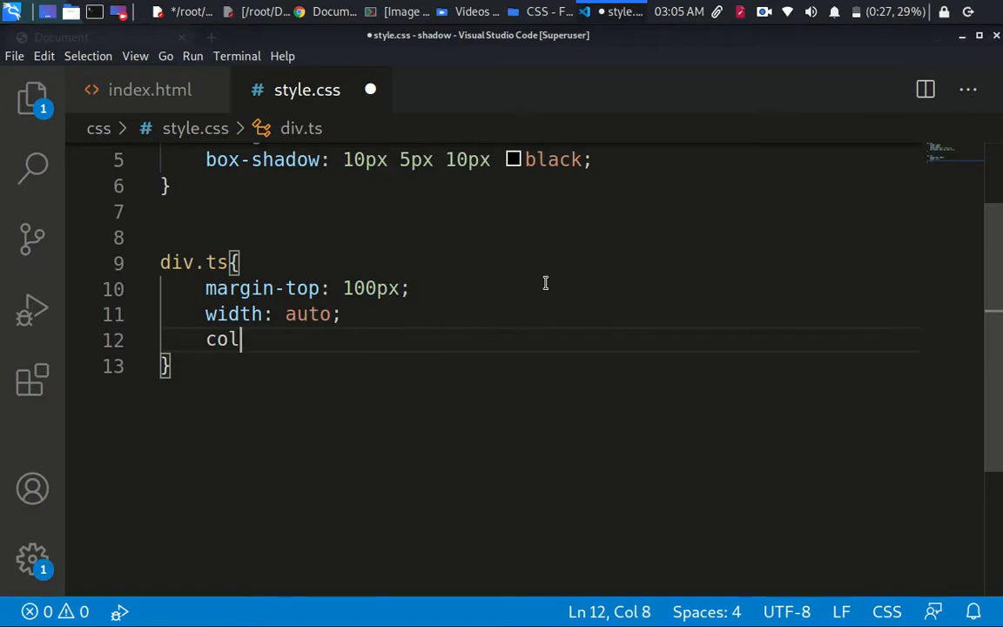
type("or: red")
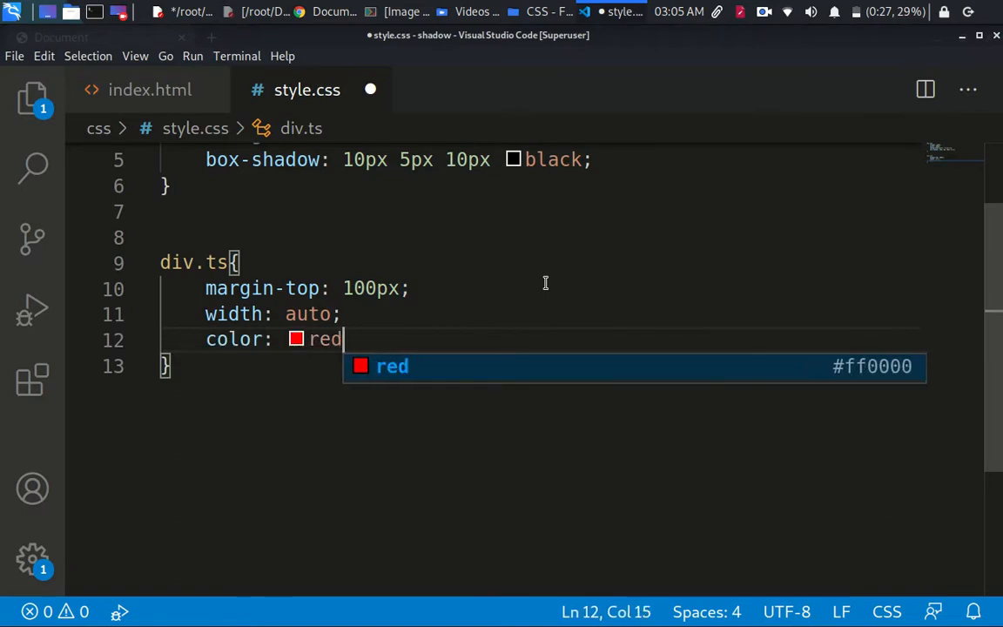
type(";")
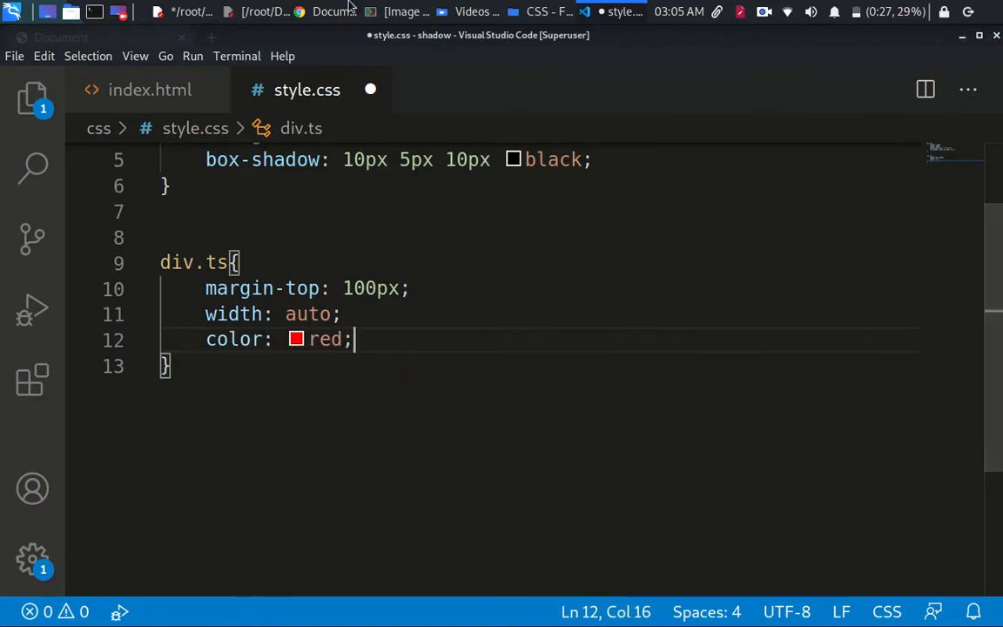
left_click(337, 11)
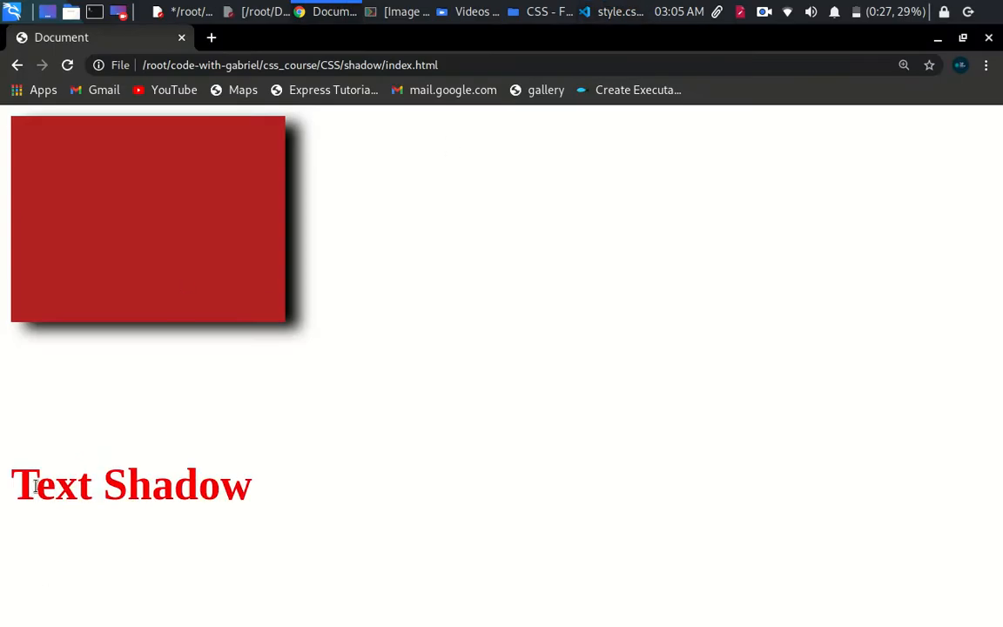
mouse_move(299, 157)
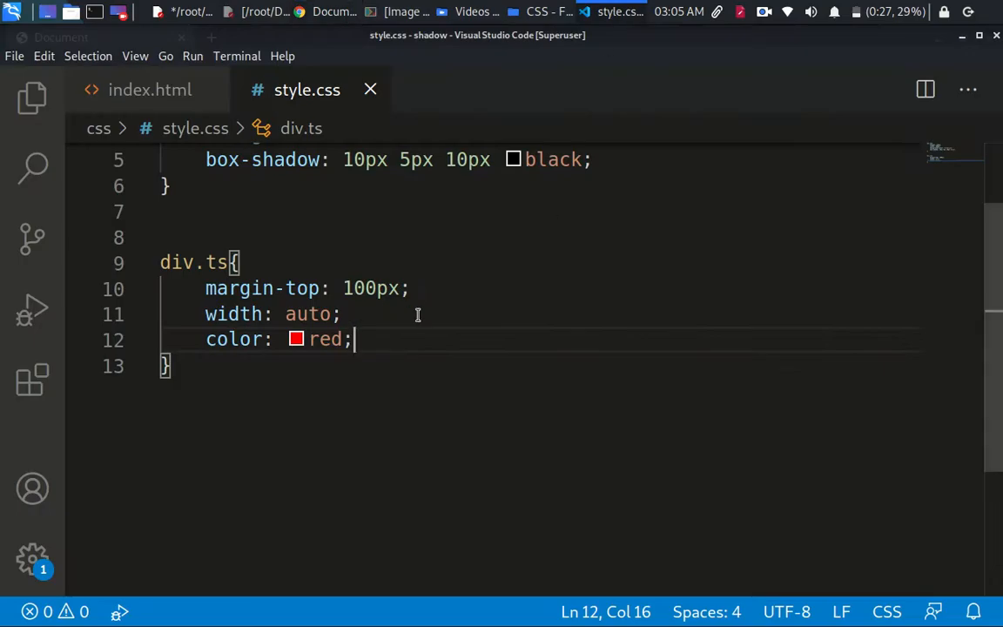
- Add text-shadow: 10px 5px 10px black to div.ts
type("text0")
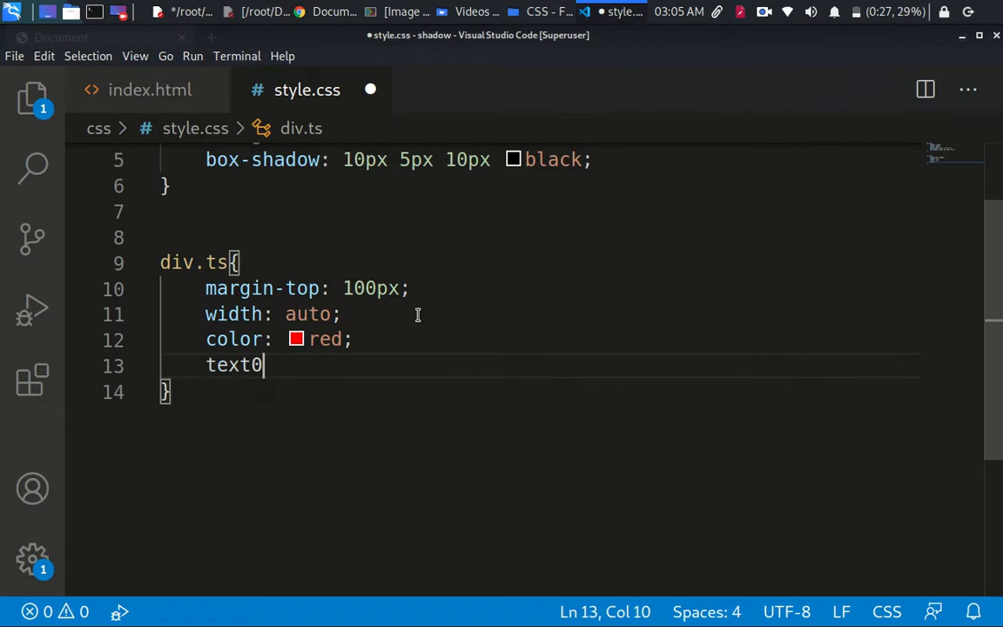
type("-shadow: ;")
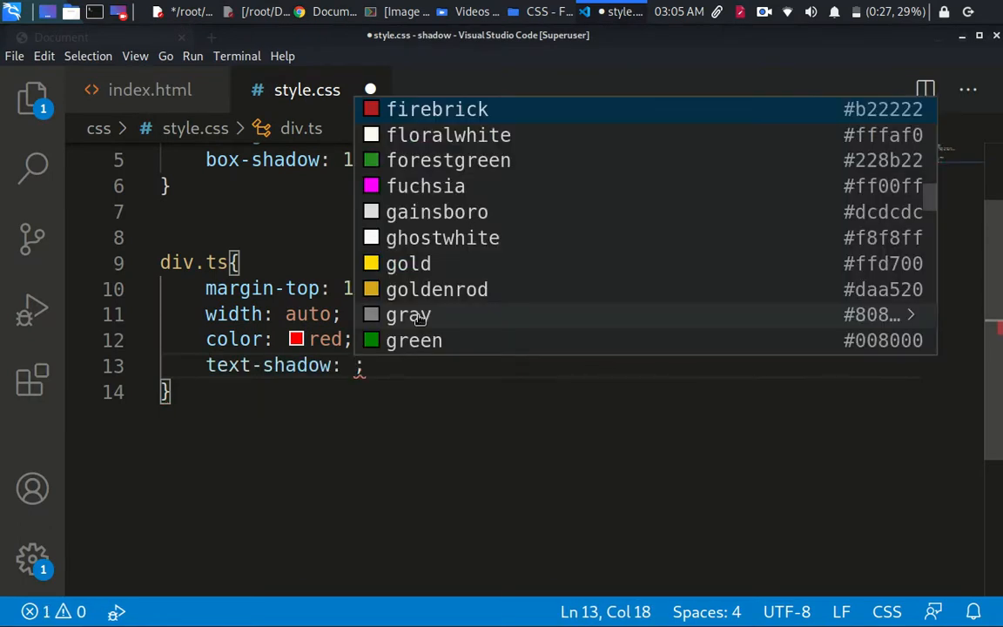
type("10px")
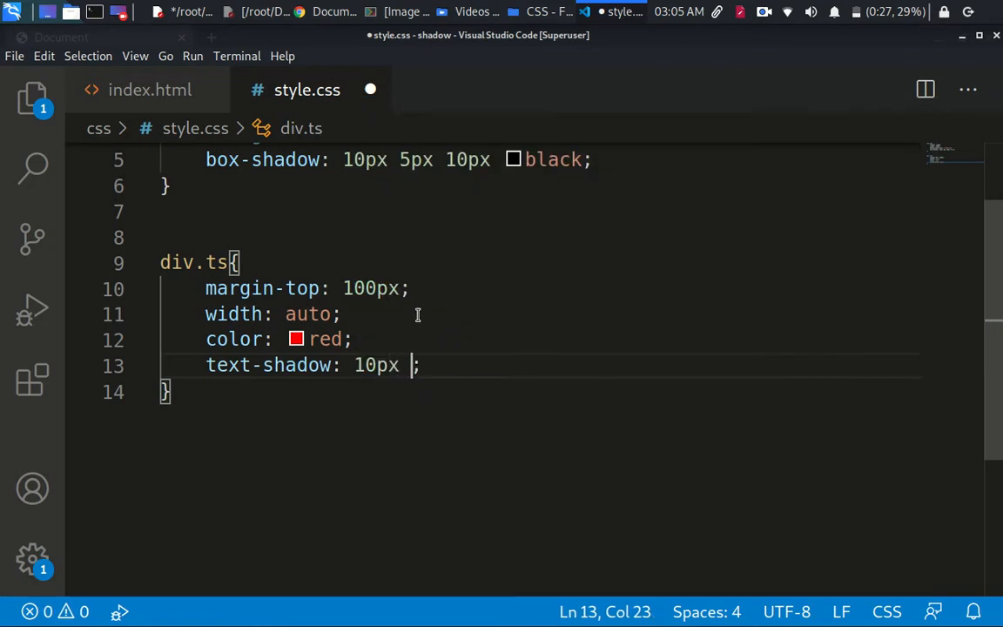
type("5px")
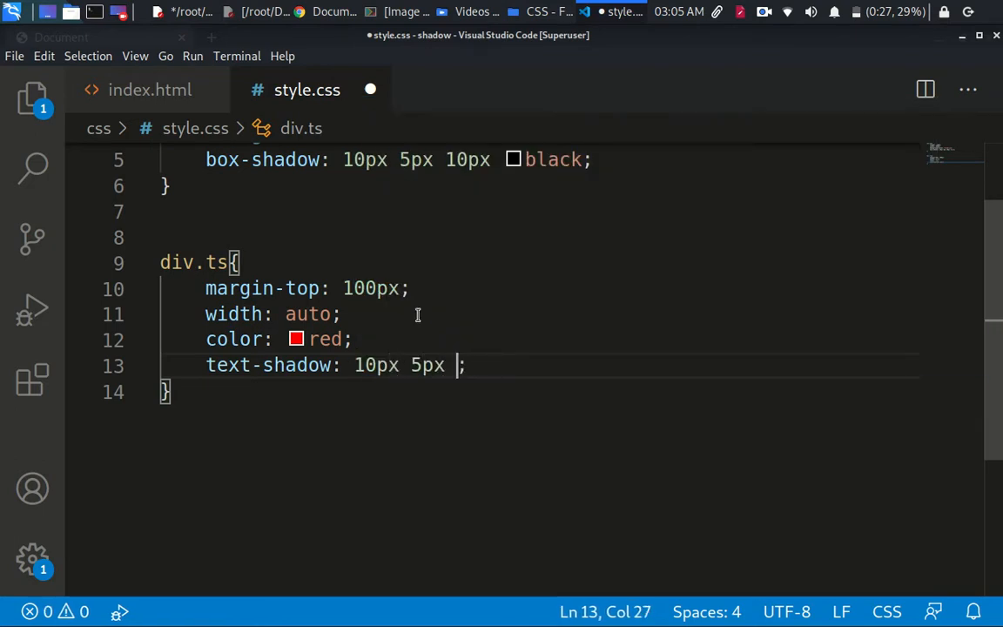
type("10px b")
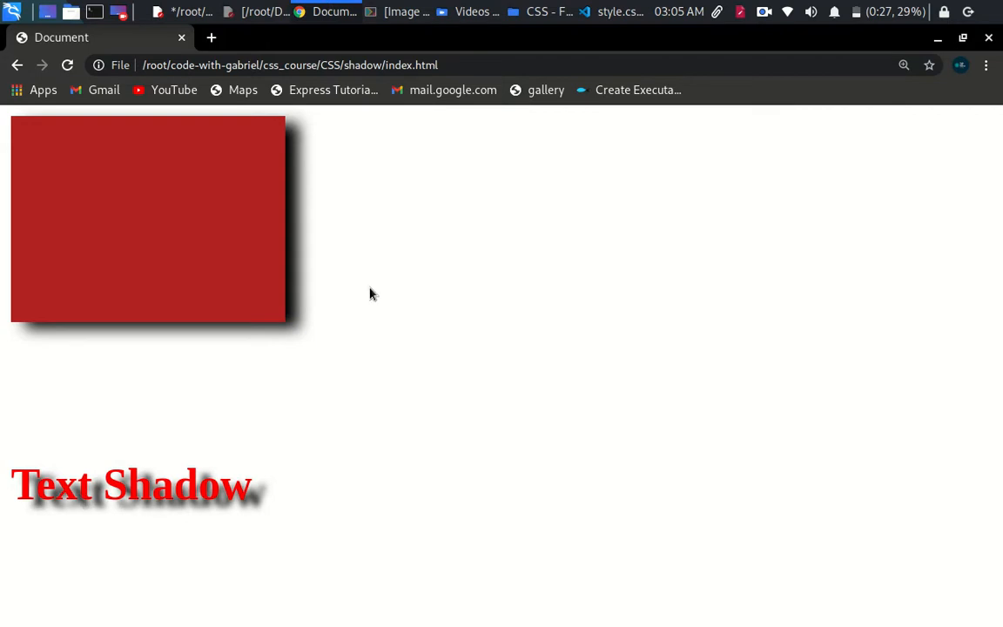
- Append a second, blue shadow after the black one in the text-shadow declaration
left_click(617, 10)
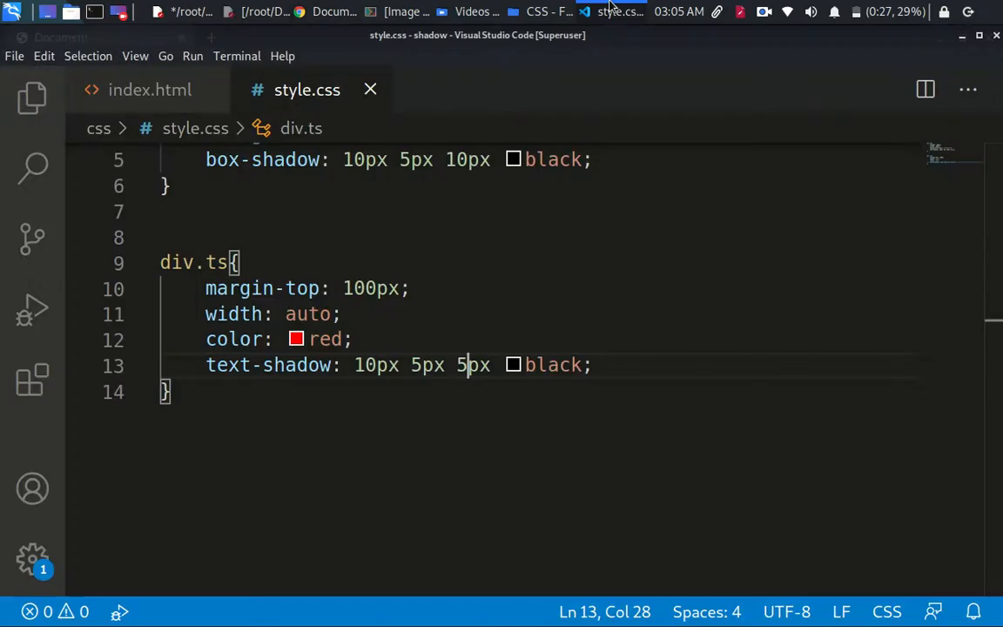
mouse_move(603, 99)
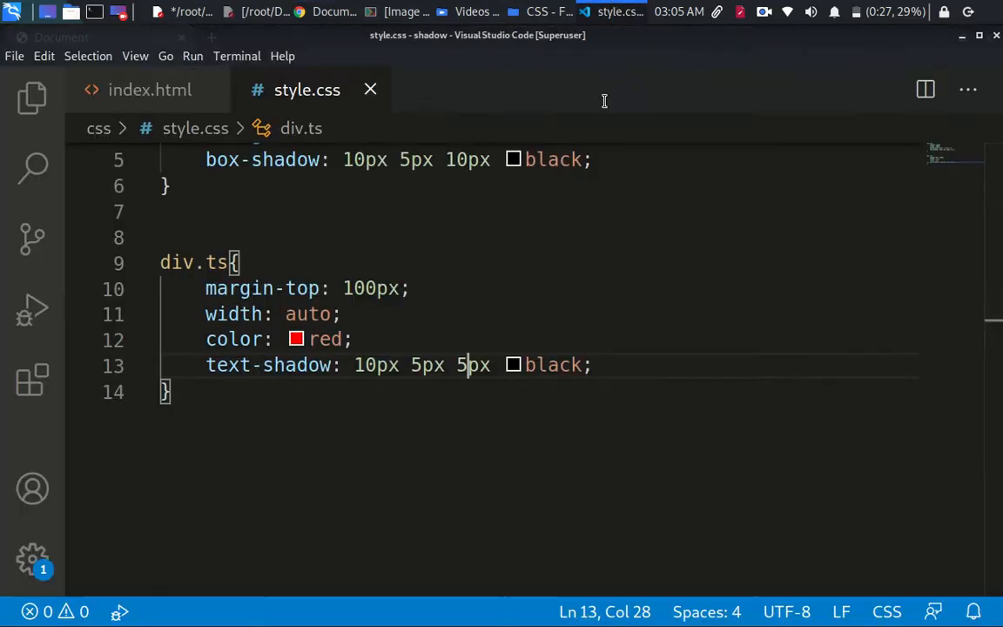
left_click(586, 366)
type(" , ")
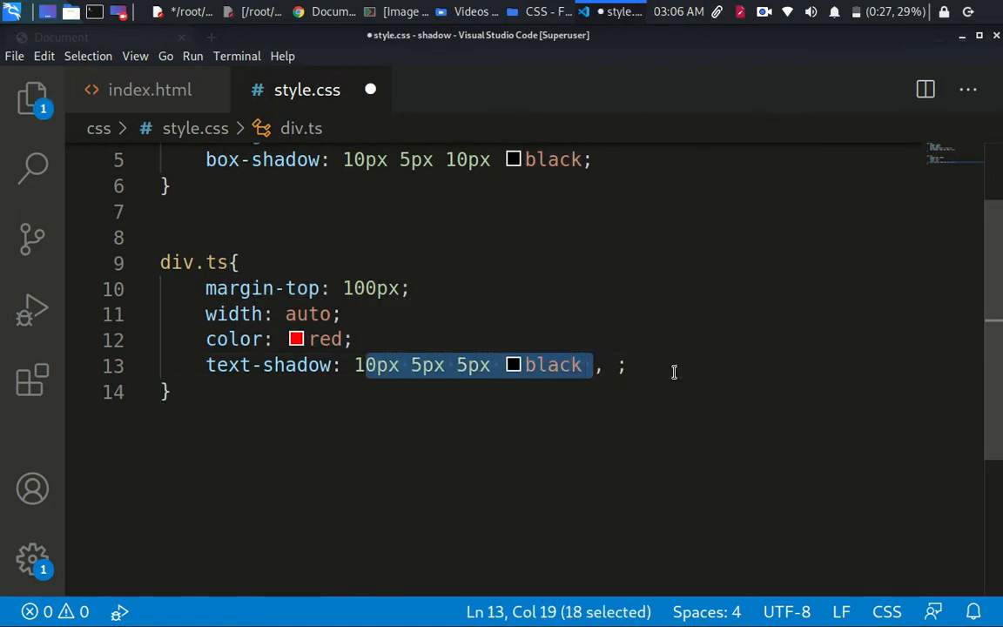
left_click(616, 366)
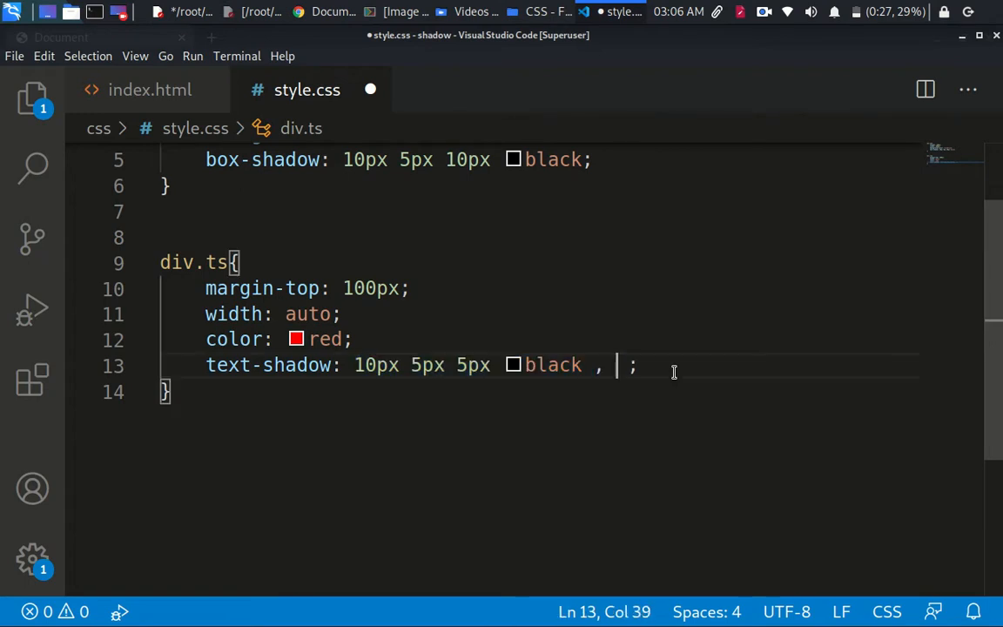
type("10px 5px 5px black")
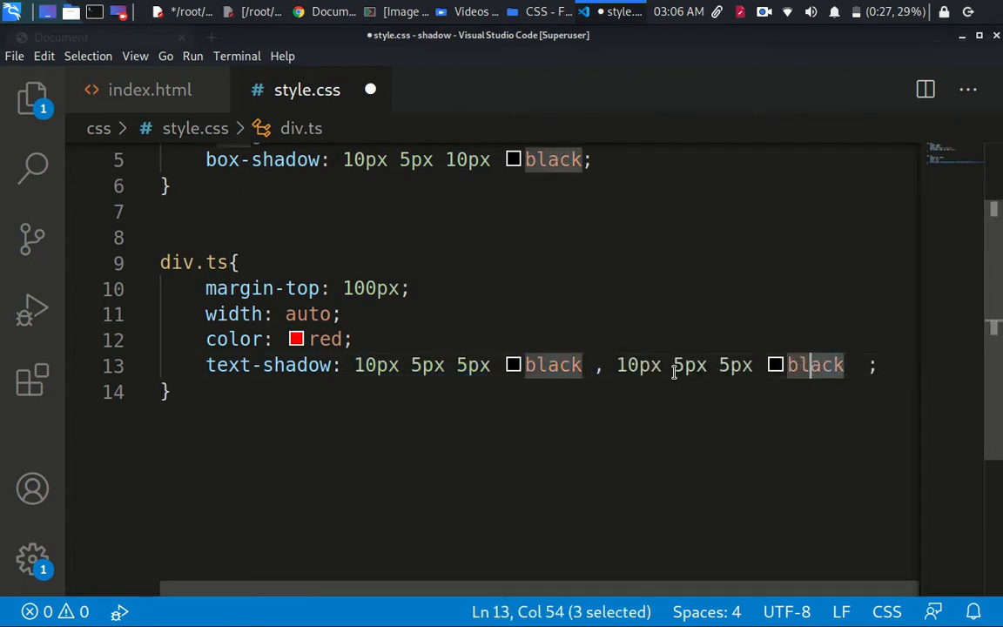
type("blue")
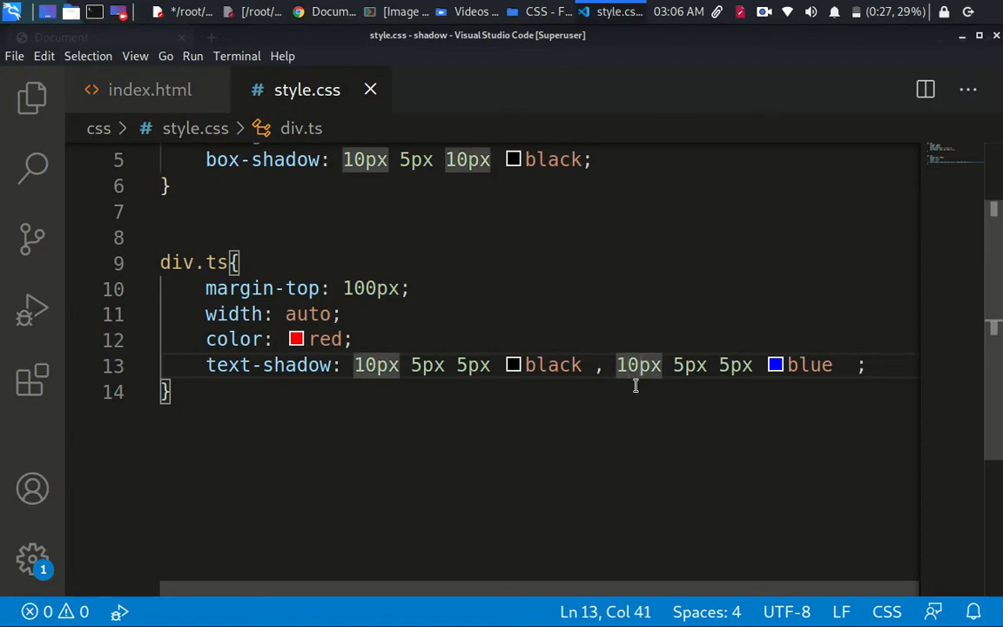
- Adjust the shadow values so the blue shadow reads 20px 25px 5px, then tweak the first shadow's offset
type("3px")
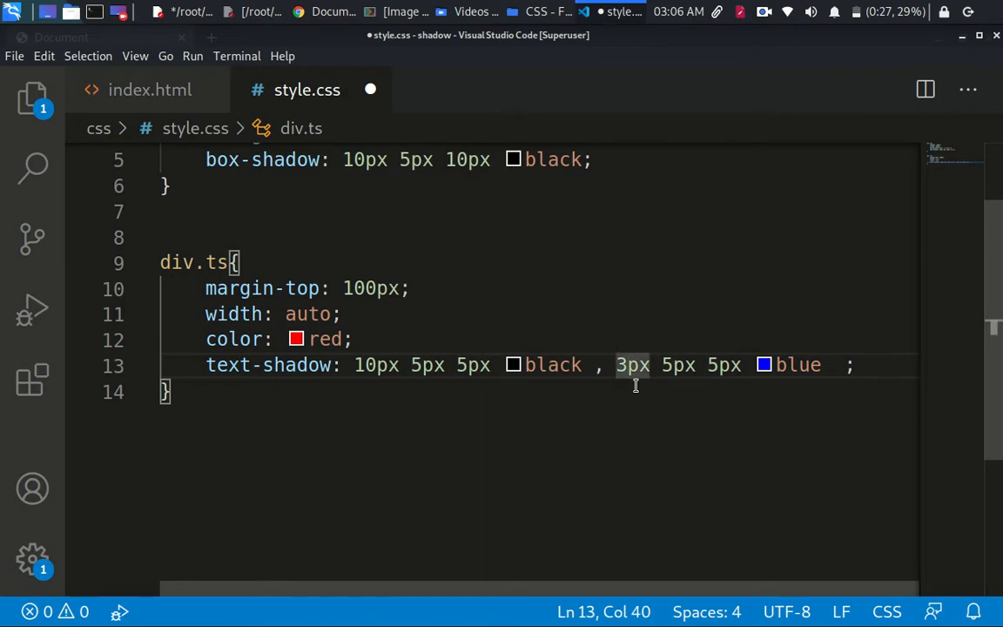
type("20px")
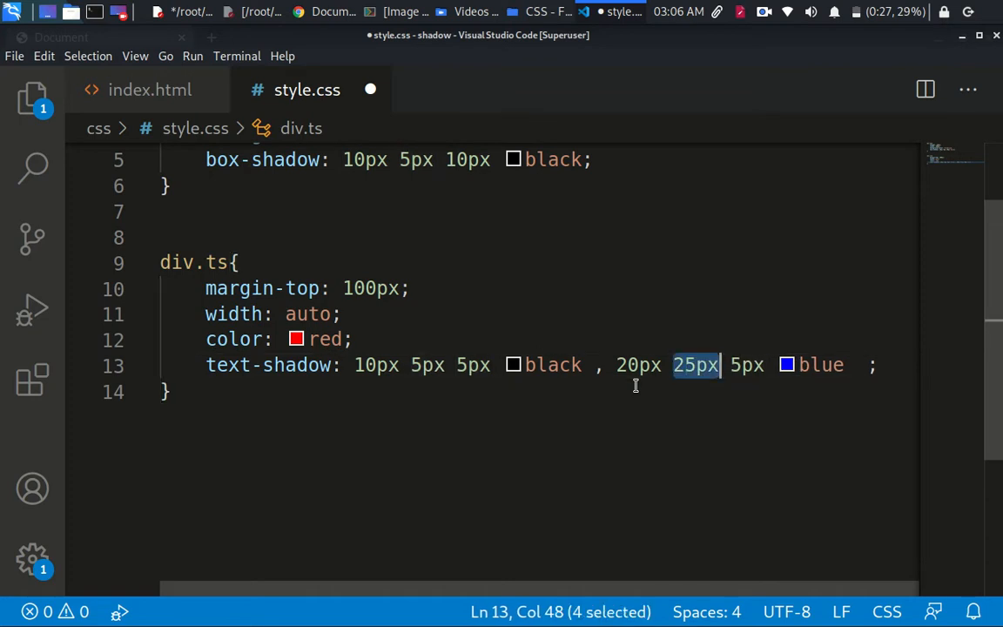
mouse_move(327, 9)
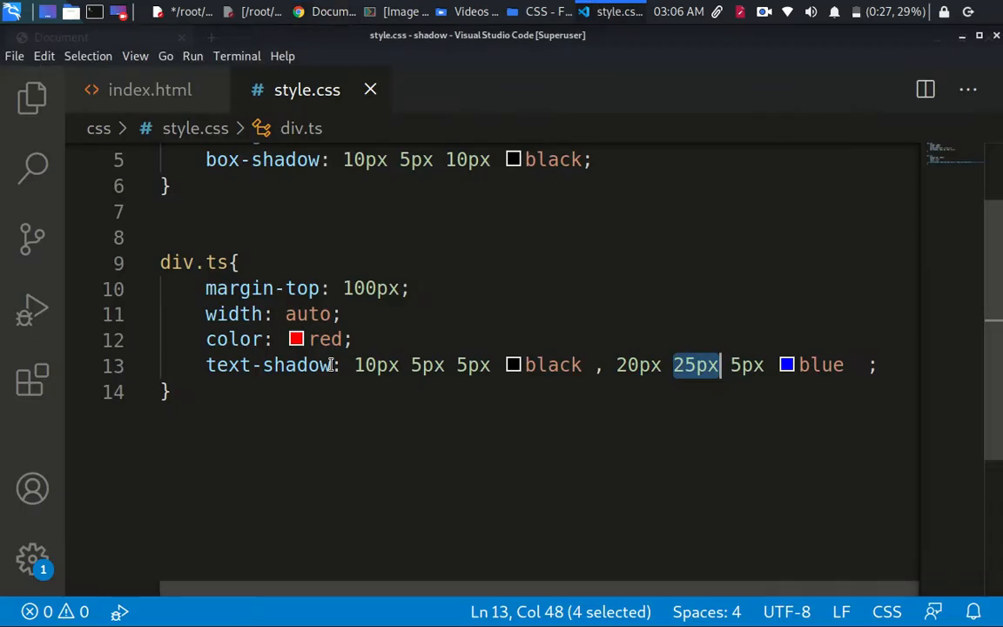
left_click(453, 430)
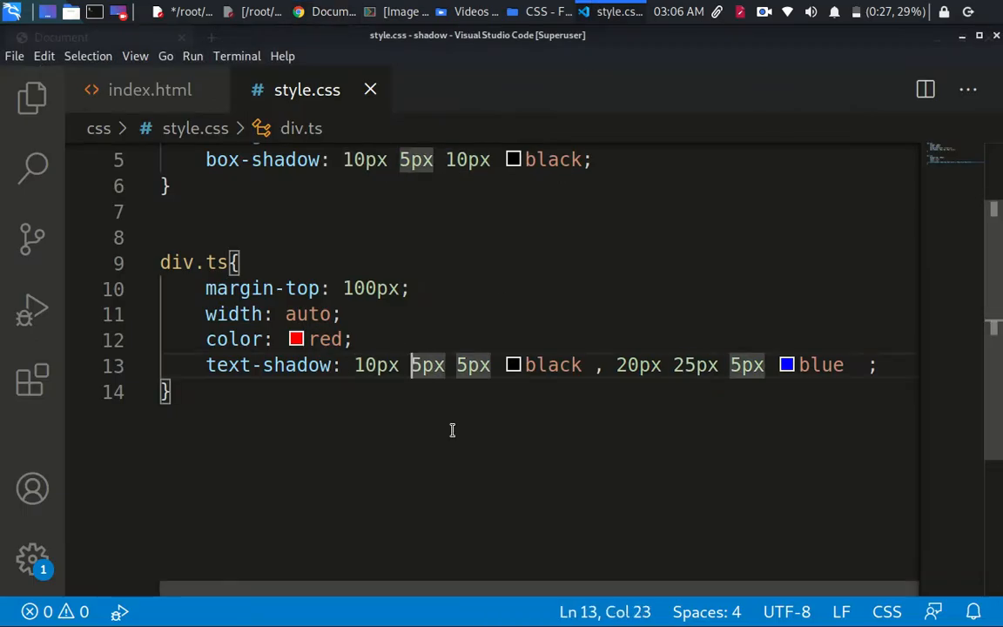
type("1")
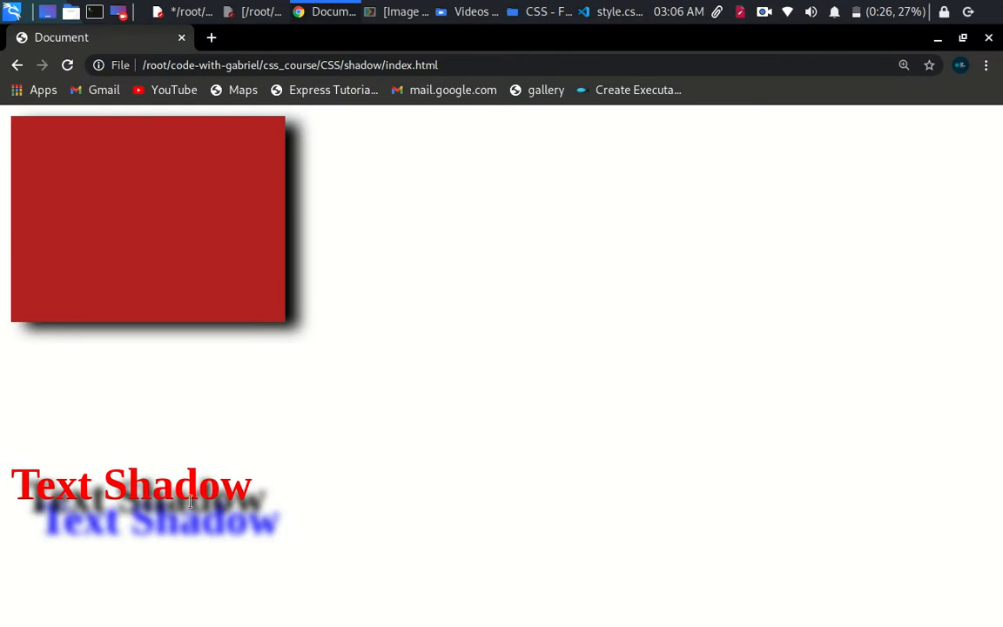
mouse_move(124, 576)
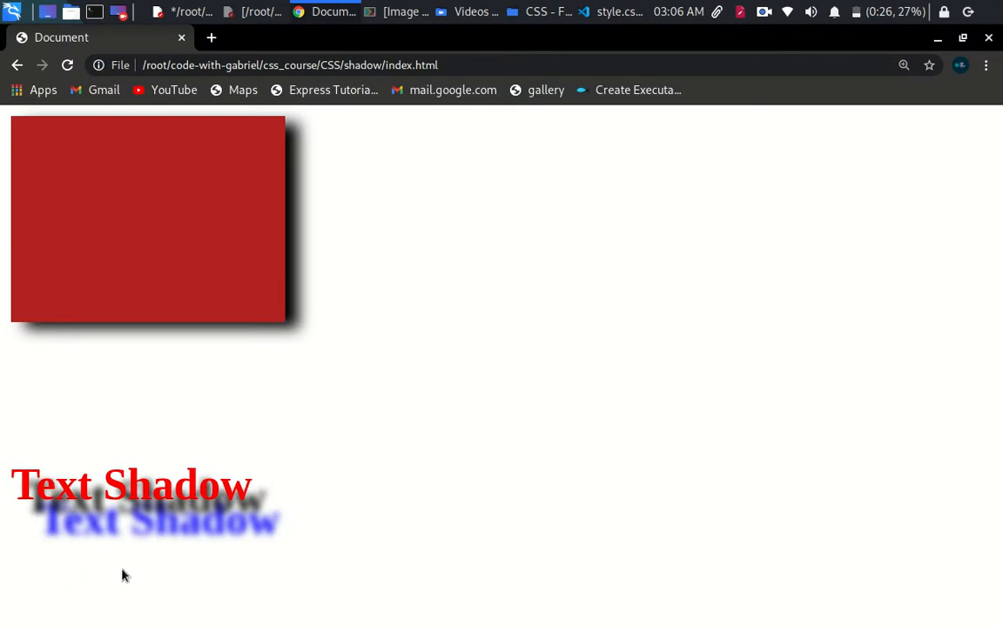
mouse_move(269, 387)
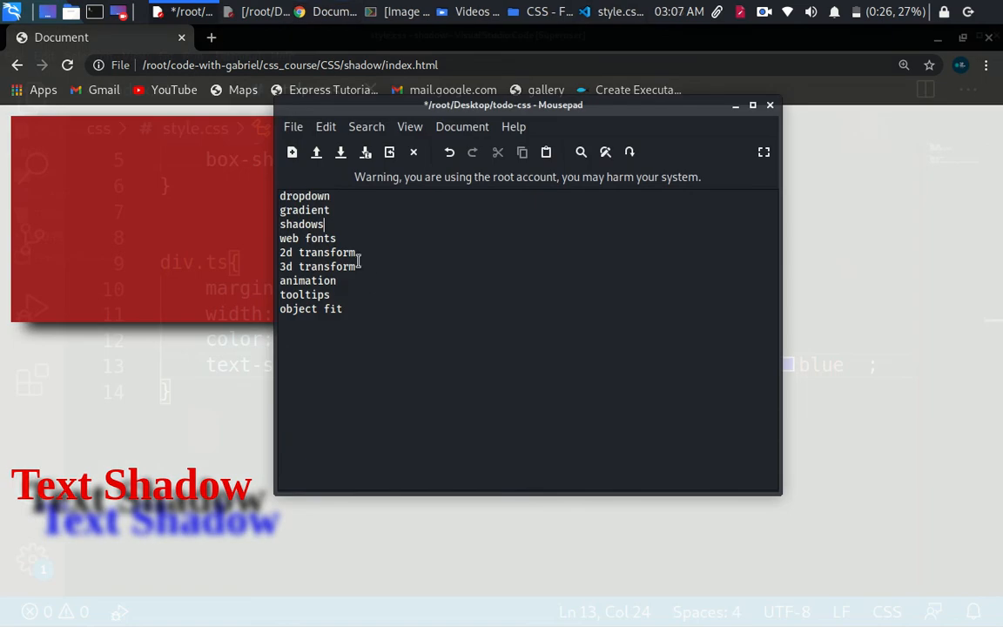
- Select the 'web fonts' topic in the Mousepad CSS to-do list
double_click(306, 237)
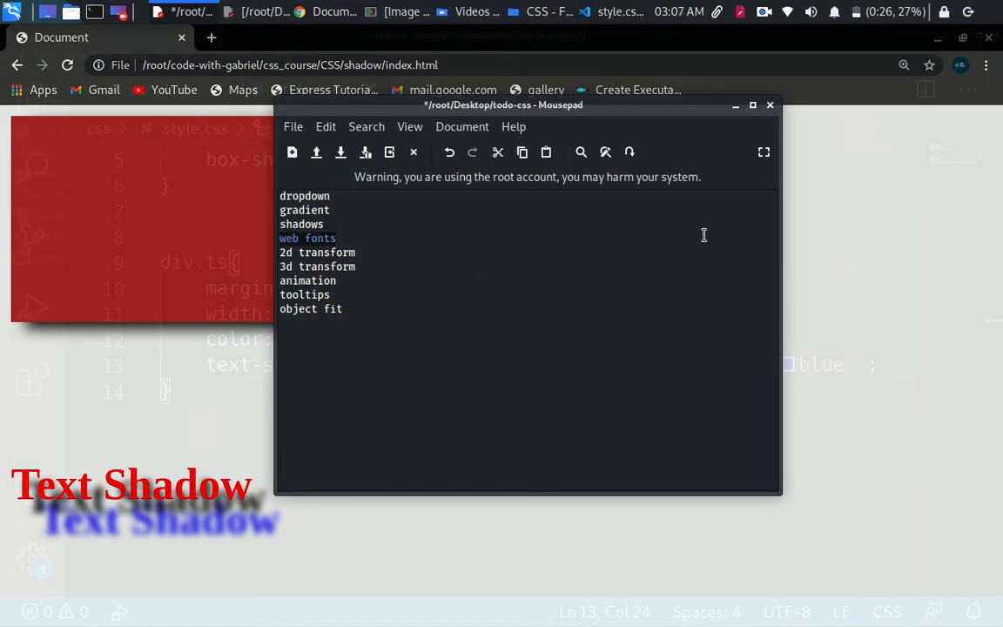